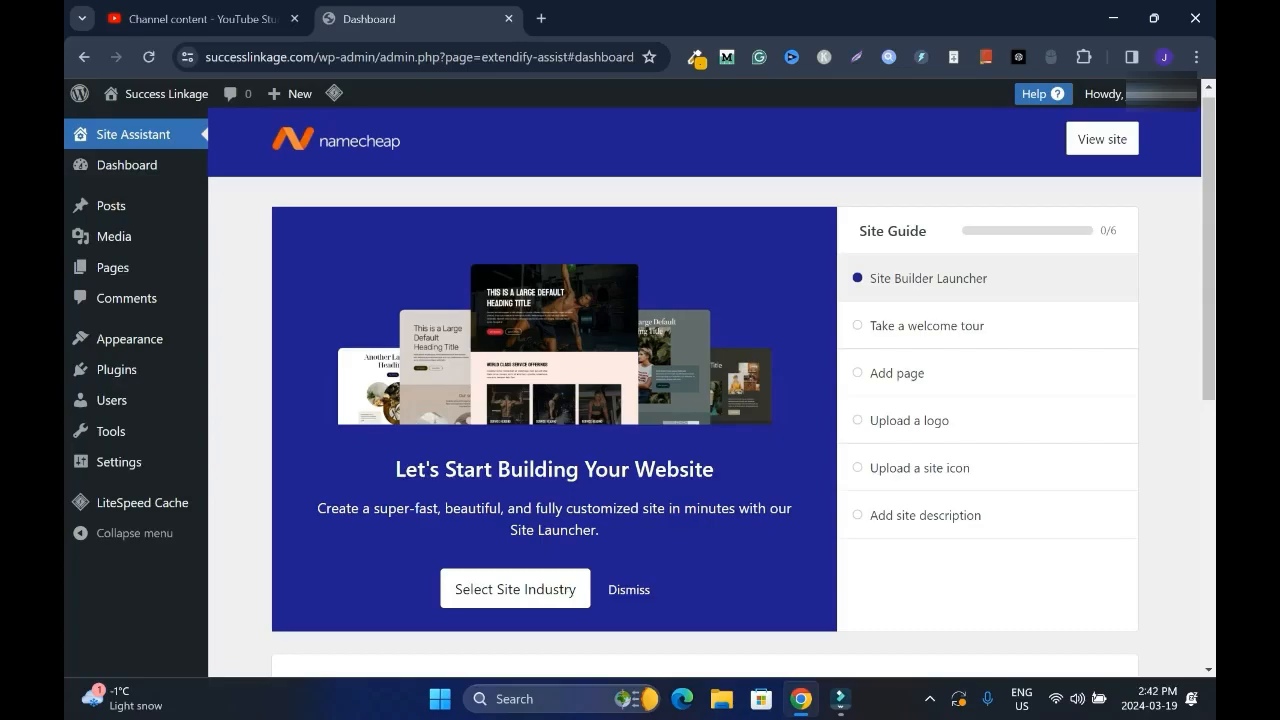
# Bring the Stellar, Stellar Plus and Stellar Business shared hosting plan cards into view.
pyautogui.click(1100, 138)
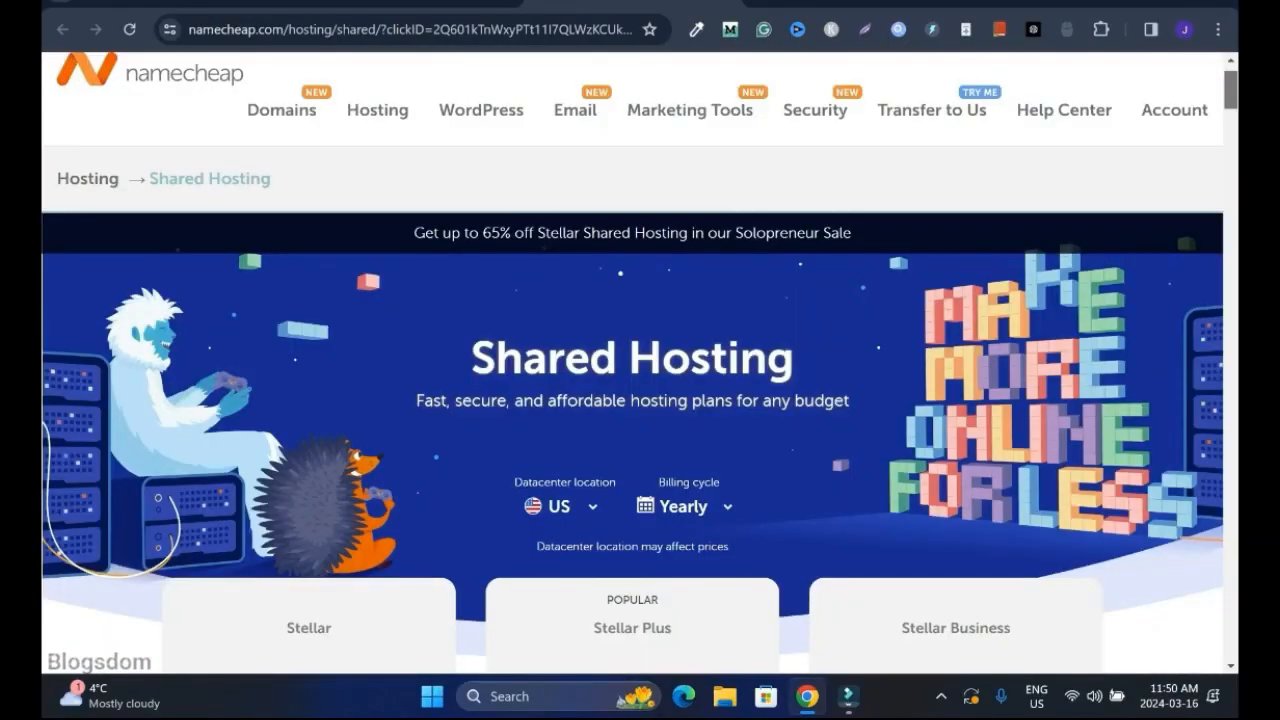
pyautogui.scroll(-3)
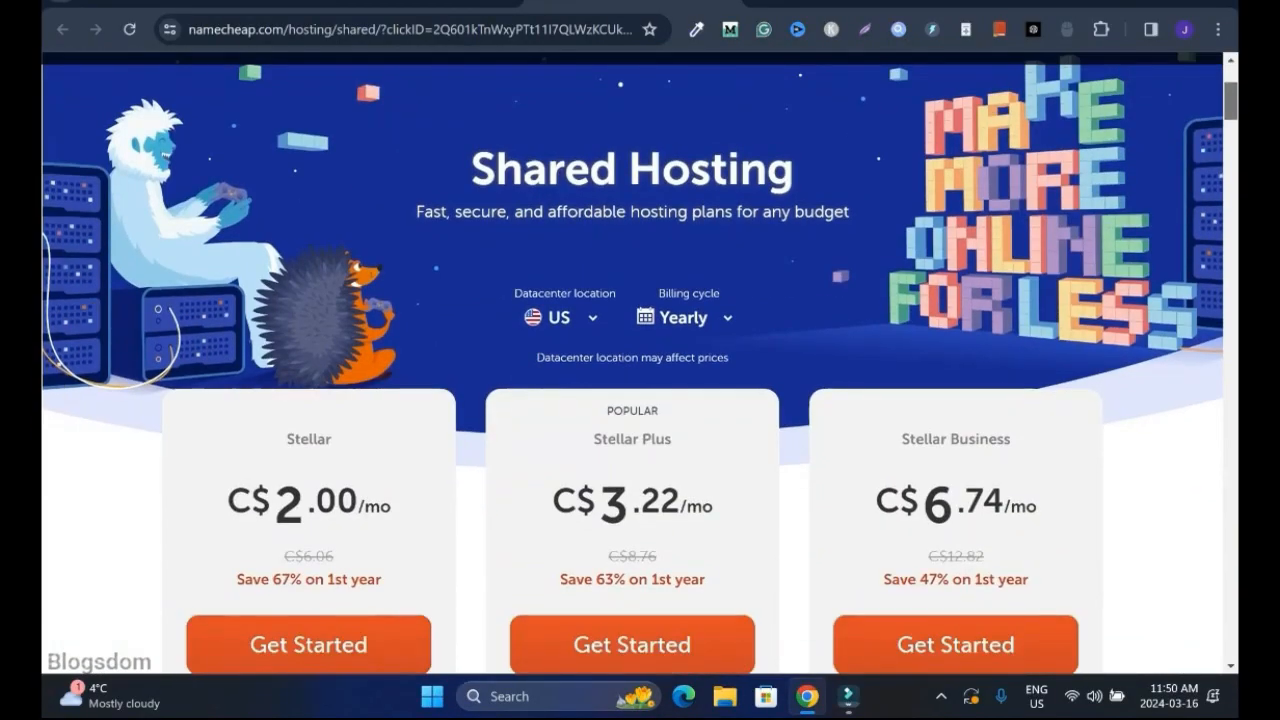
pyautogui.scroll(-3)
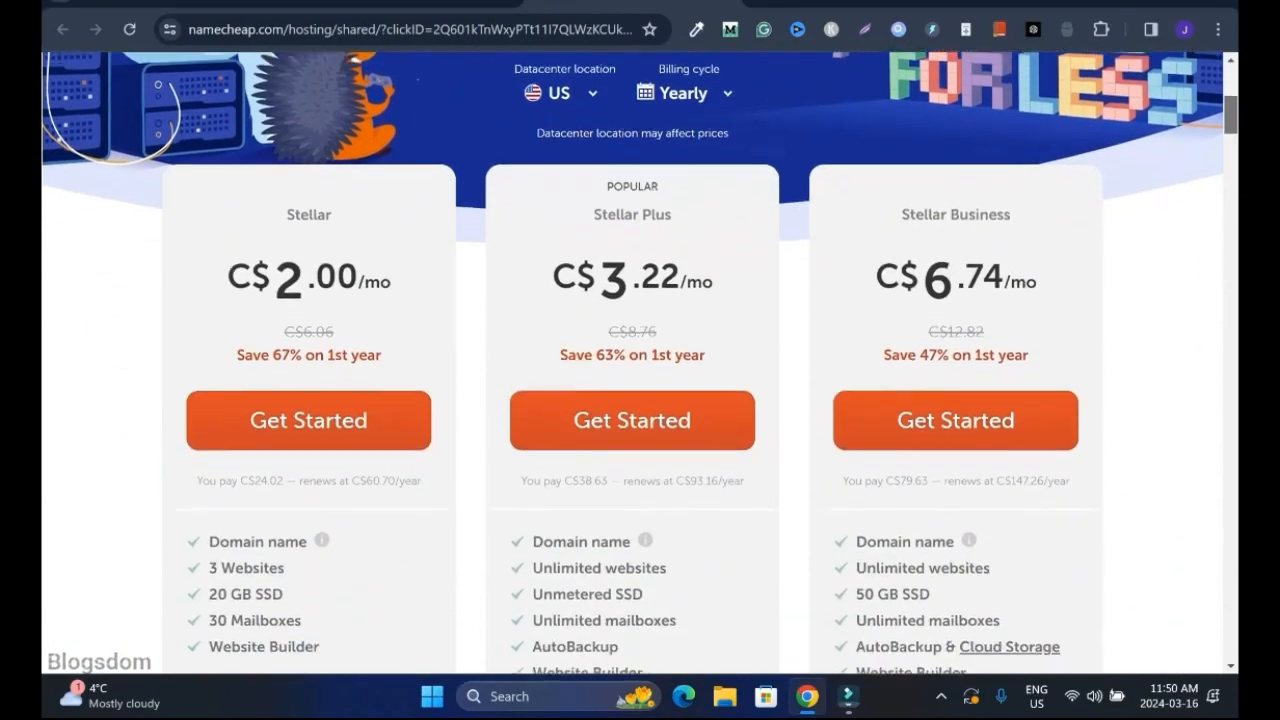
pyautogui.scroll(3)
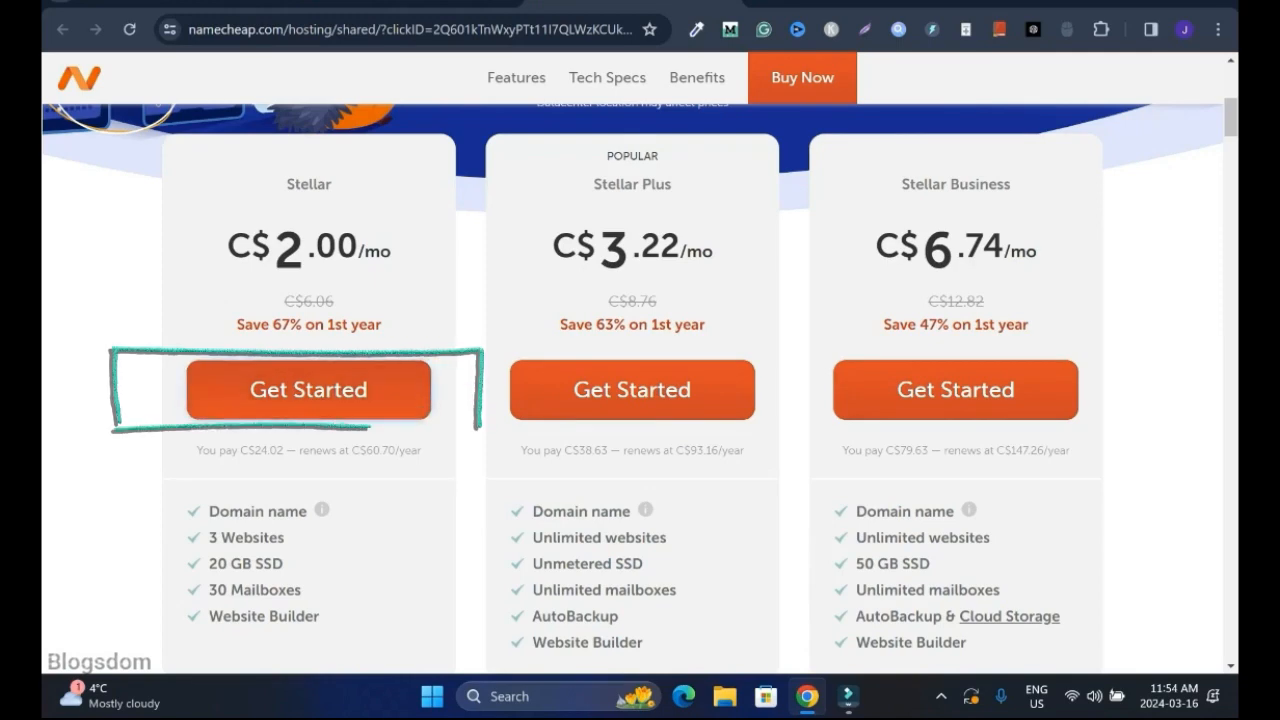
# Start ordering the Stellar plan and keep the New Domain Name option.
pyautogui.click(308, 388)
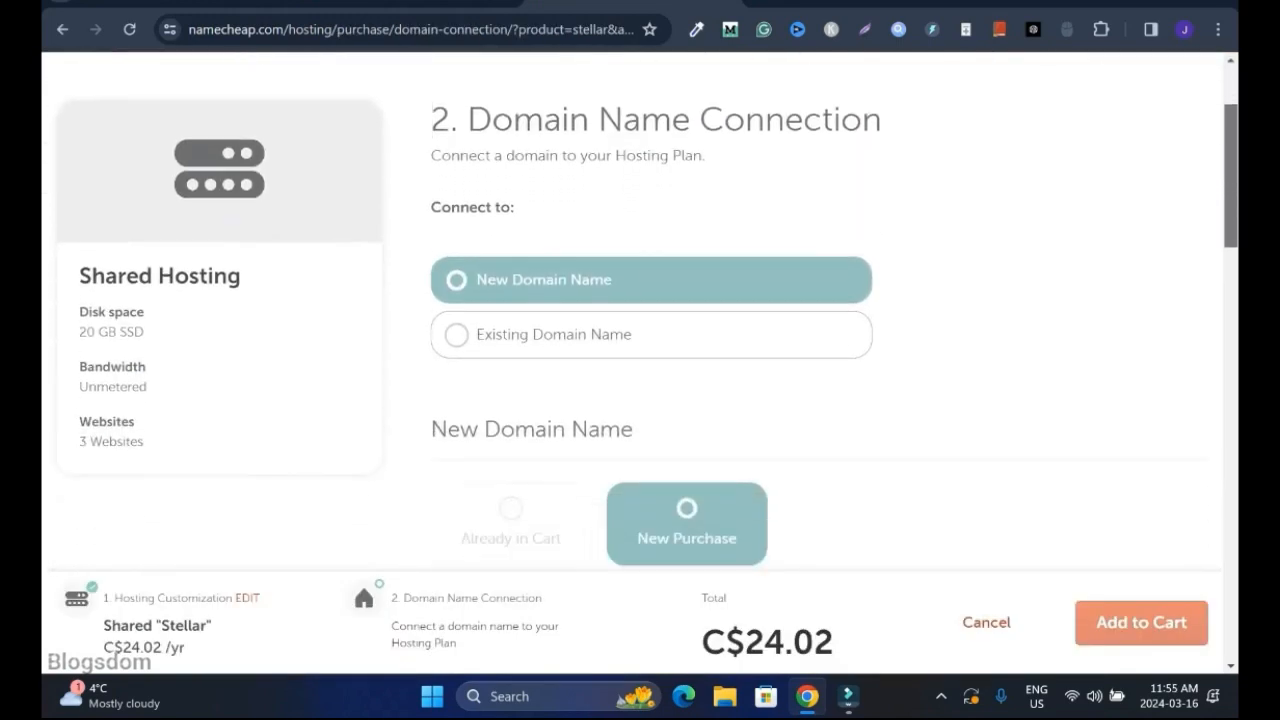
pyautogui.scroll(3)
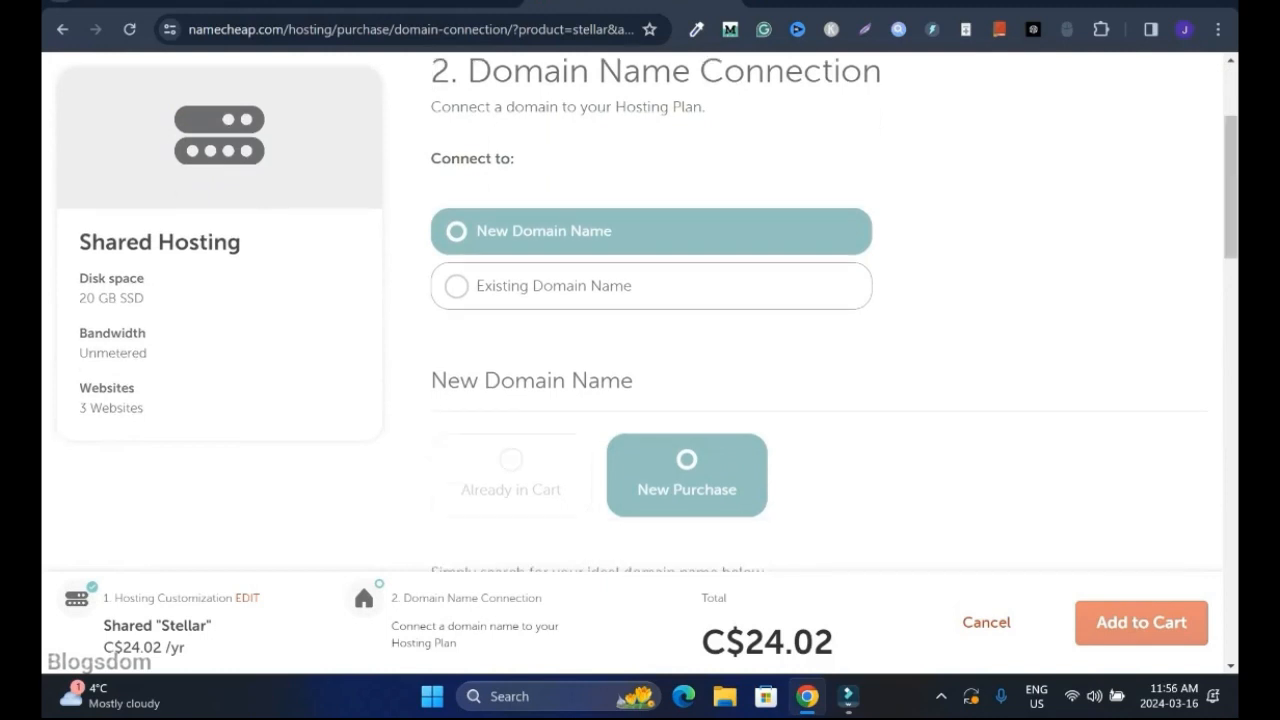
pyautogui.click(652, 284)
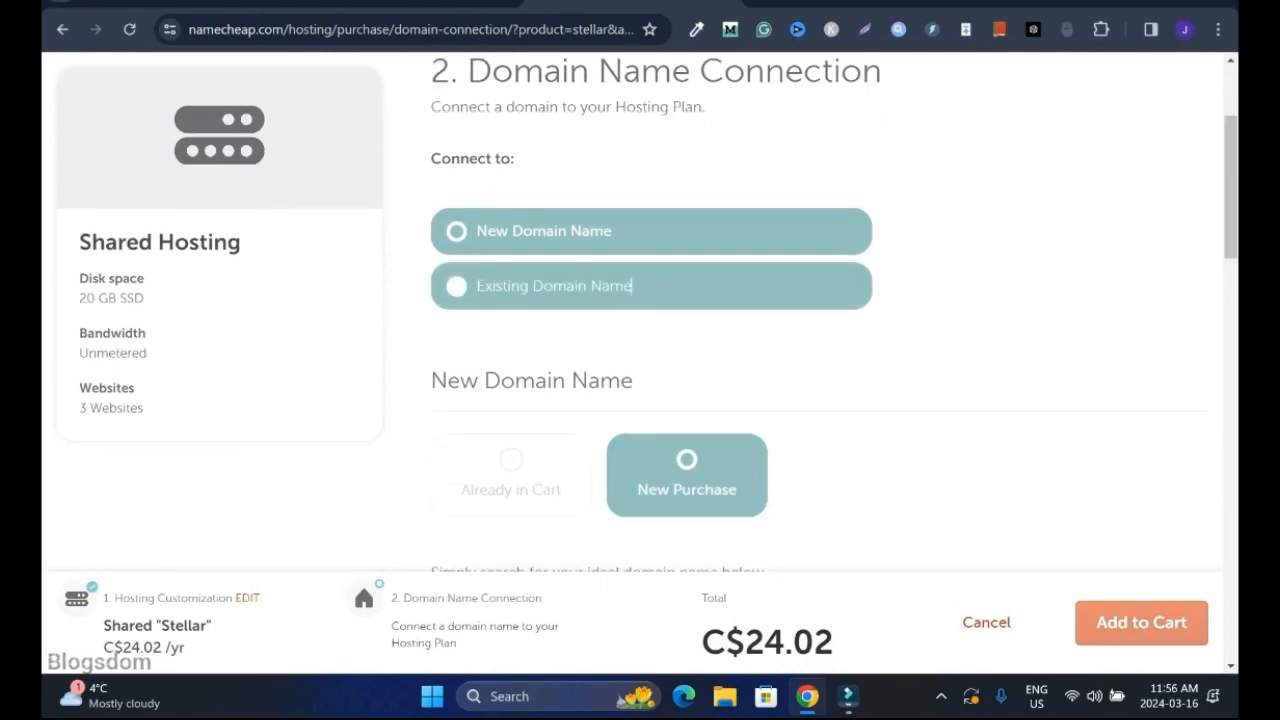
pyautogui.click(652, 284)
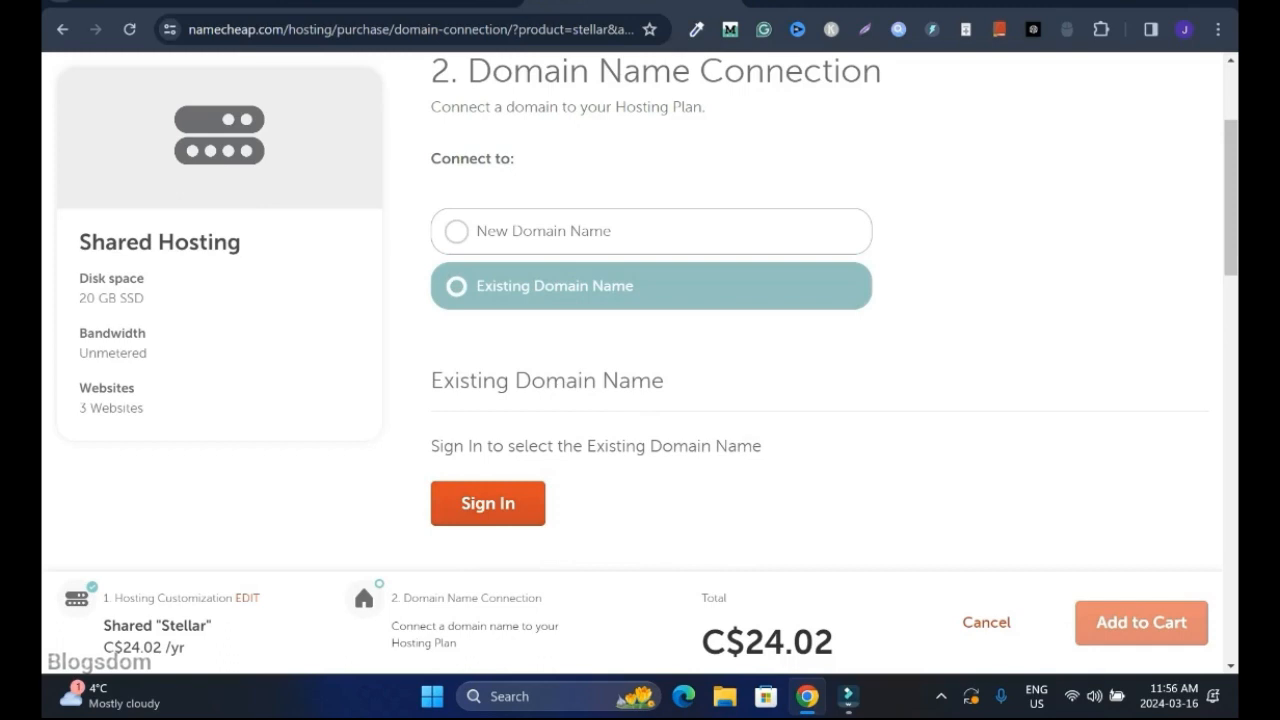
pyautogui.click(650, 232)
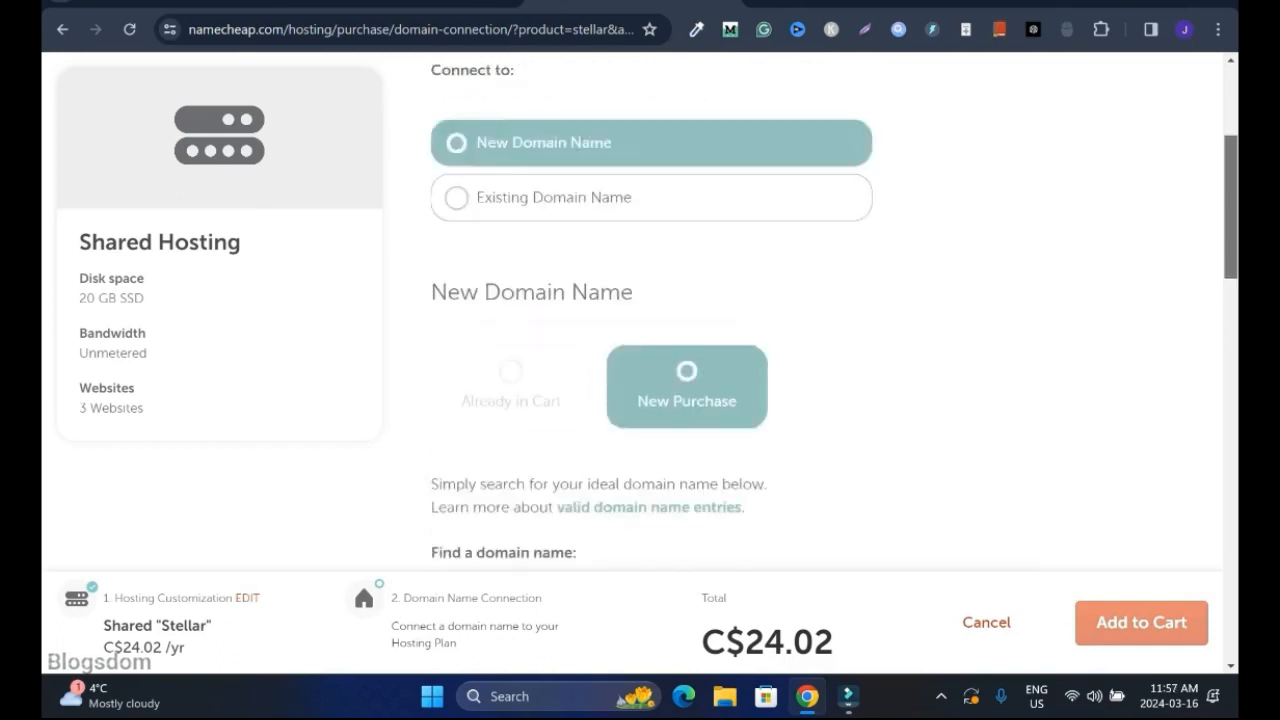
# Search Successlinkage and pick Successlinkage.com as a new domain at C$10.79/yr.
pyautogui.scroll(-3)
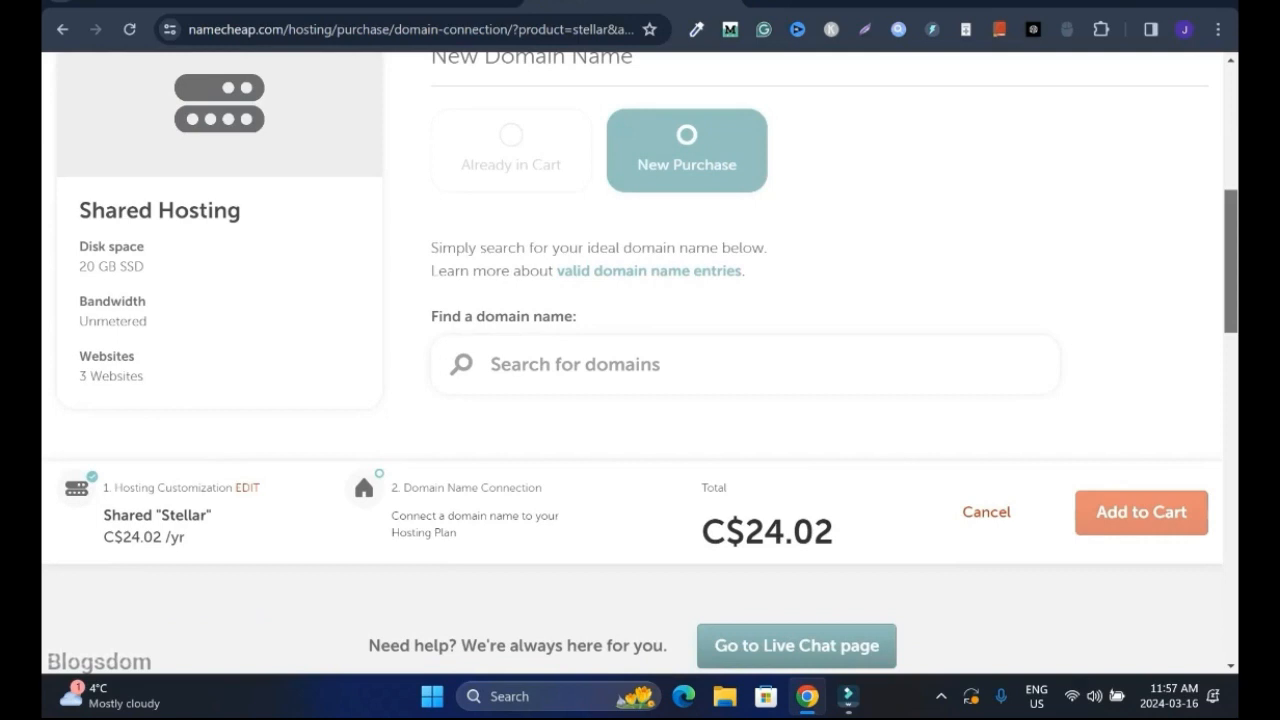
pyautogui.scroll(3)
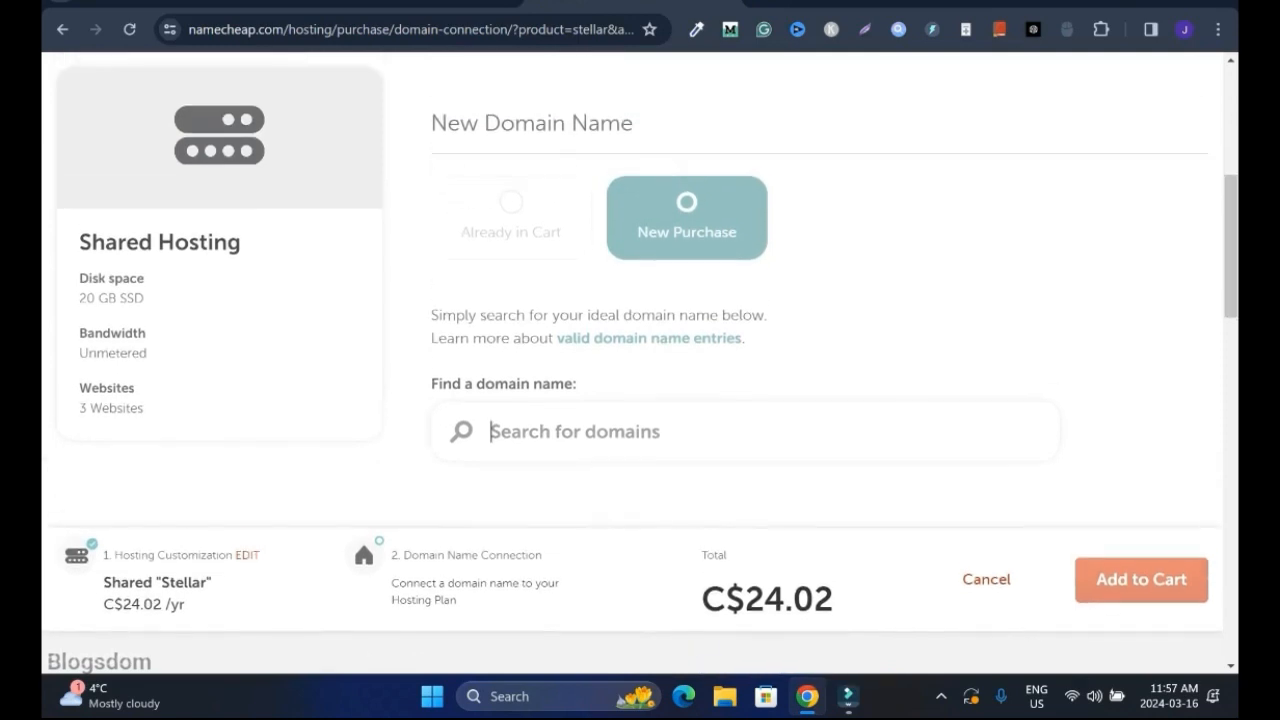
pyautogui.write('successl')
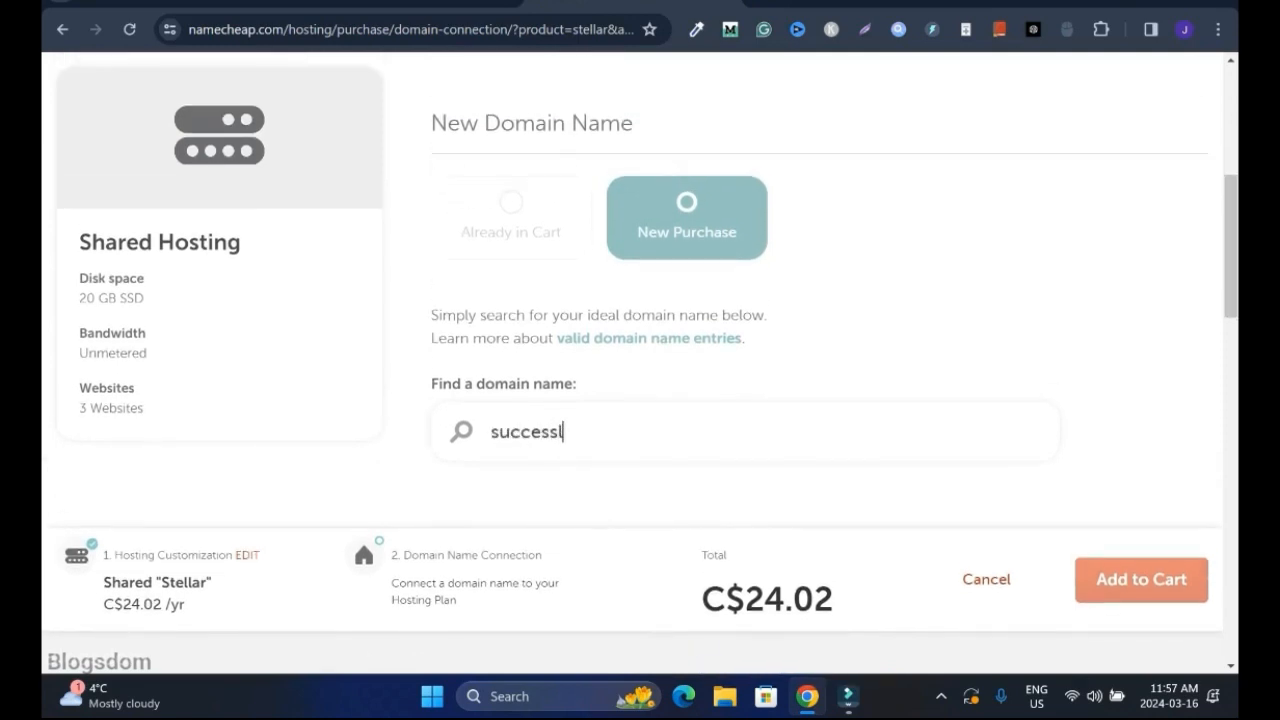
pyautogui.write('ink')
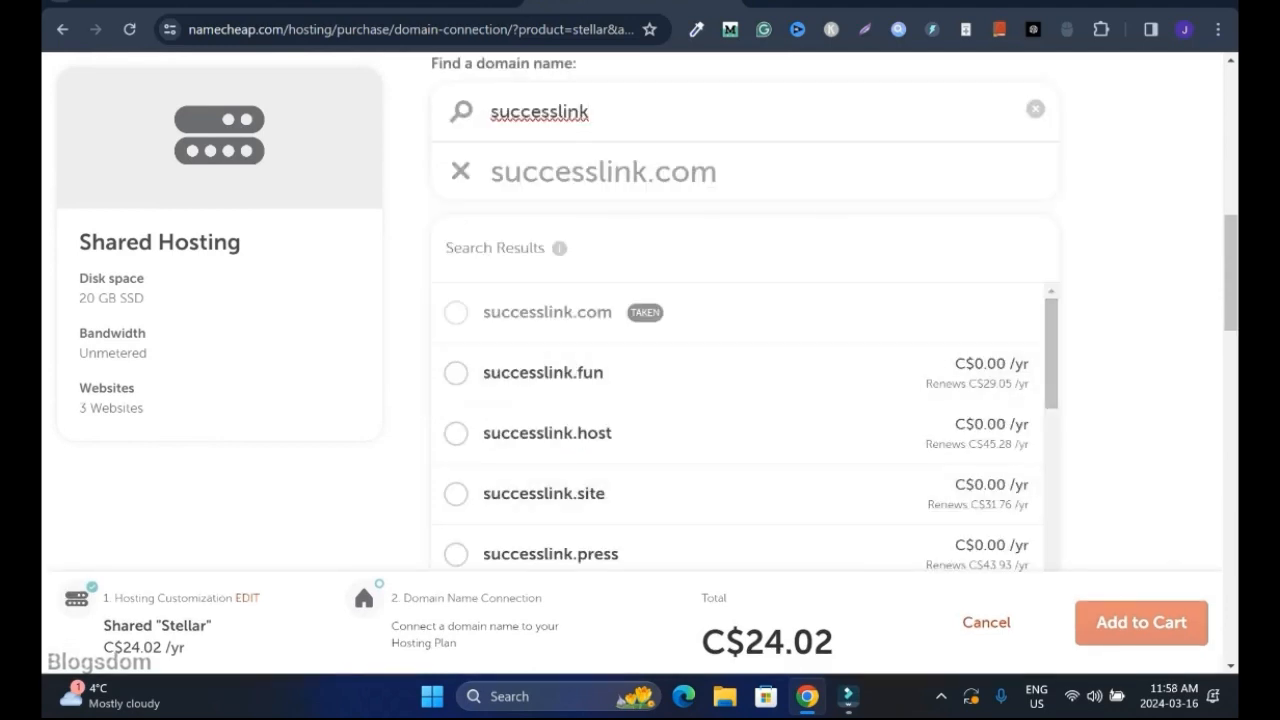
pyautogui.click(456, 312)
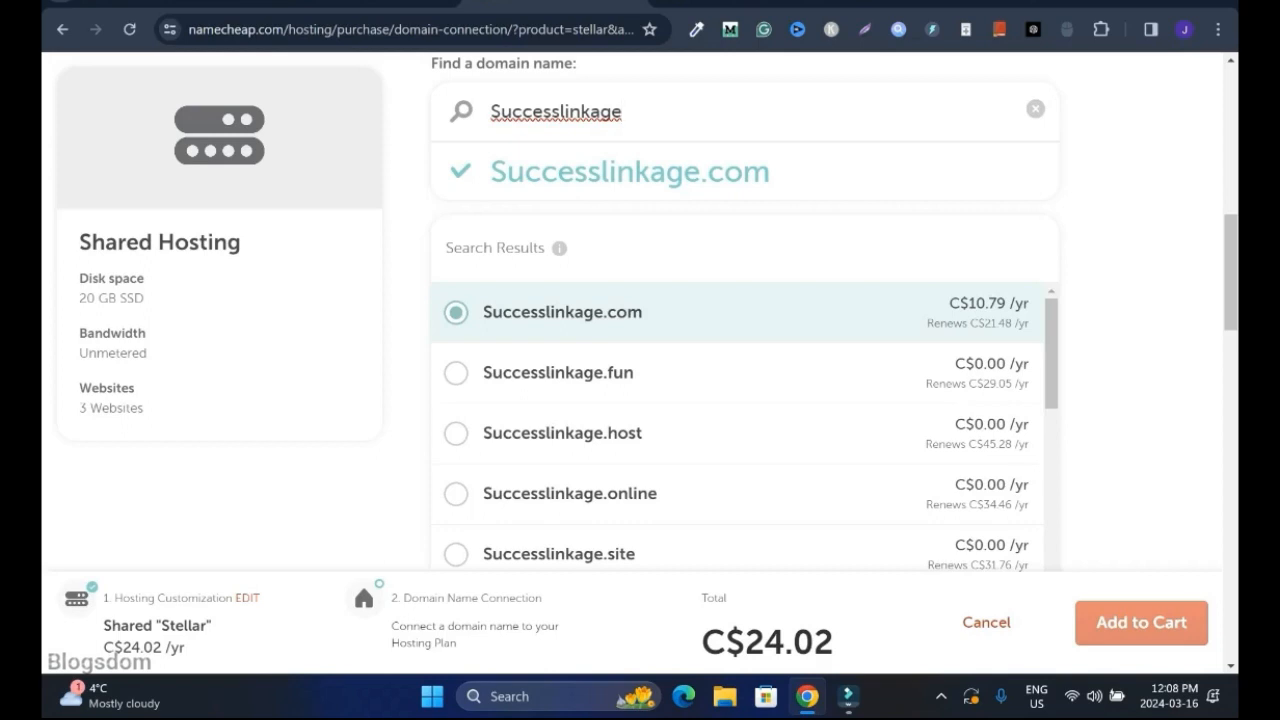
pyautogui.scroll(-3)
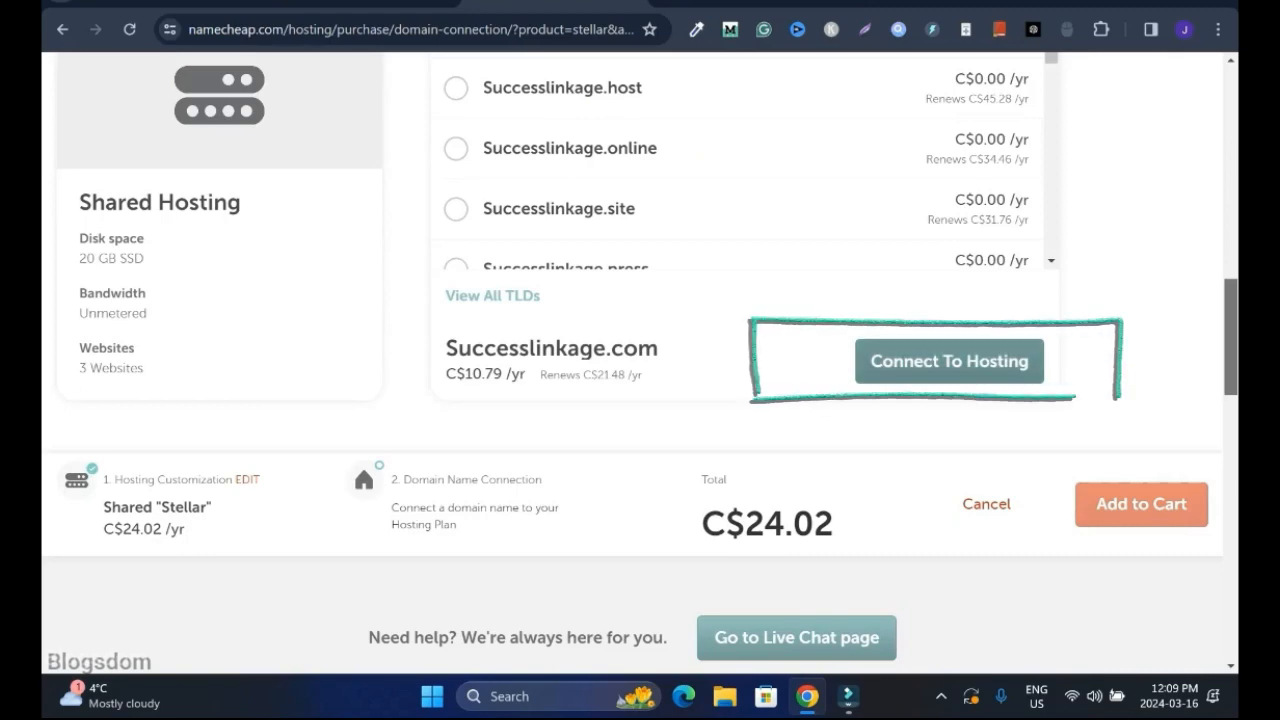
# Connect Successlinkage.com to the Stellar plan and add the C$35.06 order to the cart.
pyautogui.click(948, 360)
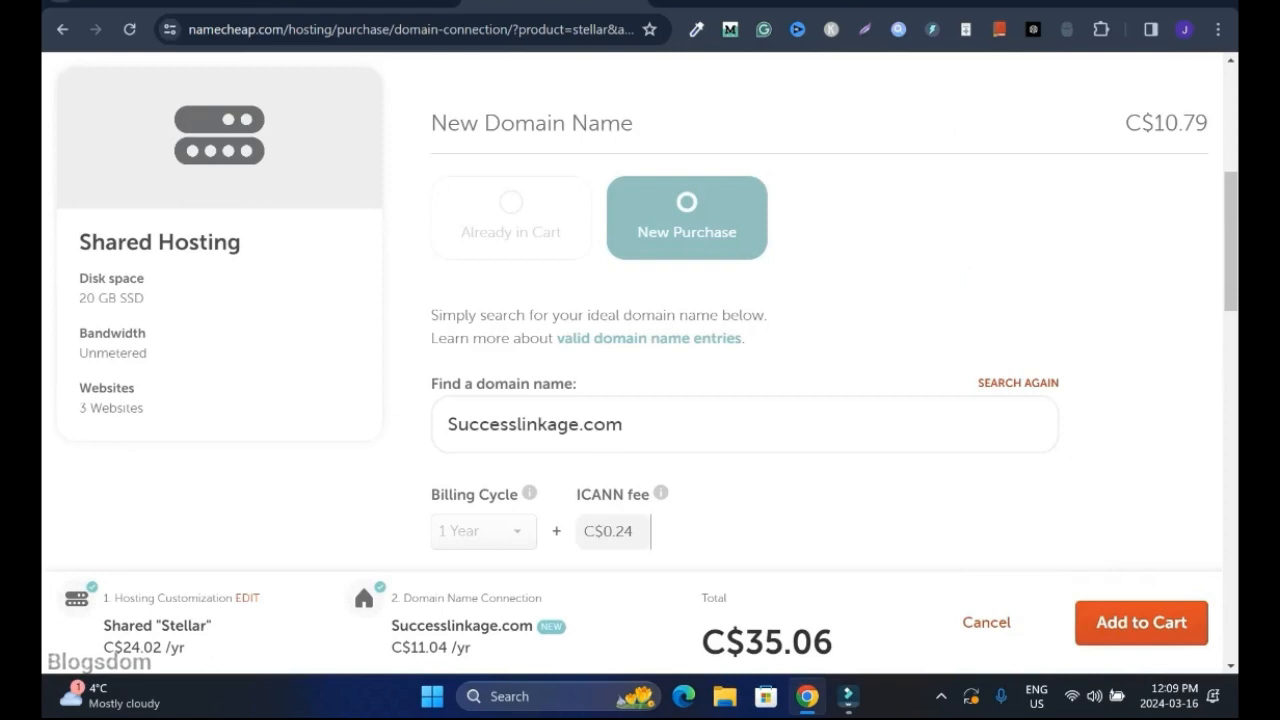
pyautogui.scroll(-3)
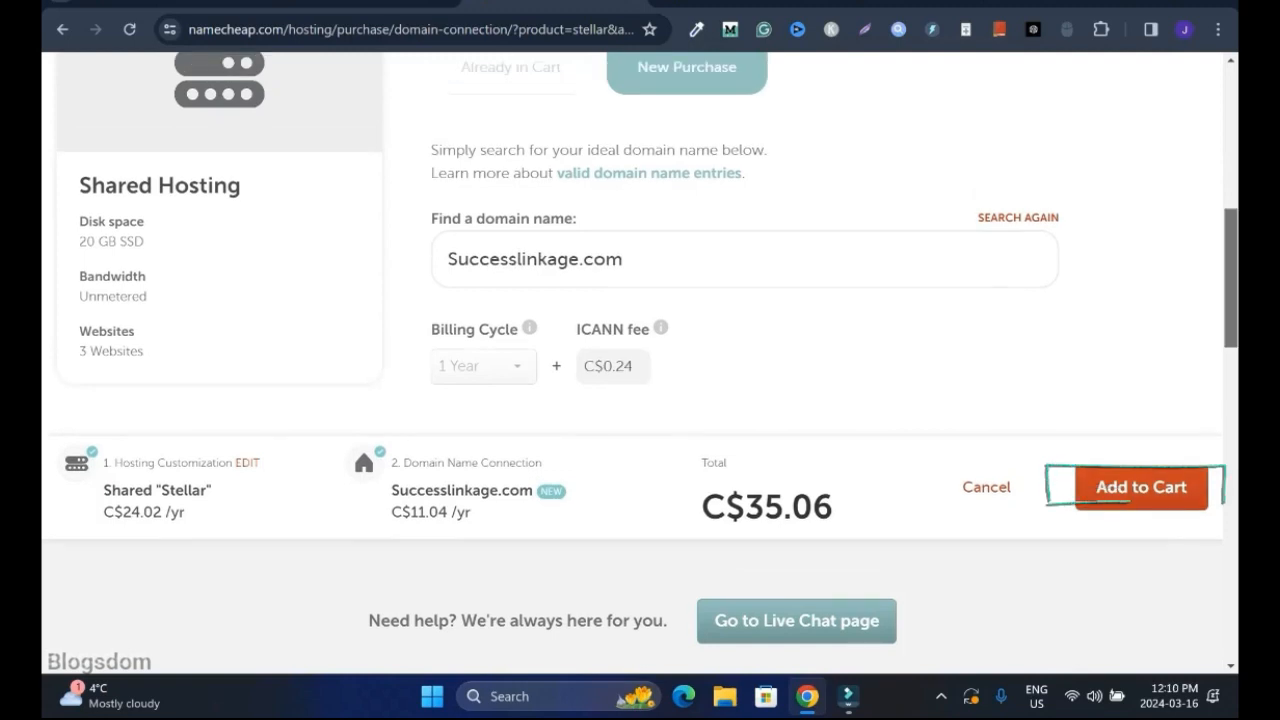
pyautogui.click(1140, 488)
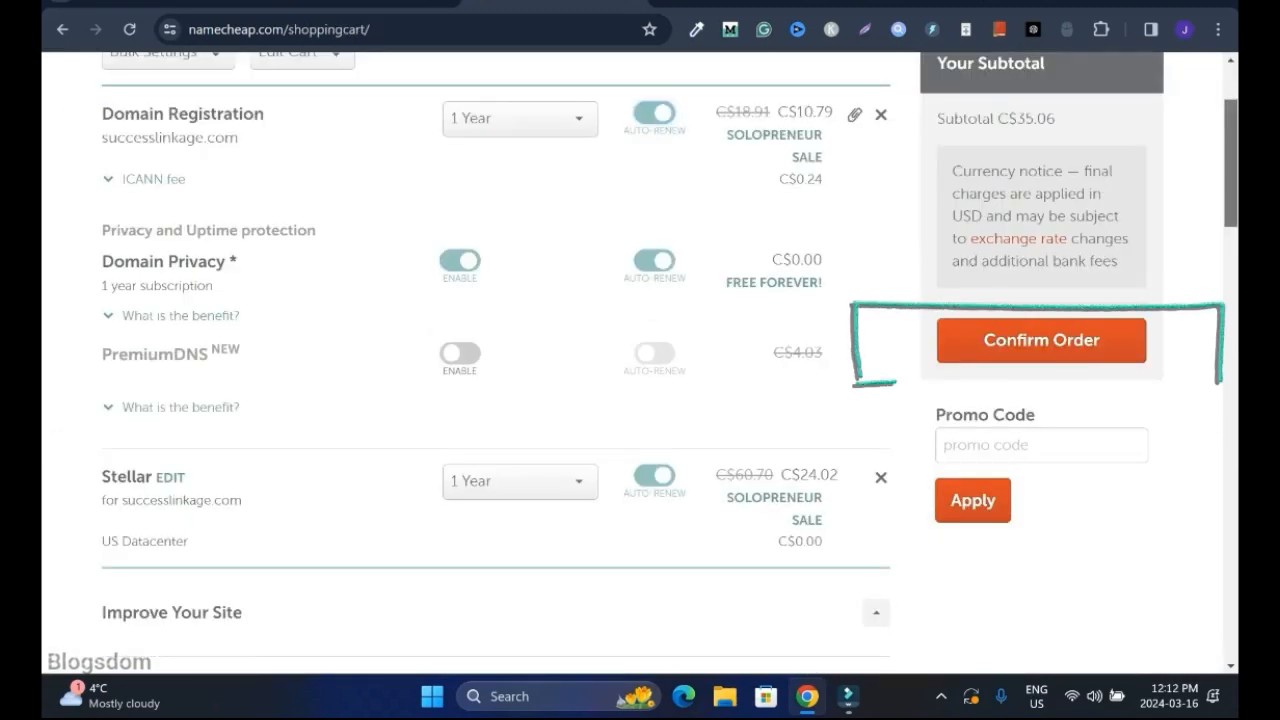
# Confirm the cart order and submit the Create An Account form to continue.
pyautogui.click(1040, 340)
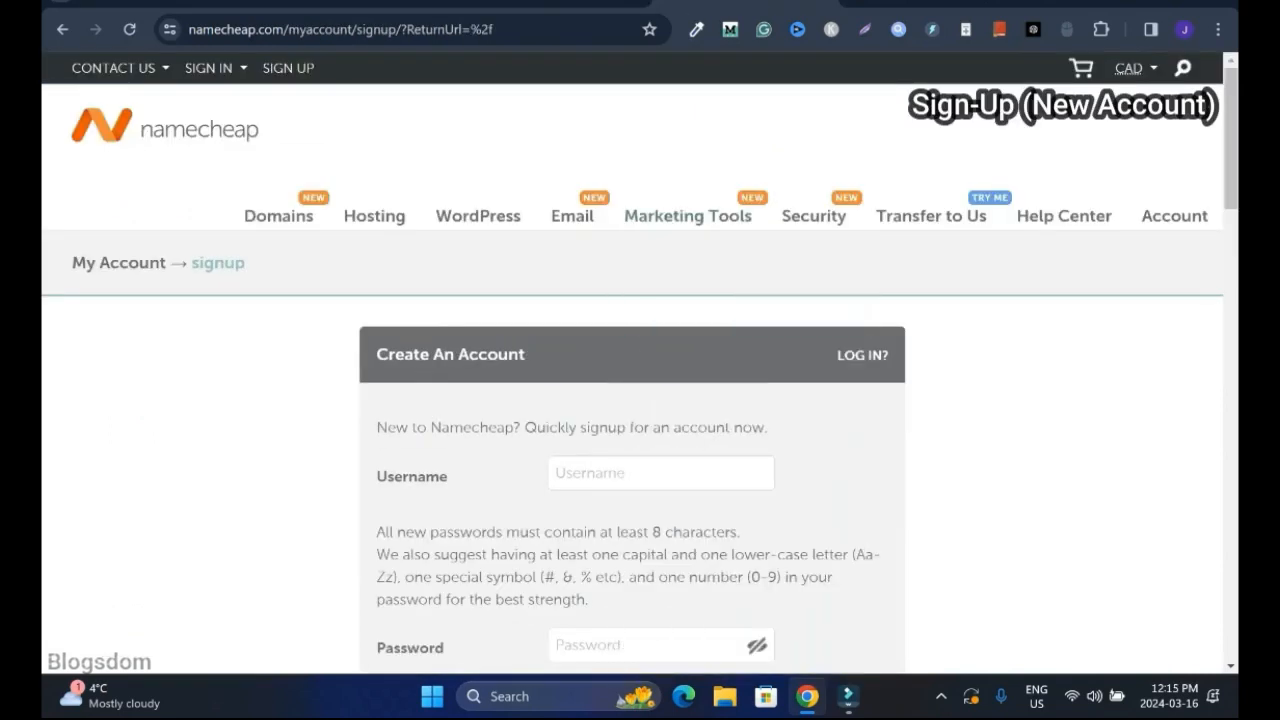
pyautogui.scroll(-3)
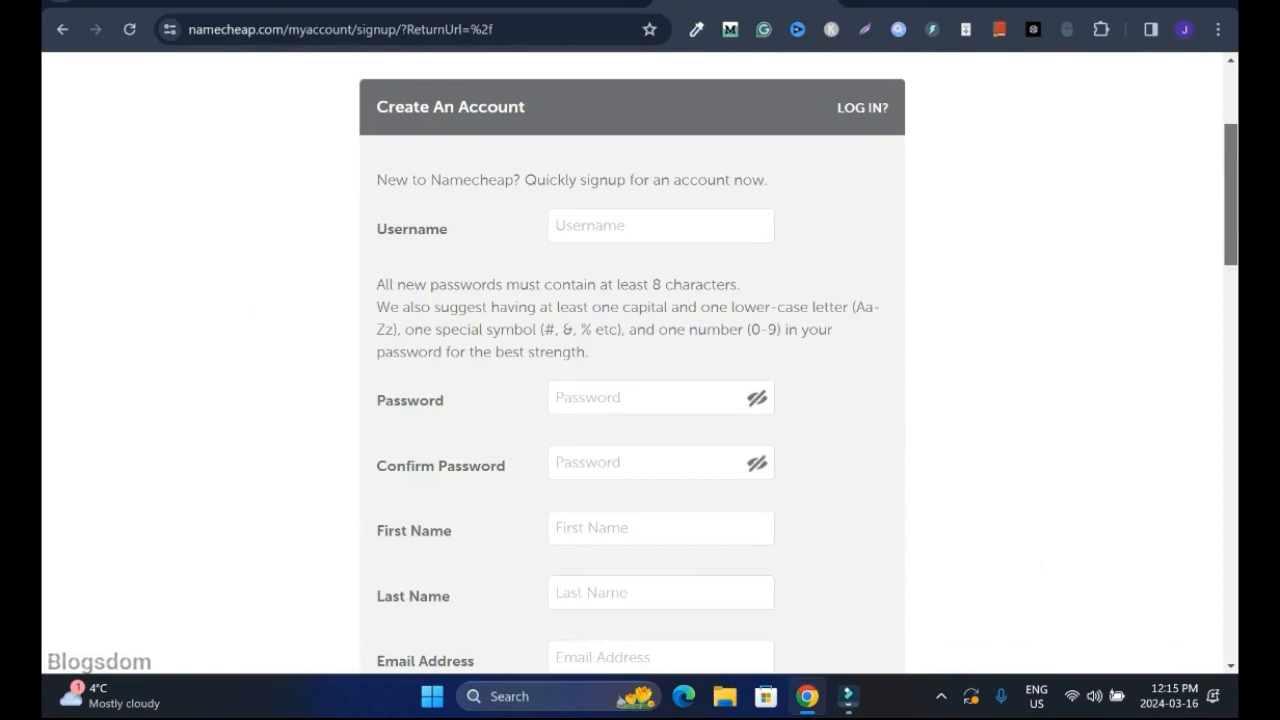
pyautogui.scroll(-3)
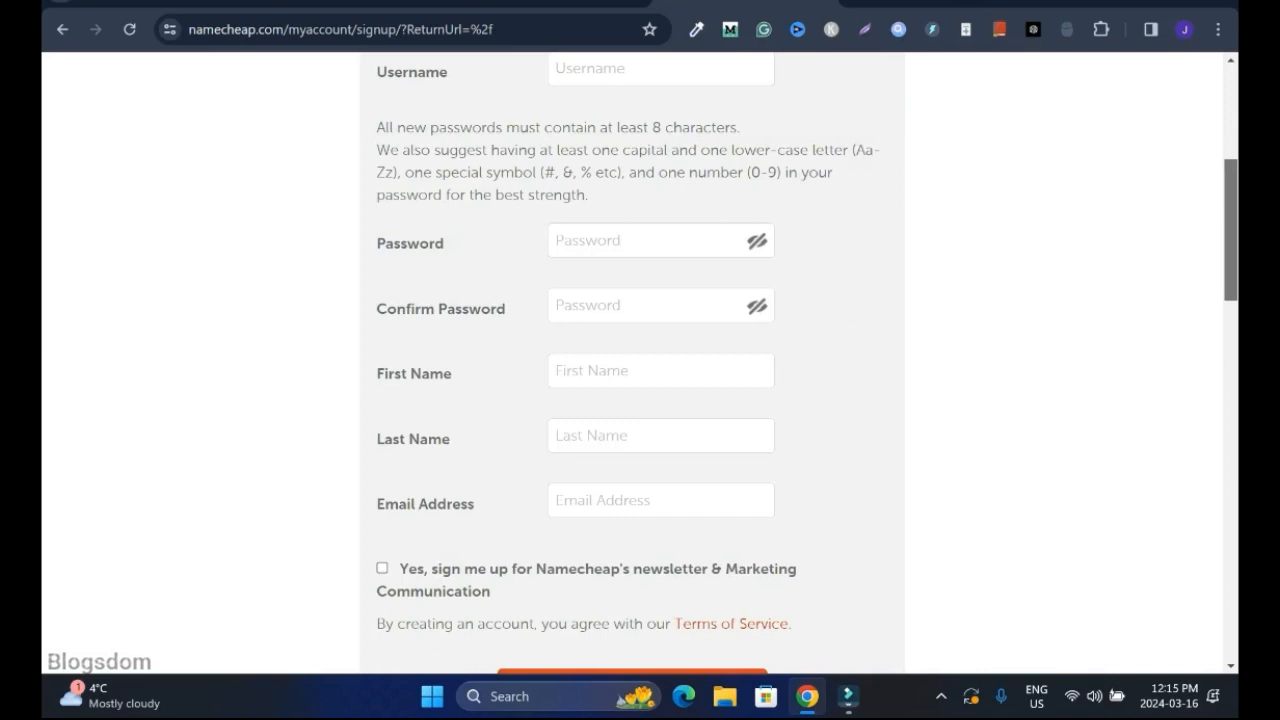
pyautogui.scroll(-3)
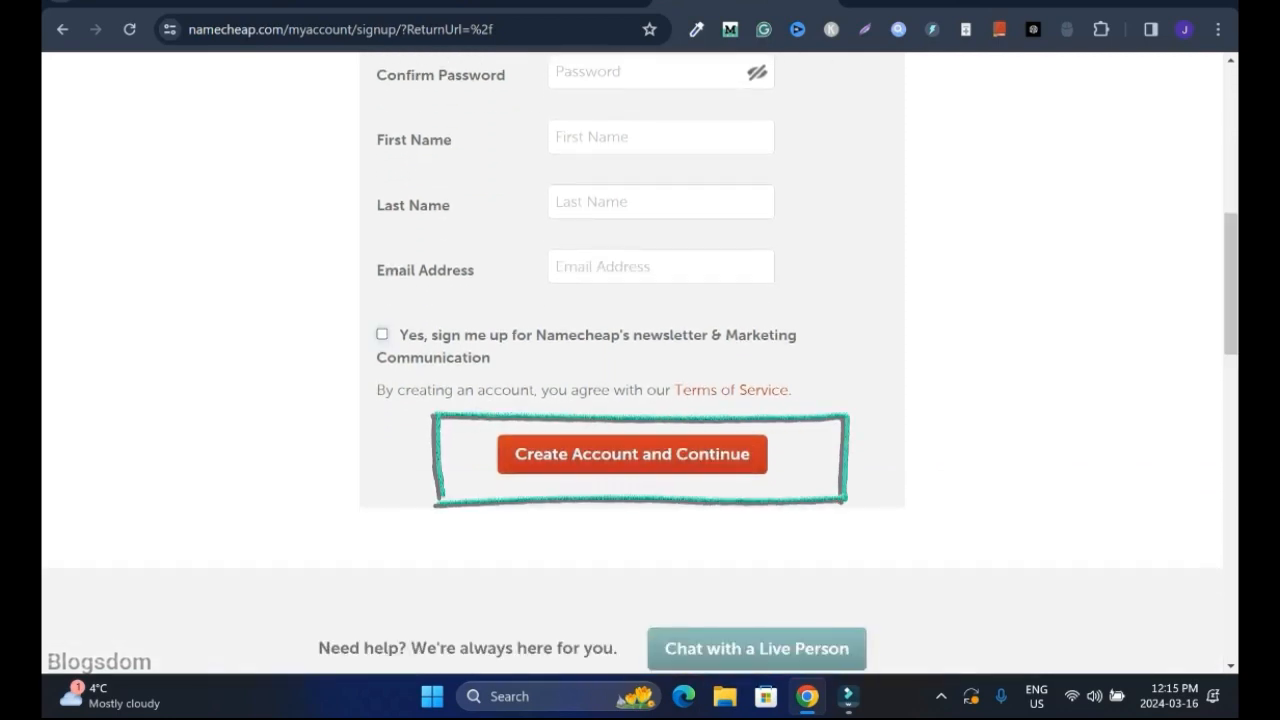
pyautogui.click(632, 452)
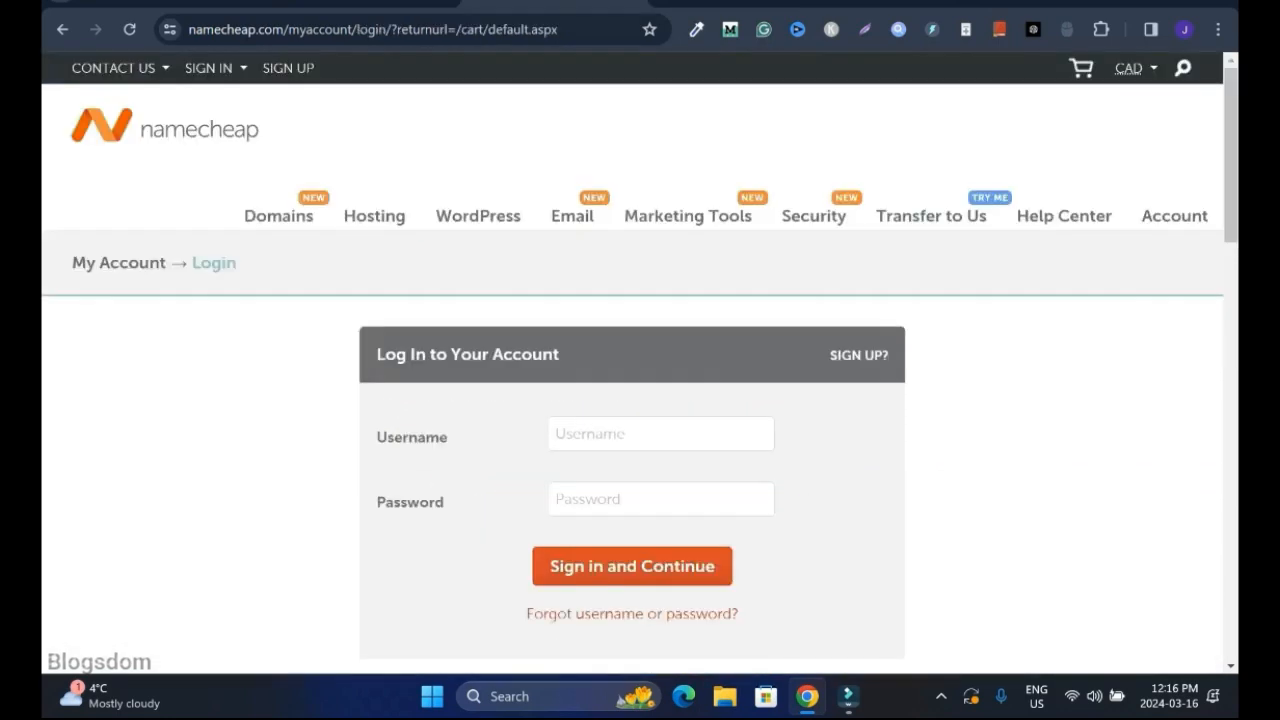
# Sign in and submit the device verification code to return to the cart.
pyautogui.click(632, 566)
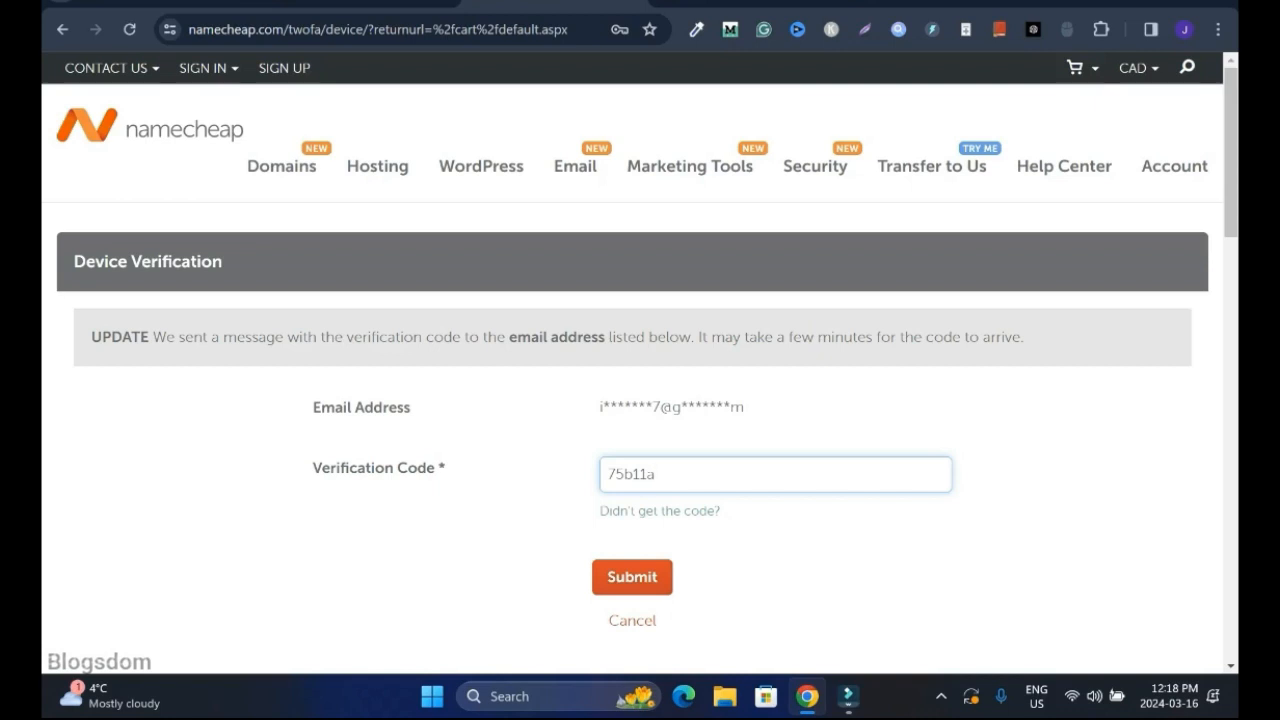
pyautogui.click(632, 576)
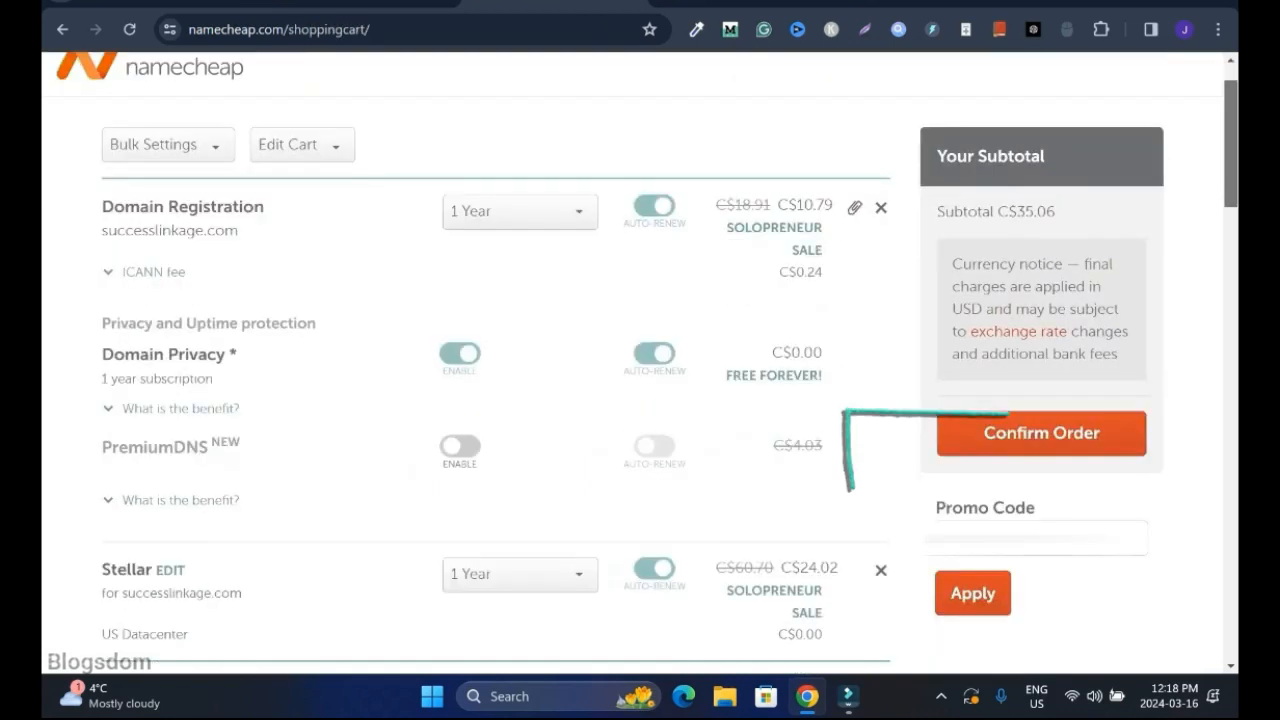
# Confirm the order, continue past payment settings and pay for the domain and hosting.
pyautogui.click(1040, 432)
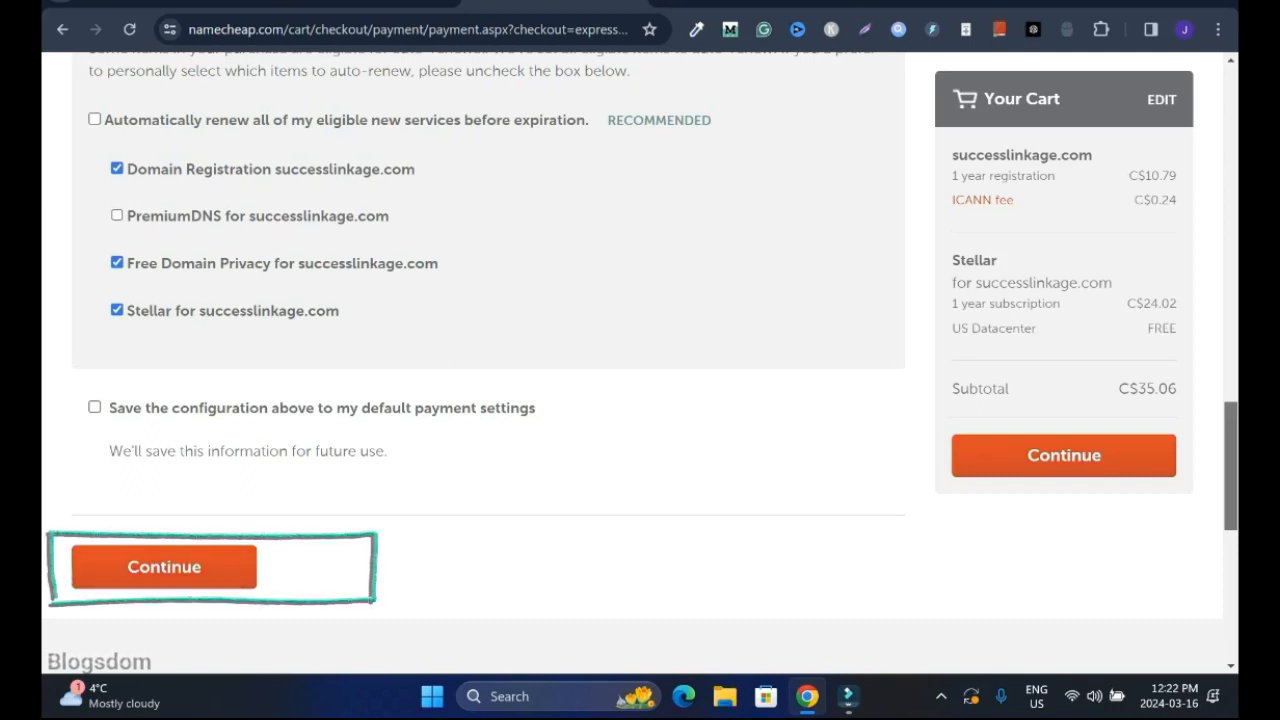
pyautogui.click(164, 566)
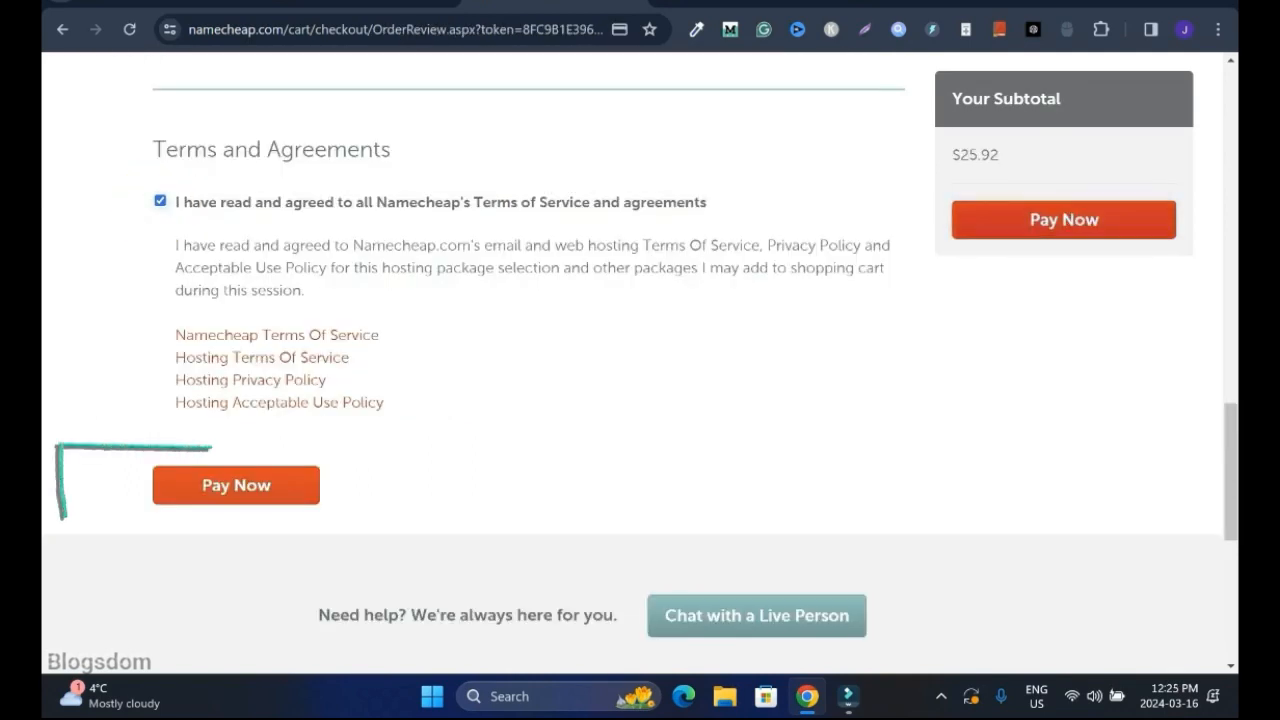
pyautogui.click(236, 486)
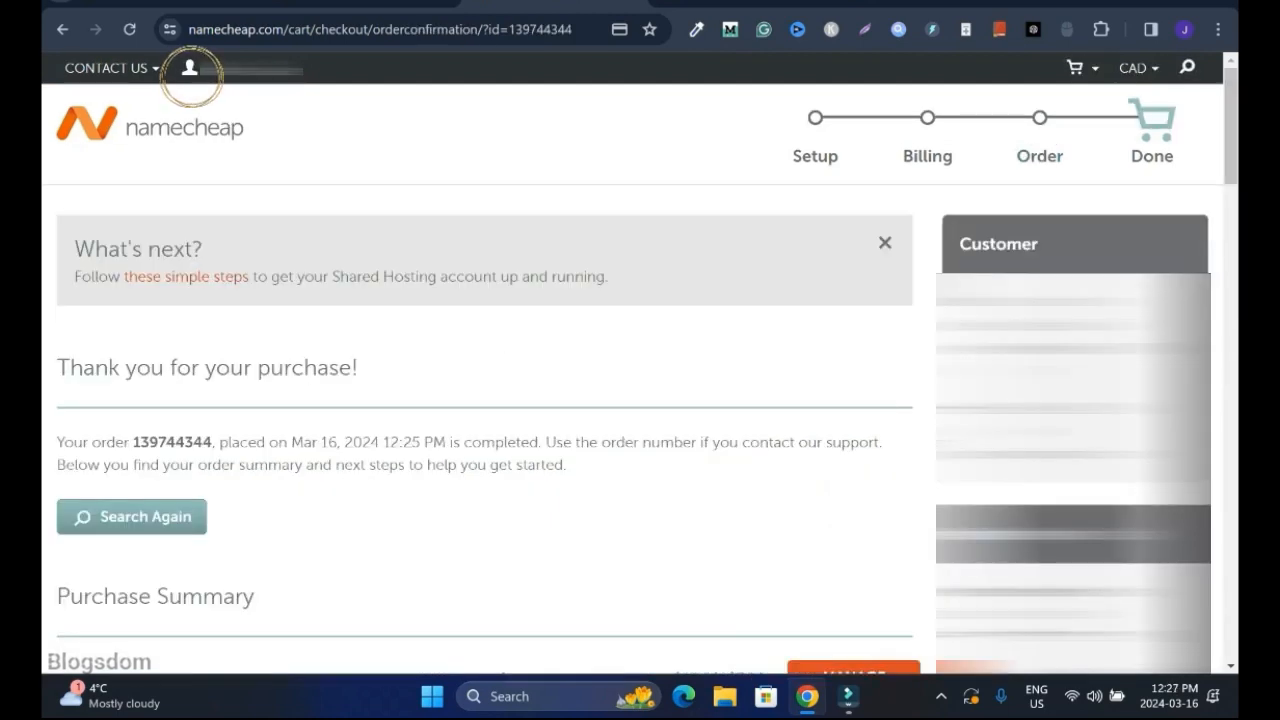
# From the dashboard's Hosting List, open cPanel for the successlinkage.com Stellar subscription.
pyautogui.click(188, 68)
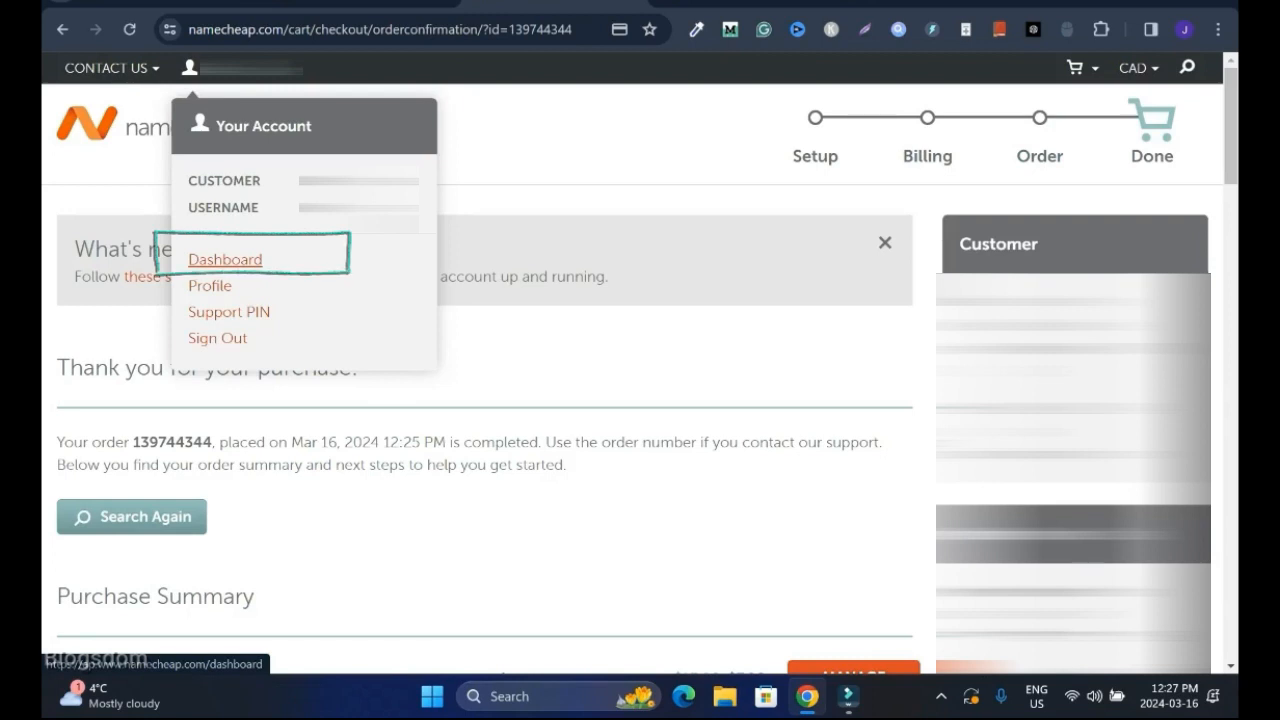
pyautogui.click(224, 260)
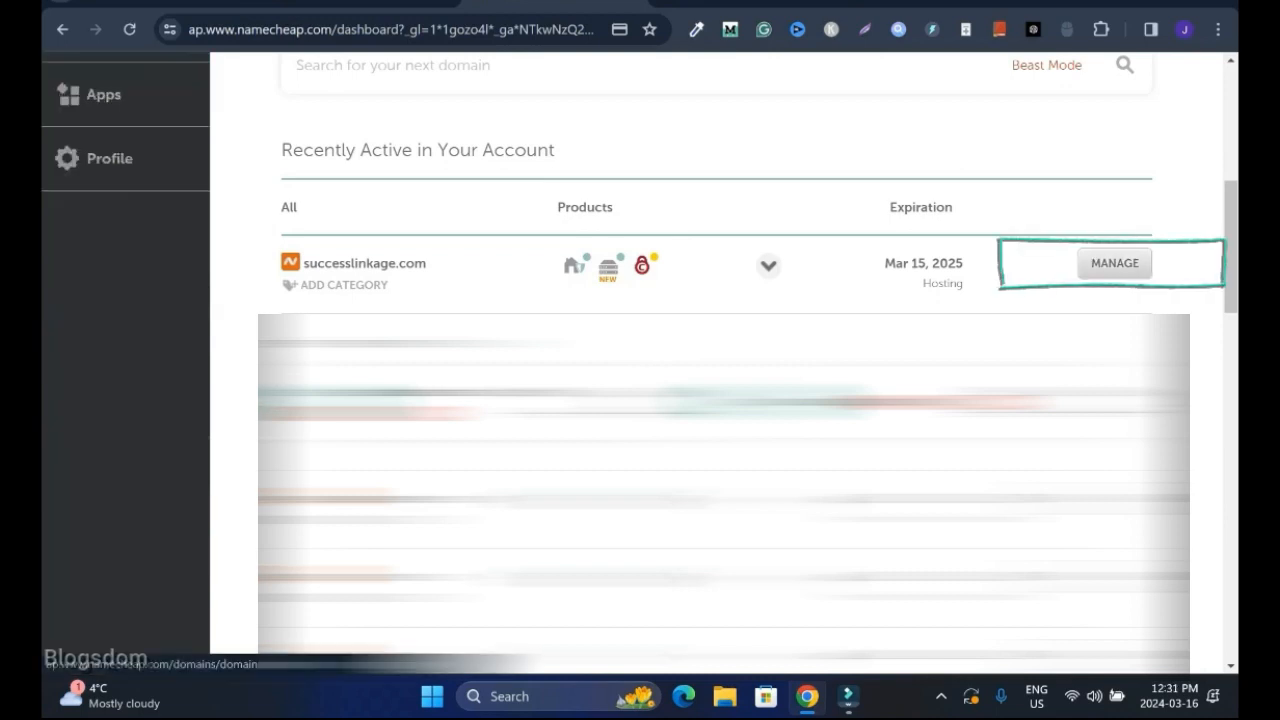
pyautogui.click(1112, 264)
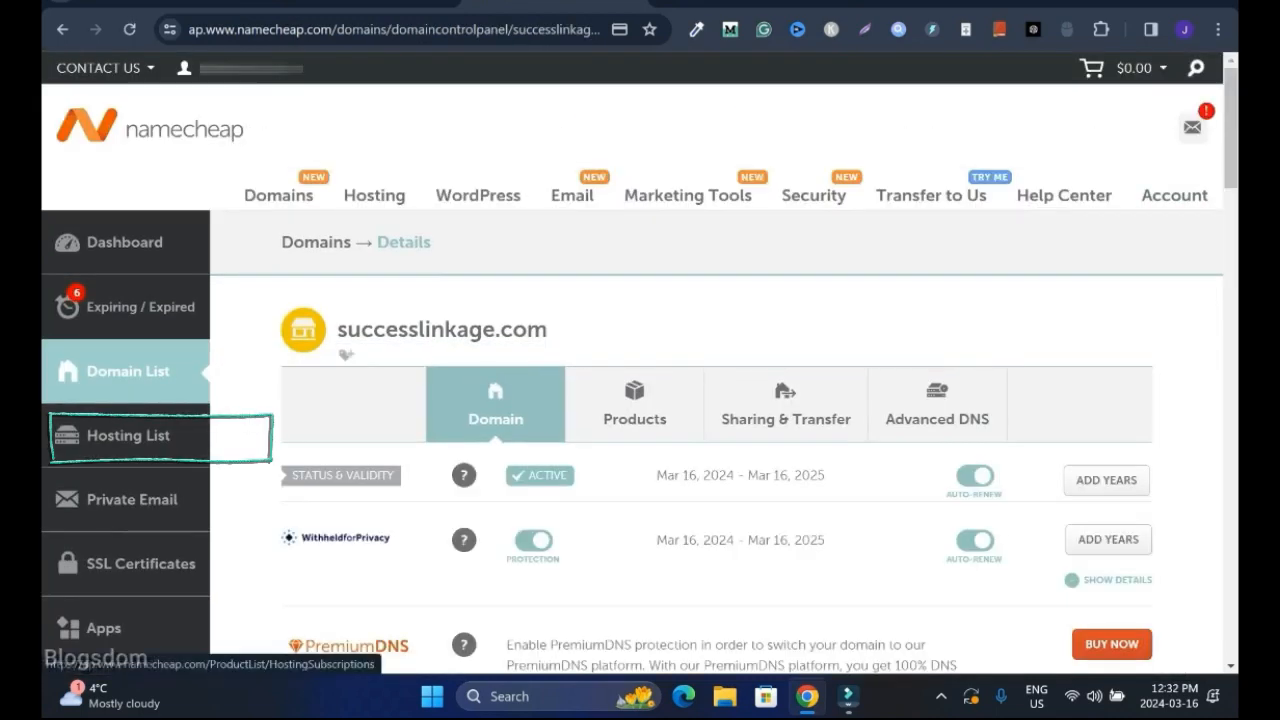
pyautogui.click(128, 436)
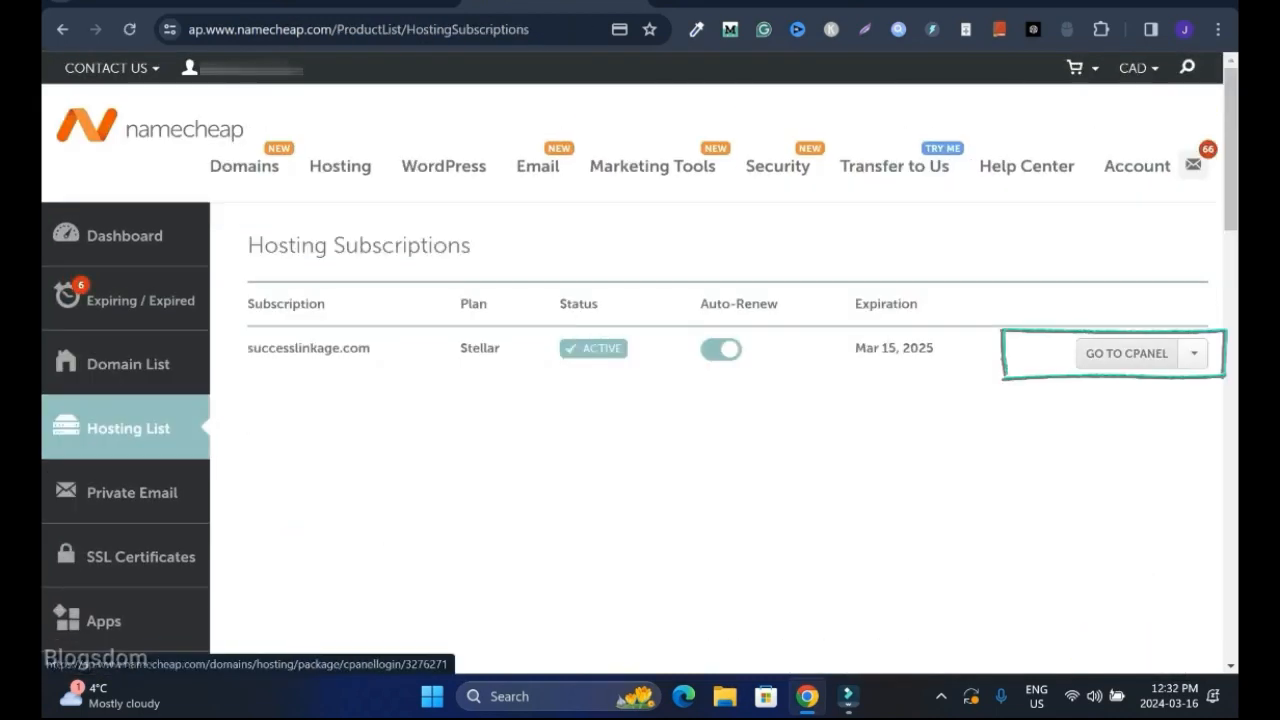
pyautogui.click(1126, 352)
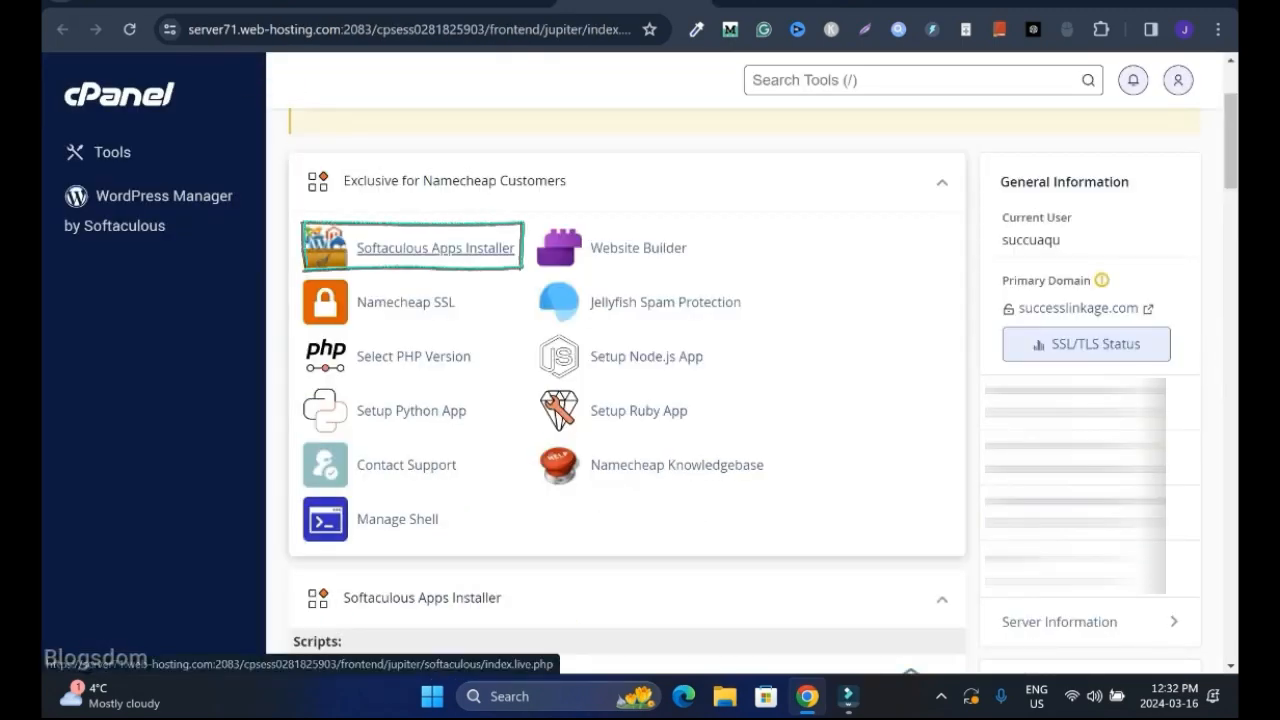
# Launch the Softaculous Apps Installer from cPanel.
pyautogui.click(436, 248)
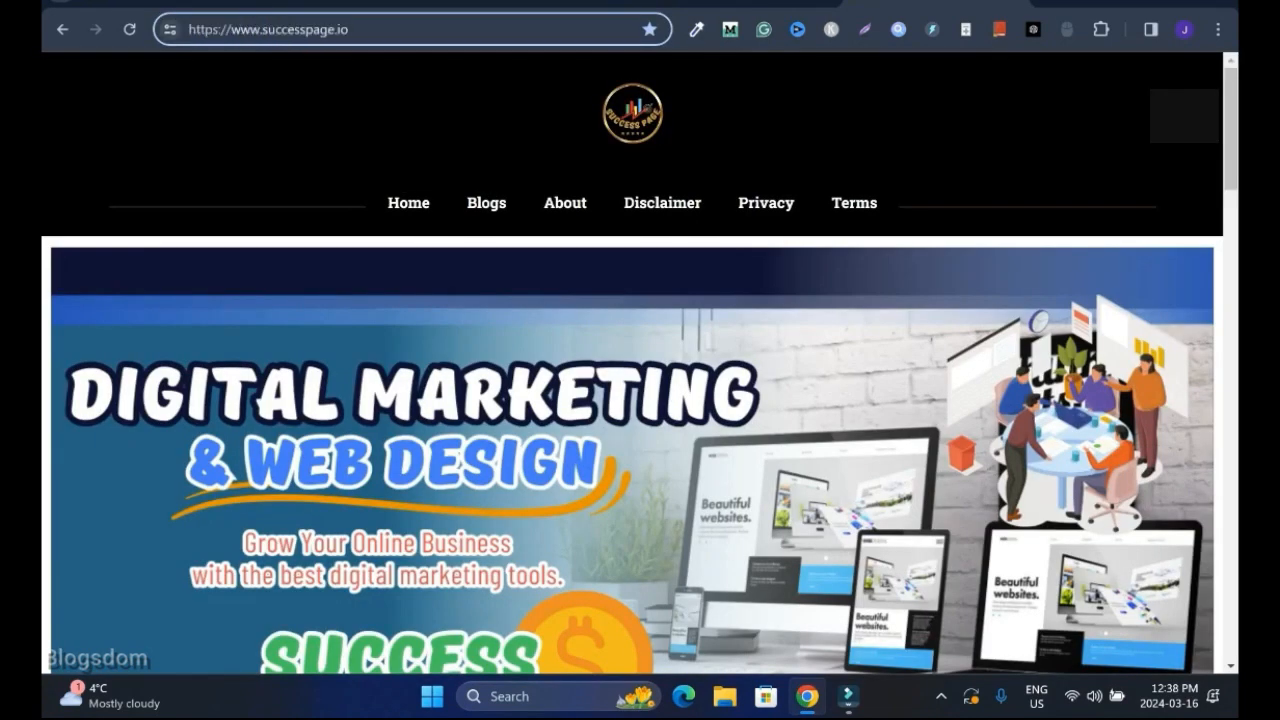
# View the successpage.io site information showing the connection is secure.
pyautogui.click(170, 30)
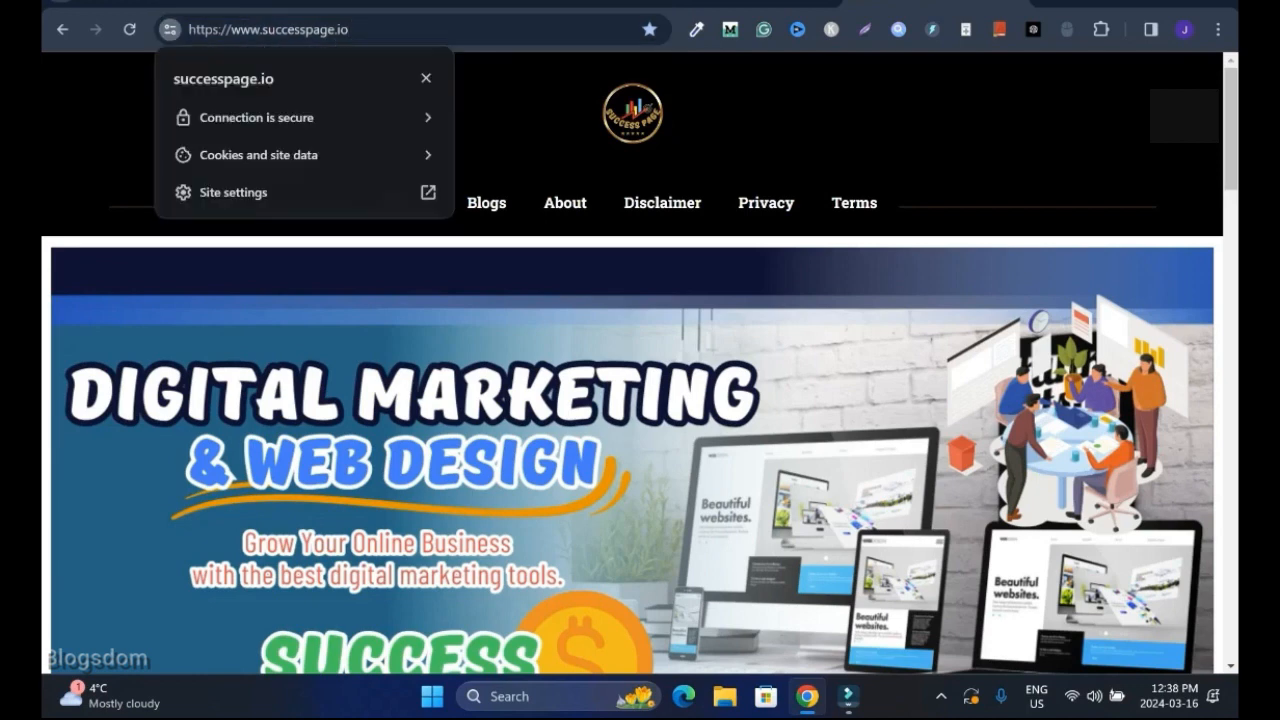
pyautogui.moveTo(256, 116)
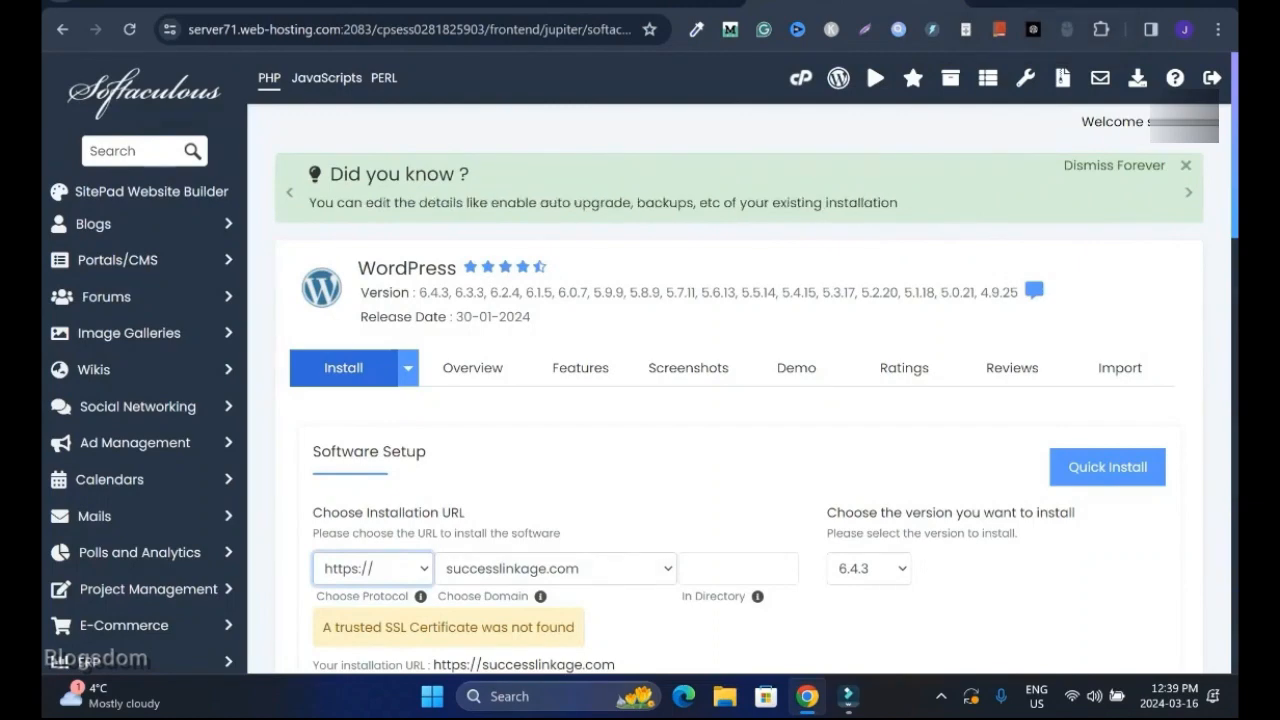
# Check the available WordPress versions and set the site name to Success Linkage.
pyautogui.scroll(-3)
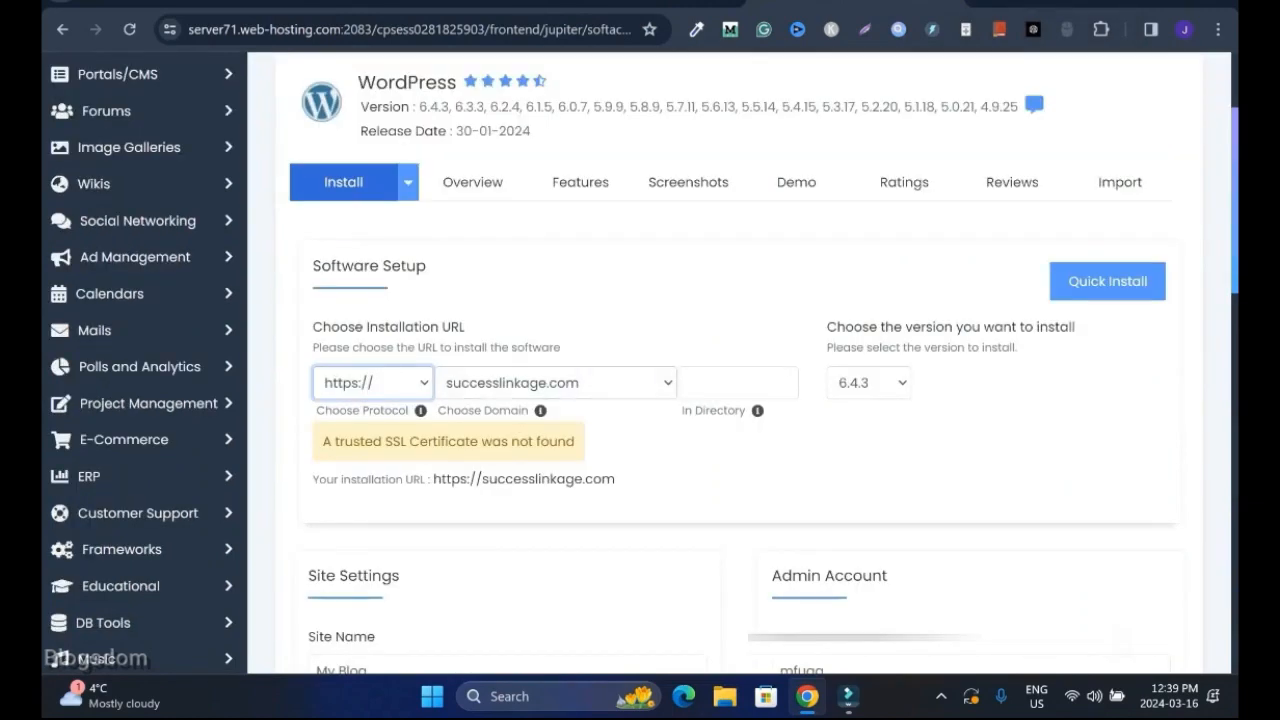
pyautogui.click(866, 382)
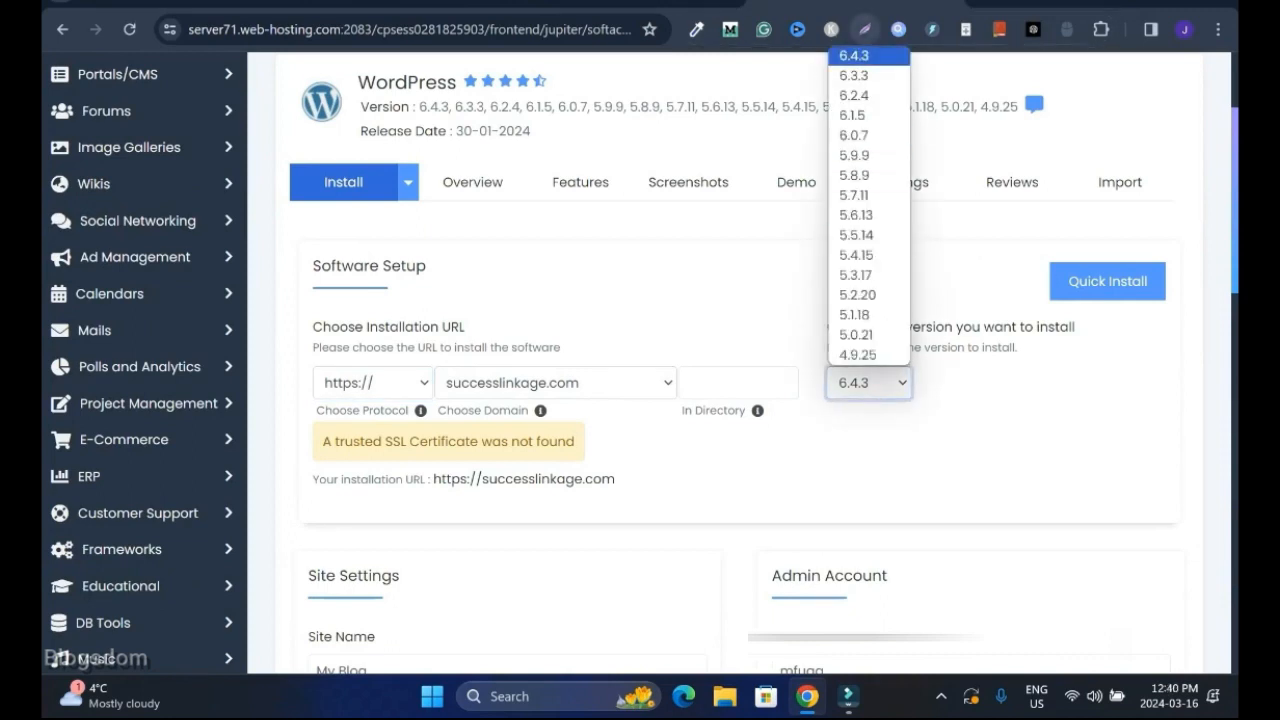
pyautogui.moveTo(856, 334)
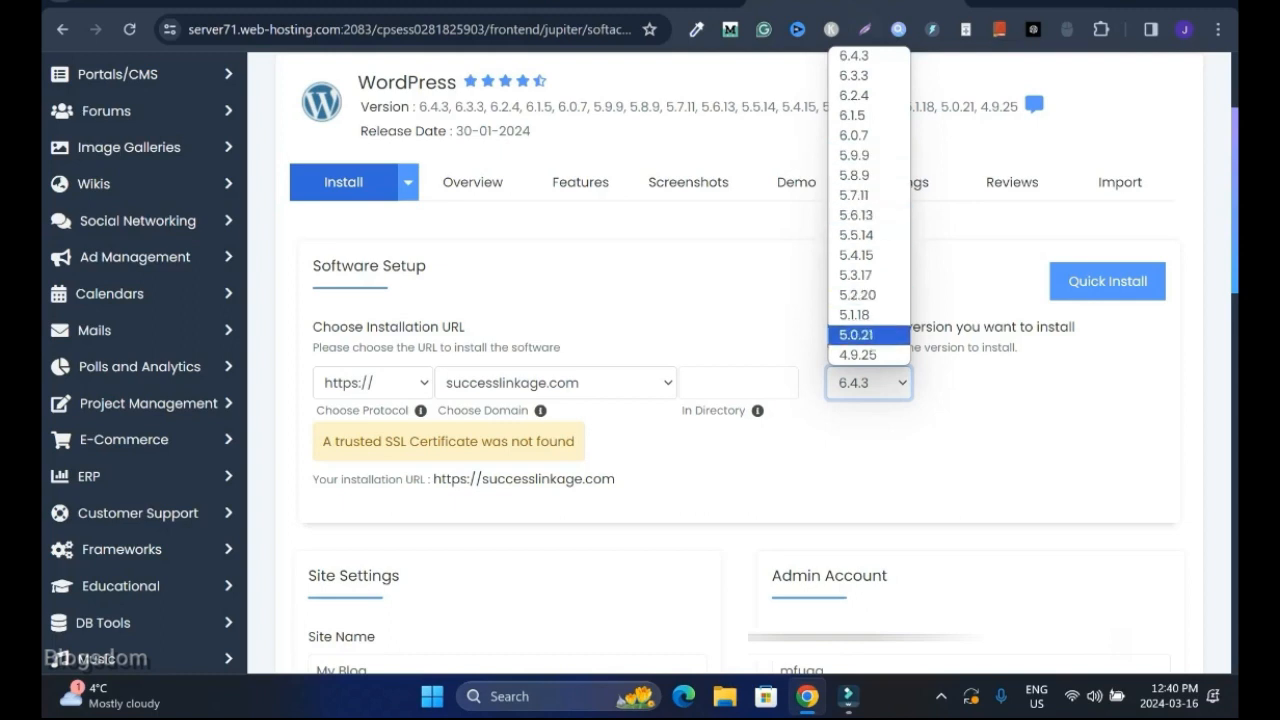
pyautogui.scroll(-3)
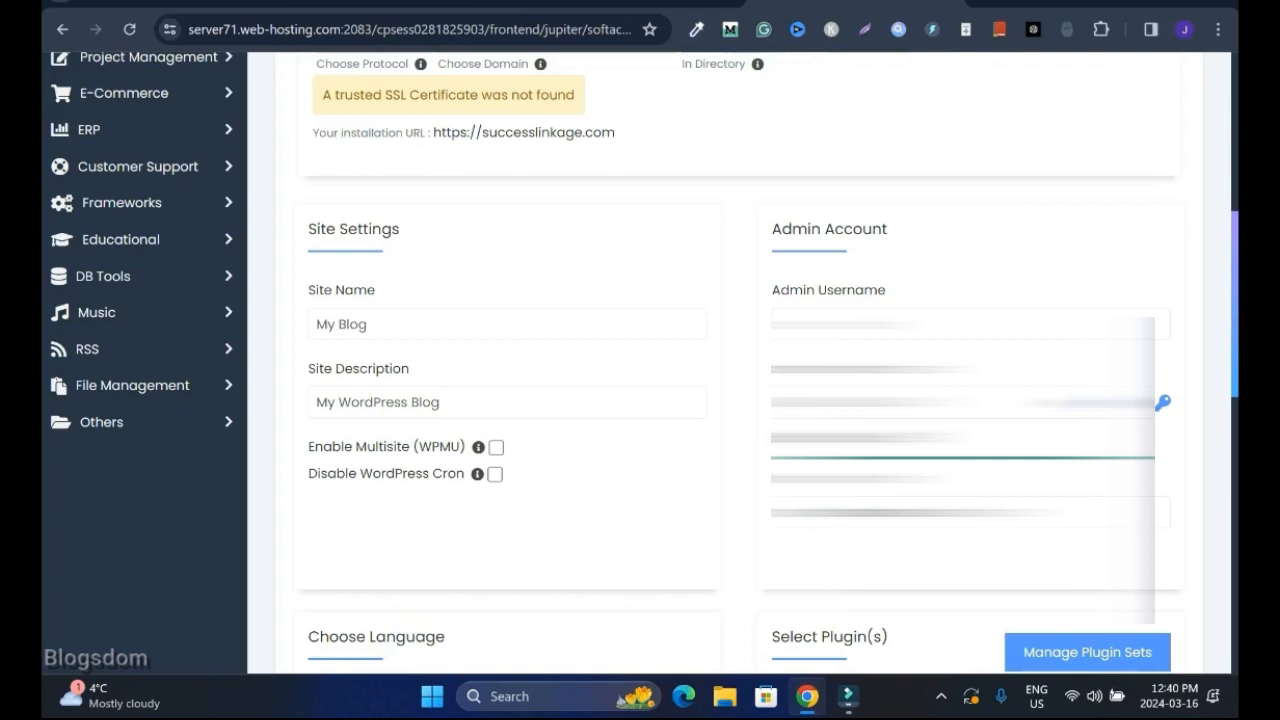
pyautogui.click(506, 324)
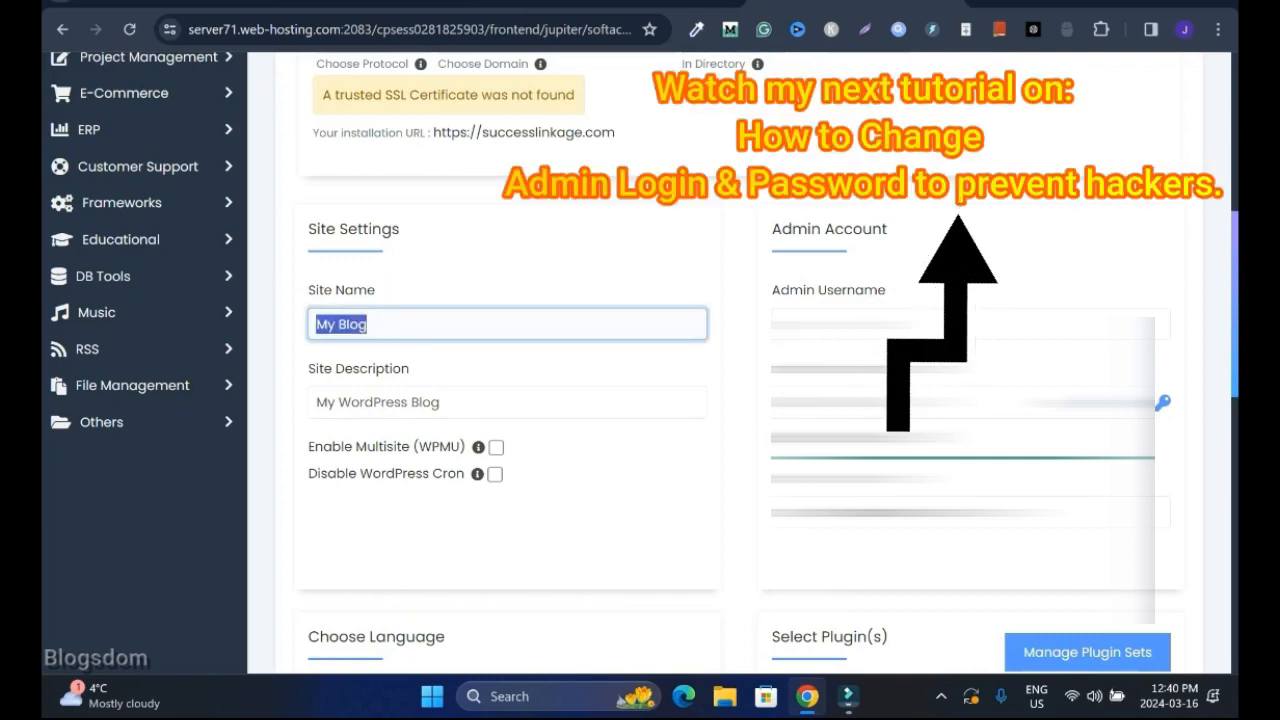
pyautogui.write('Suuccess Linkage')
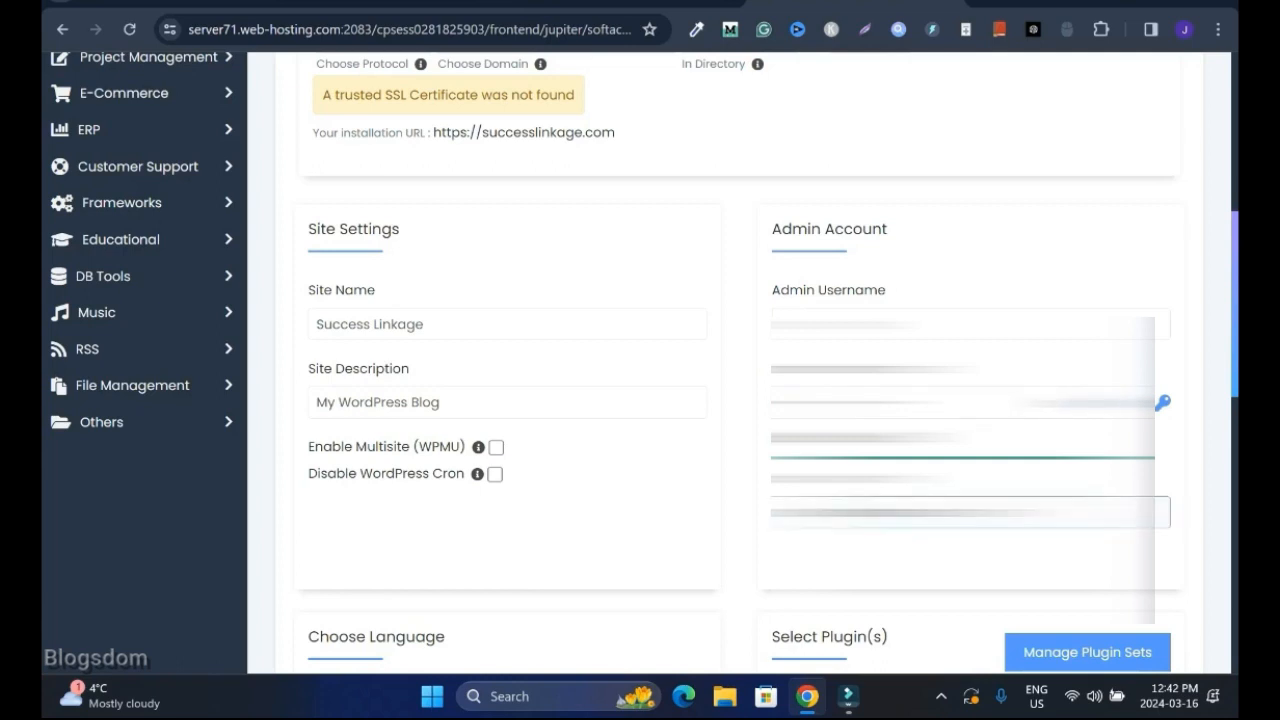
# Untick the Limit Login Attempts (Loginizer) plugin and start the WordPress installation.
pyautogui.scroll(-3)
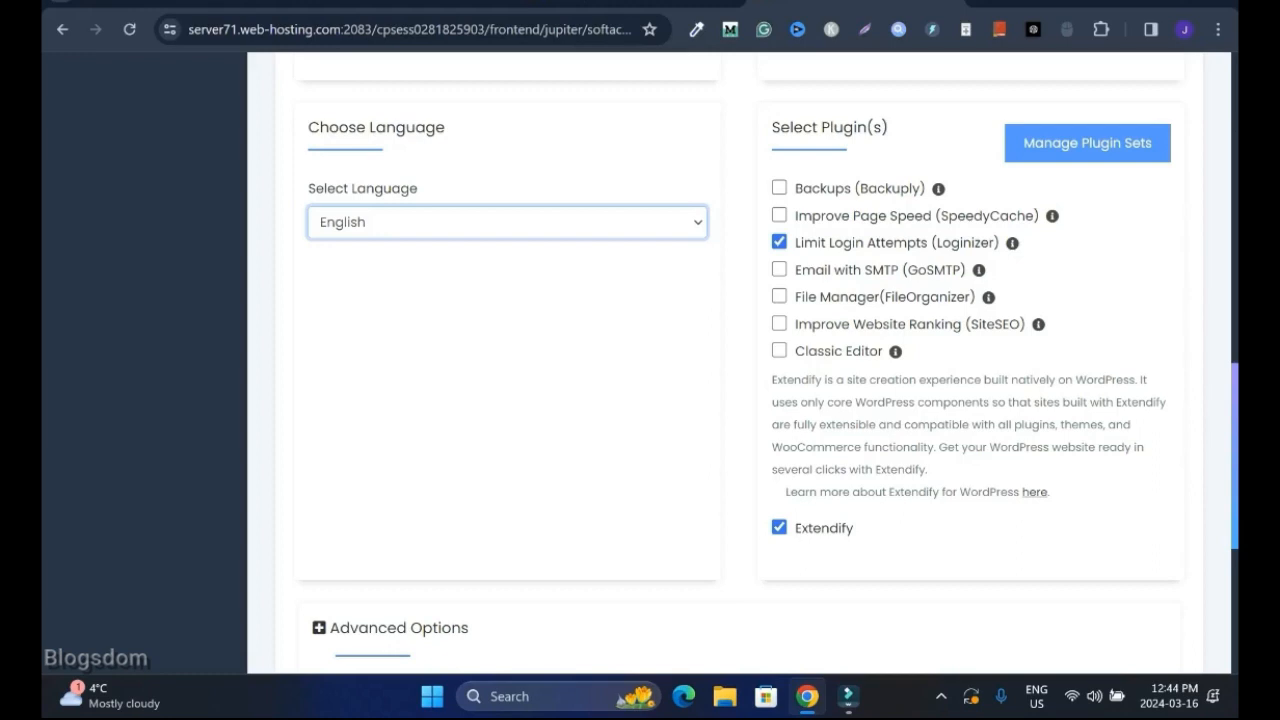
pyautogui.click(780, 242)
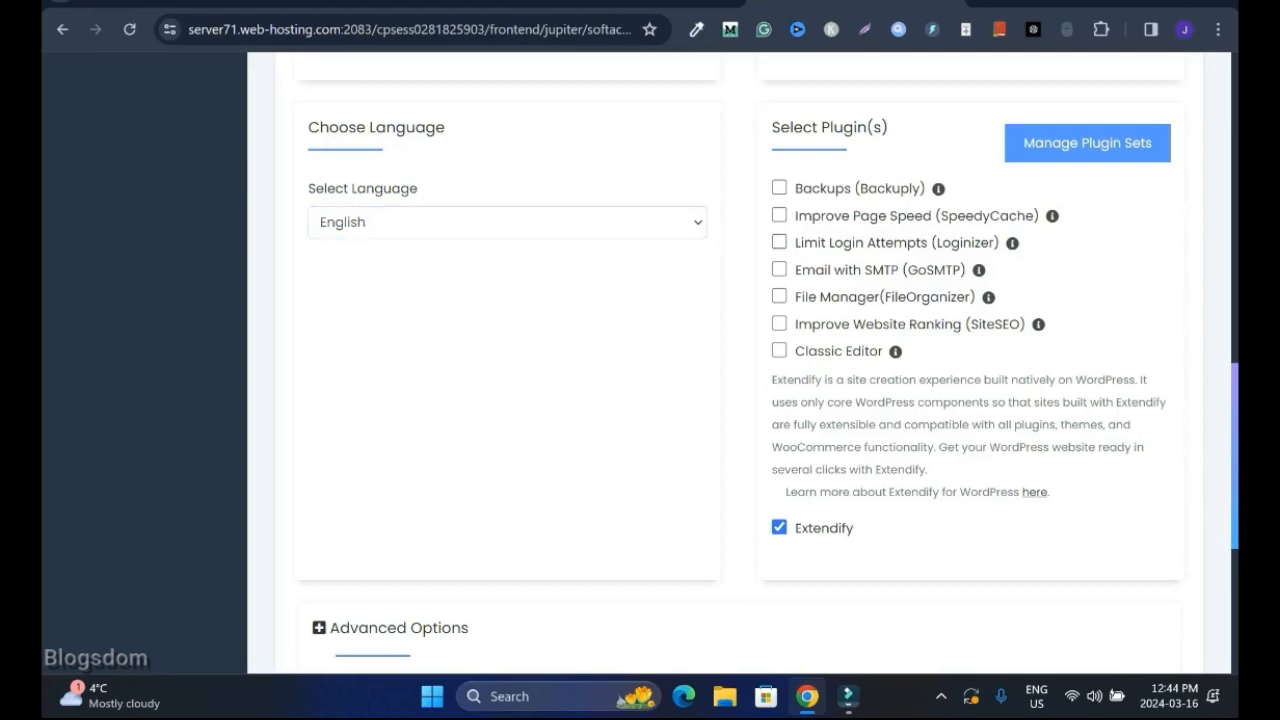
pyautogui.scroll(-3)
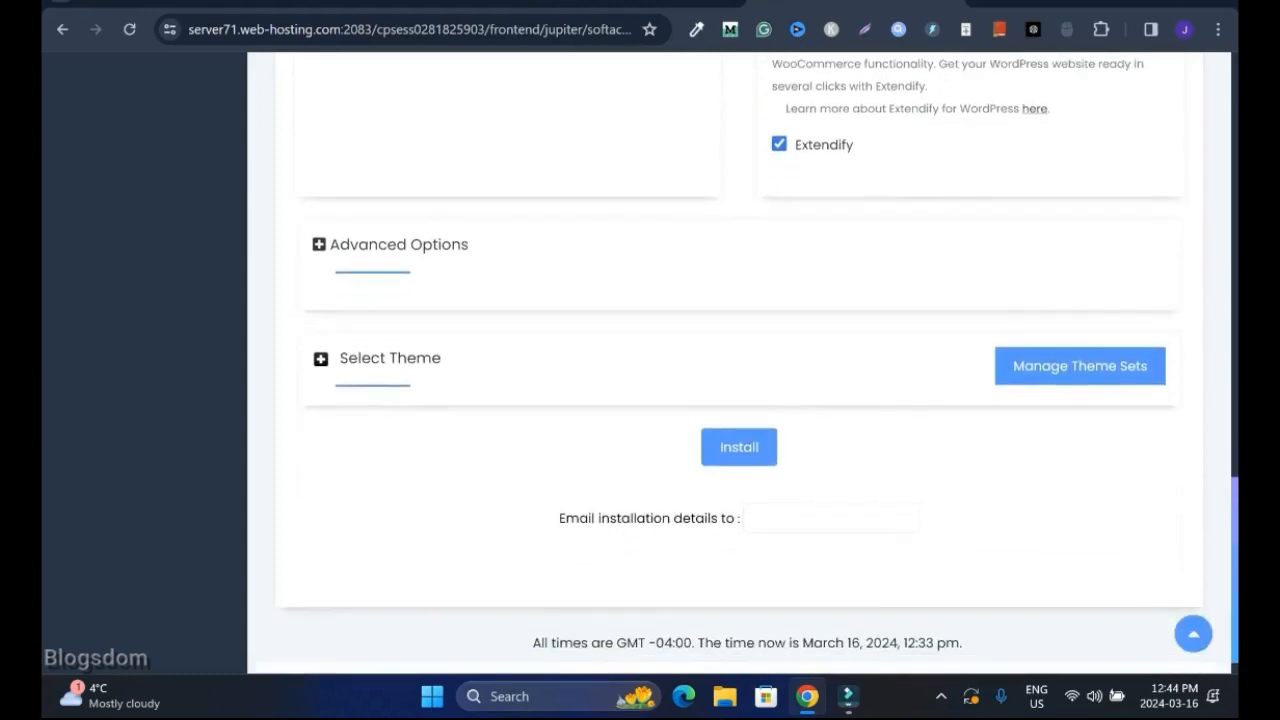
pyautogui.scroll(-3)
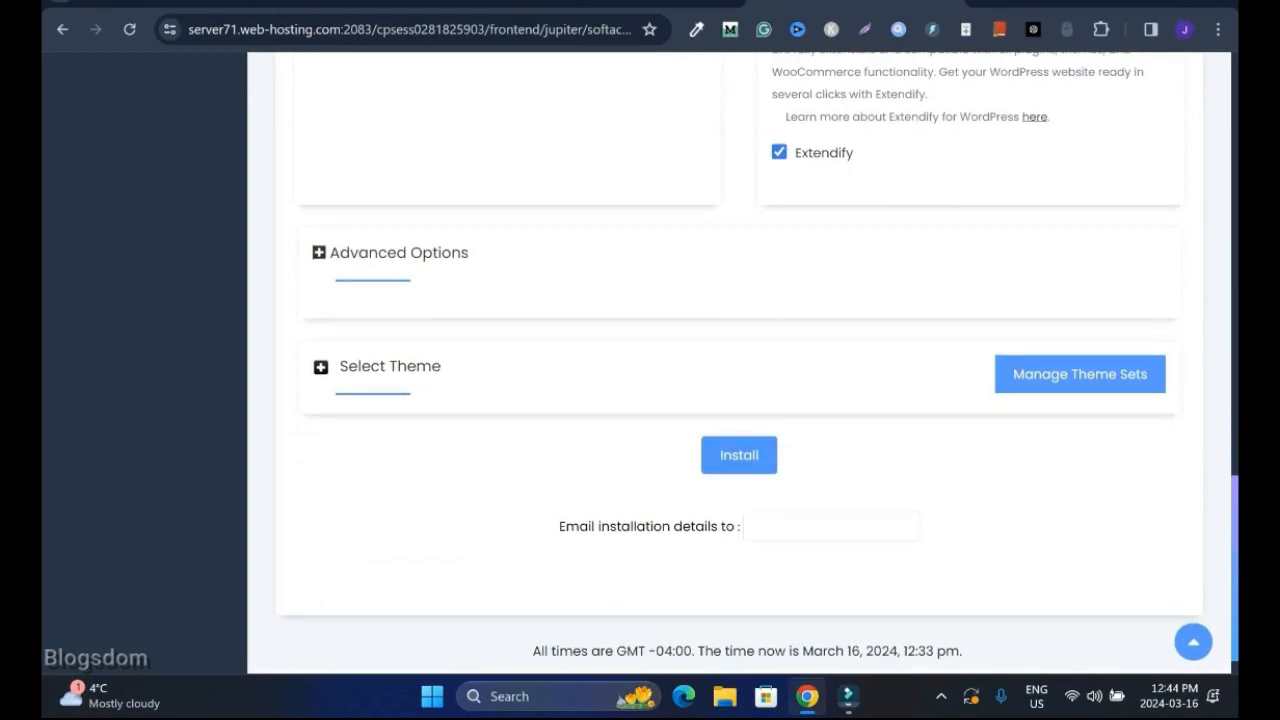
pyautogui.click(832, 526)
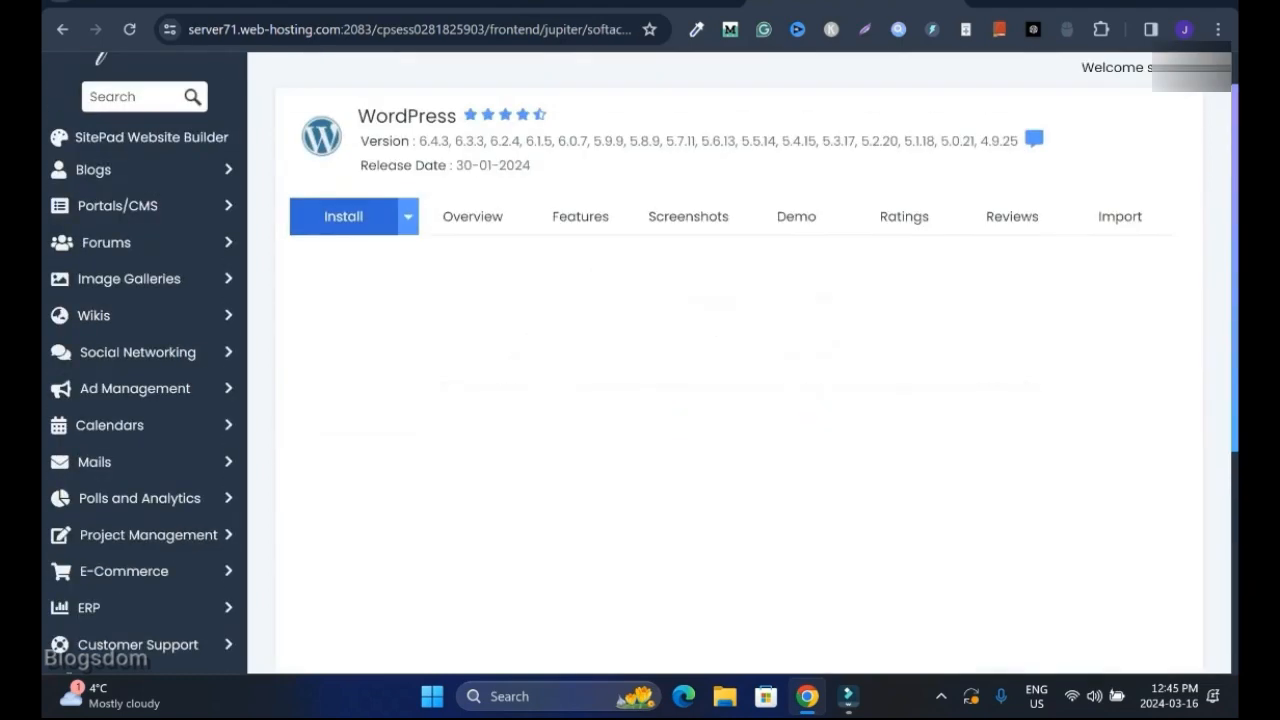
# View the new successlinkage.com site in a separate tab, then return to the installation confirmation.
pyautogui.click(344, 216)
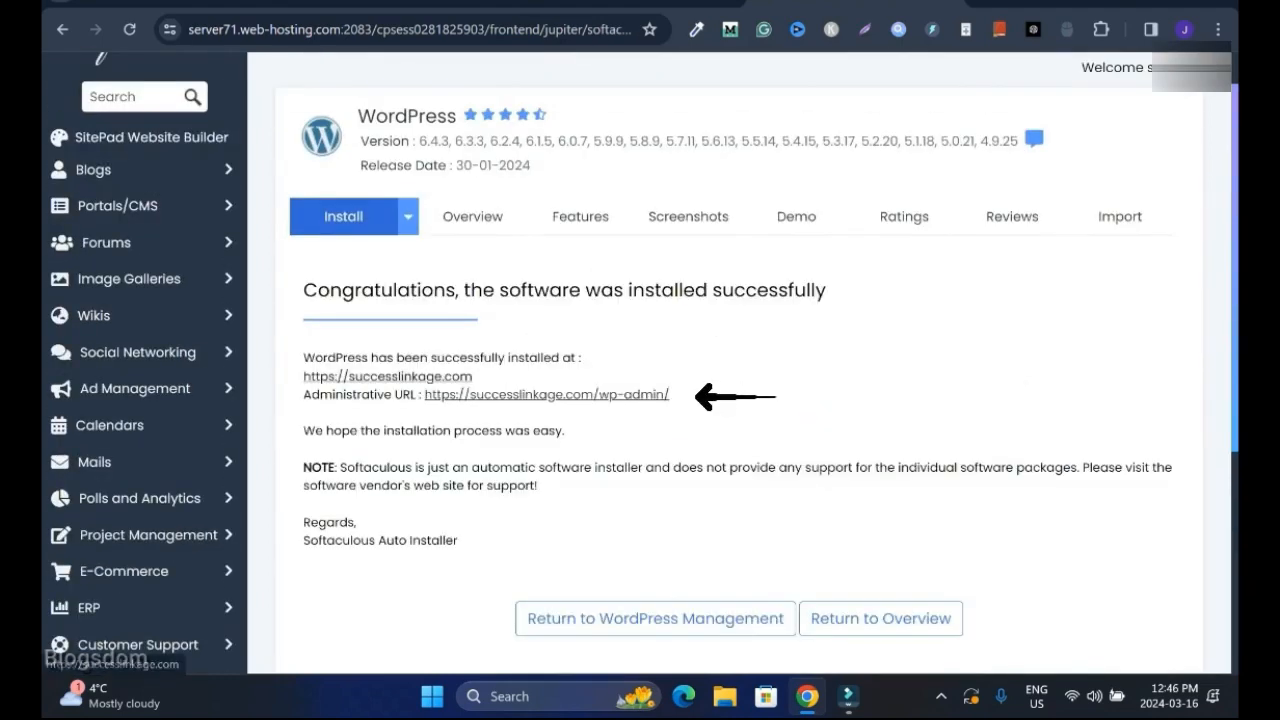
pyautogui.rightClick(548, 394)
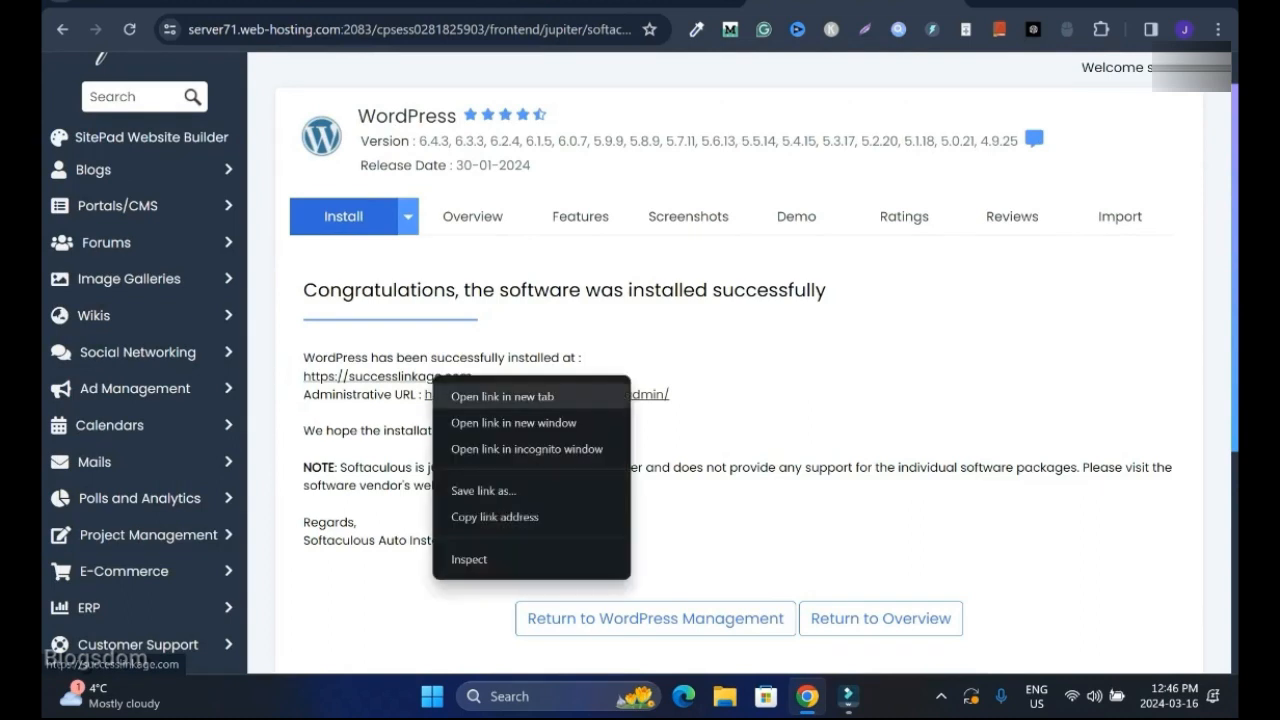
pyautogui.click(502, 396)
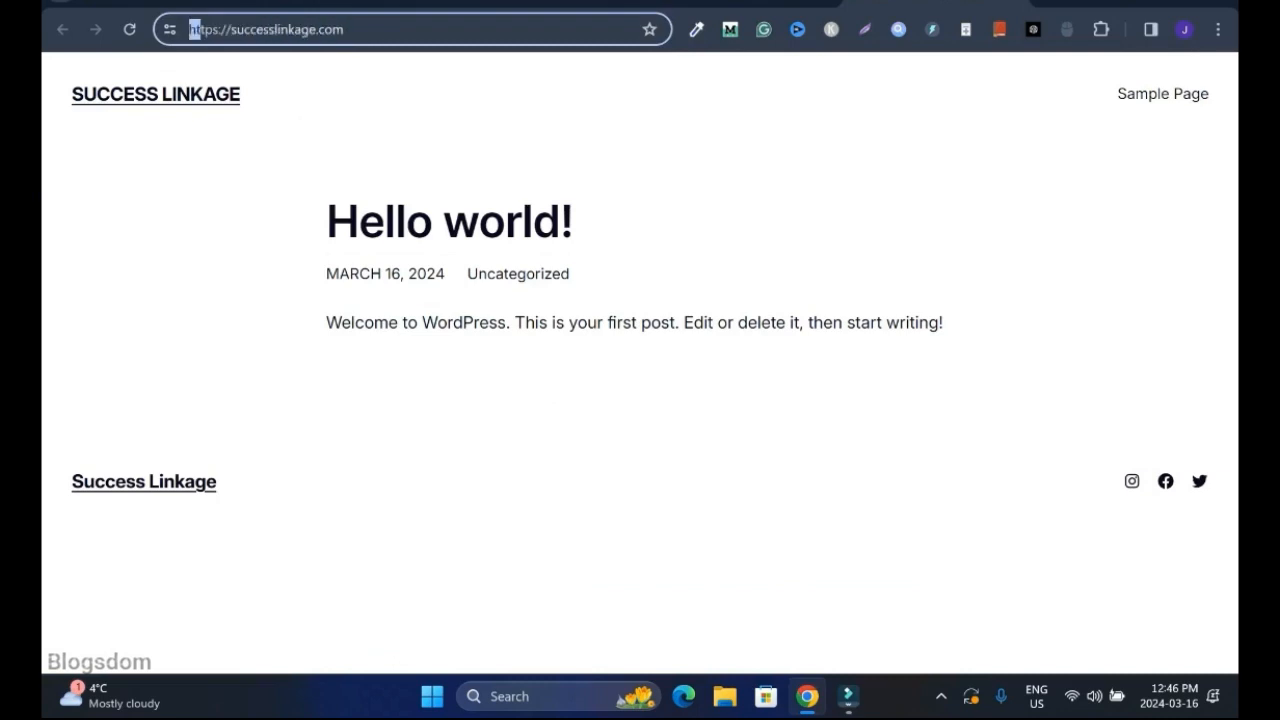
pyautogui.click(168, 30)
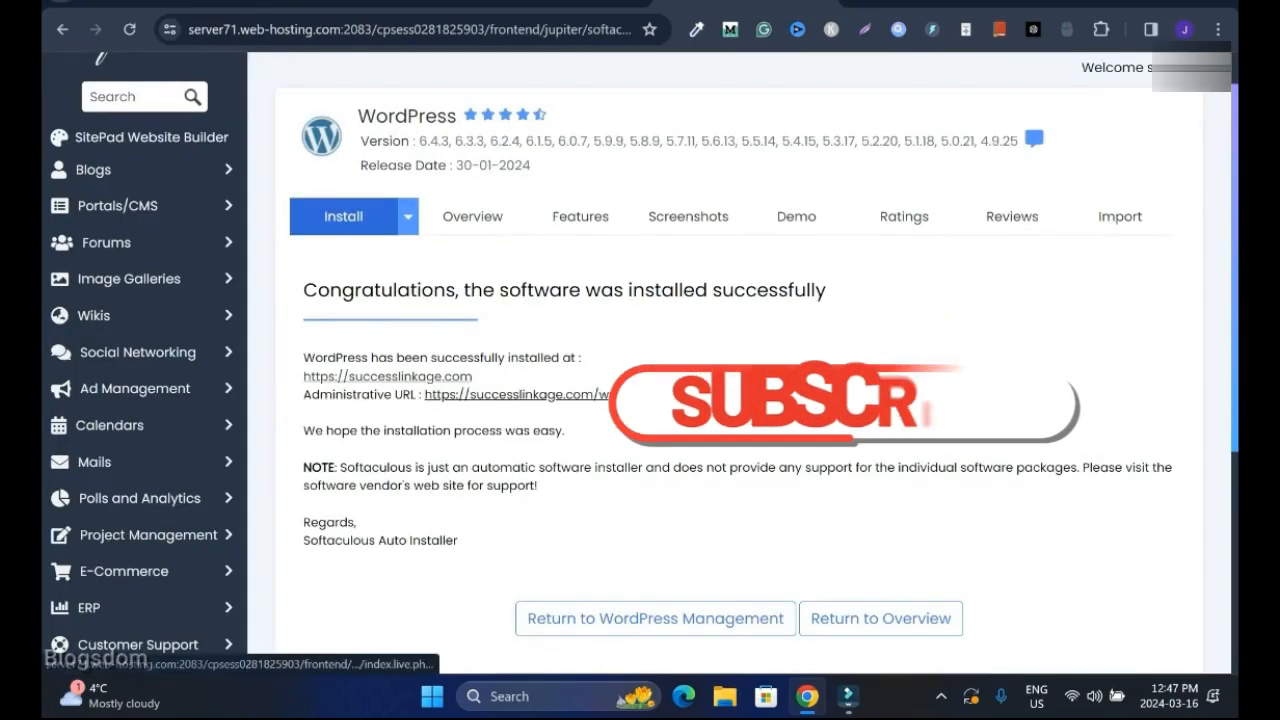
pyautogui.scroll(3)
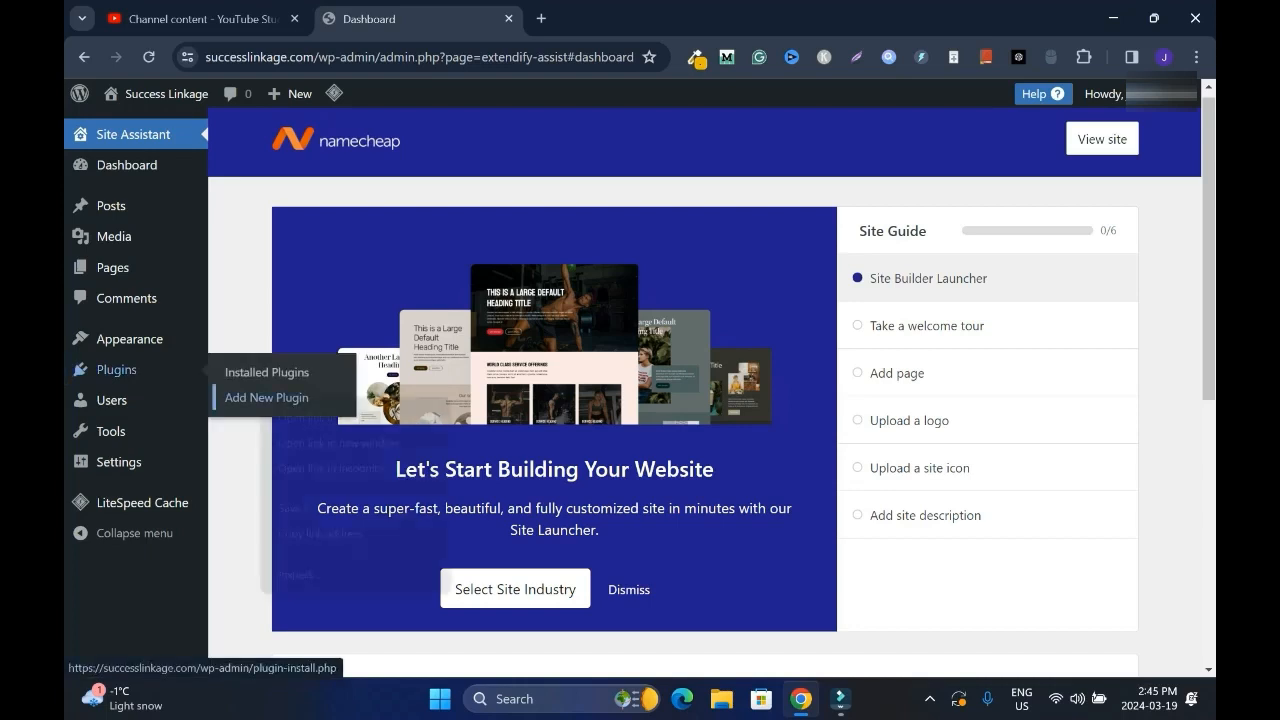
# Search plugins for 'starter', then install and activate Starter Templates.
pyautogui.click(266, 396)
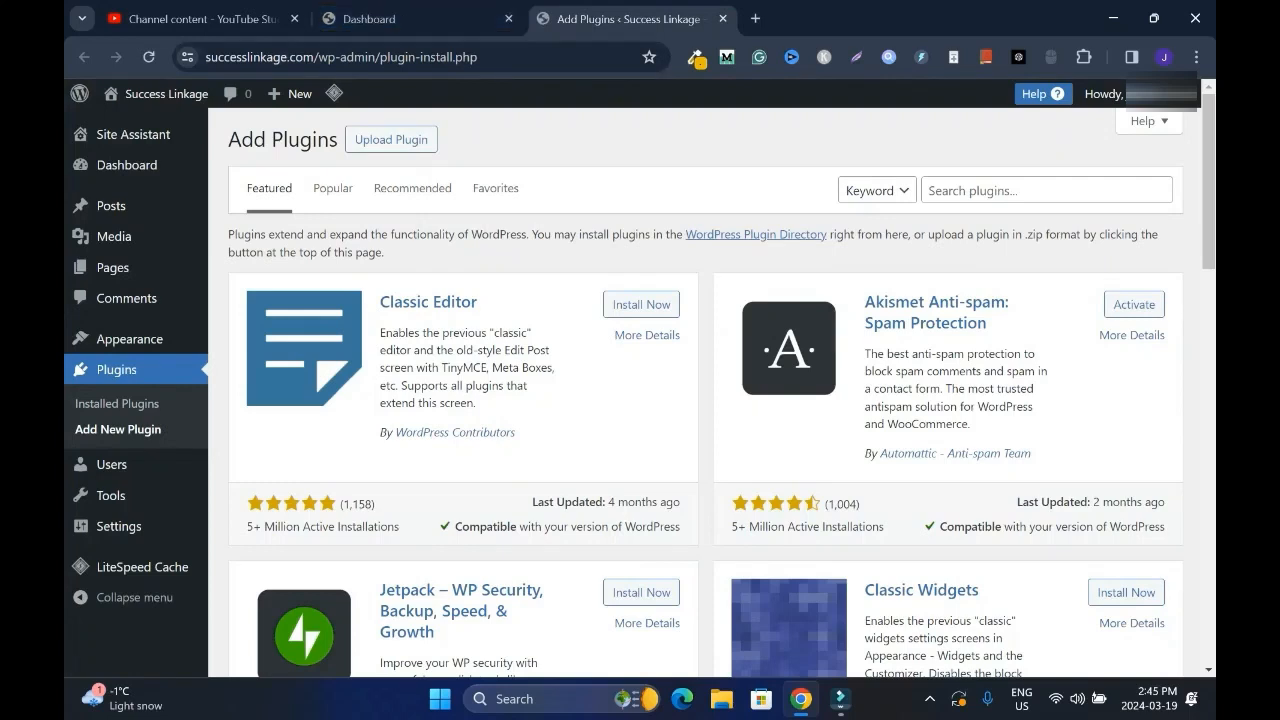
pyautogui.write('starter')
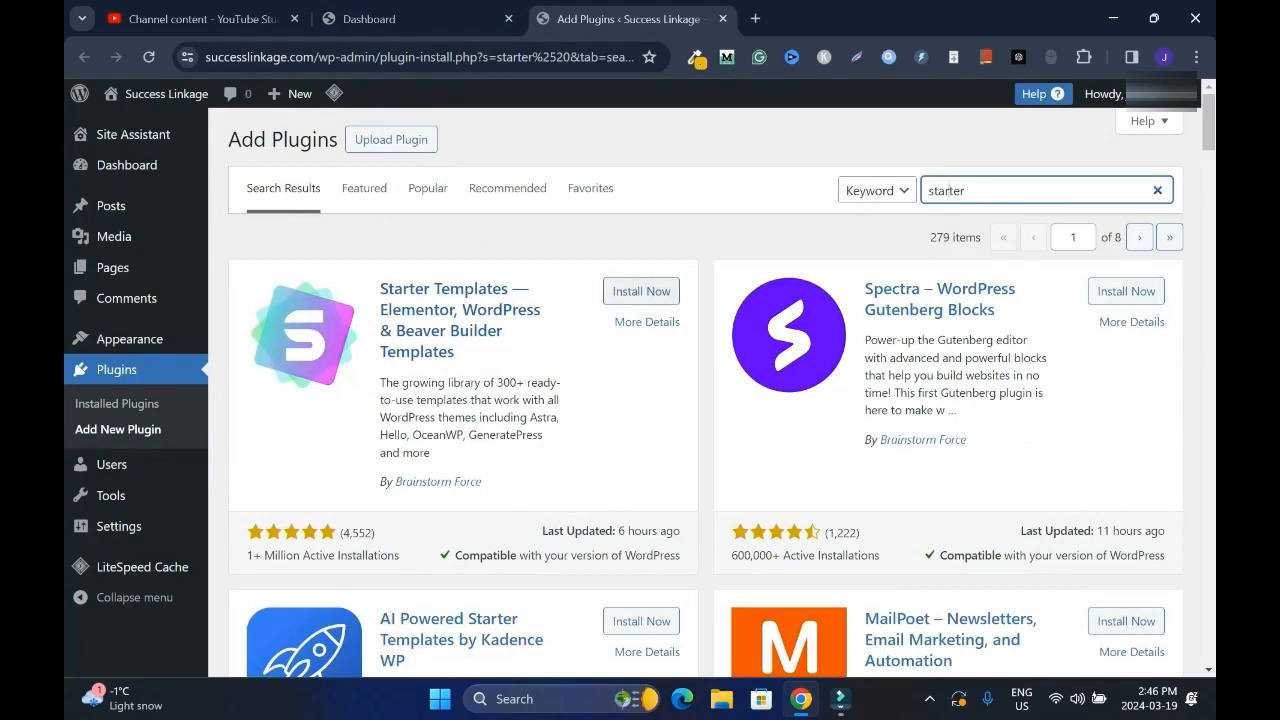
pyautogui.click(640, 292)
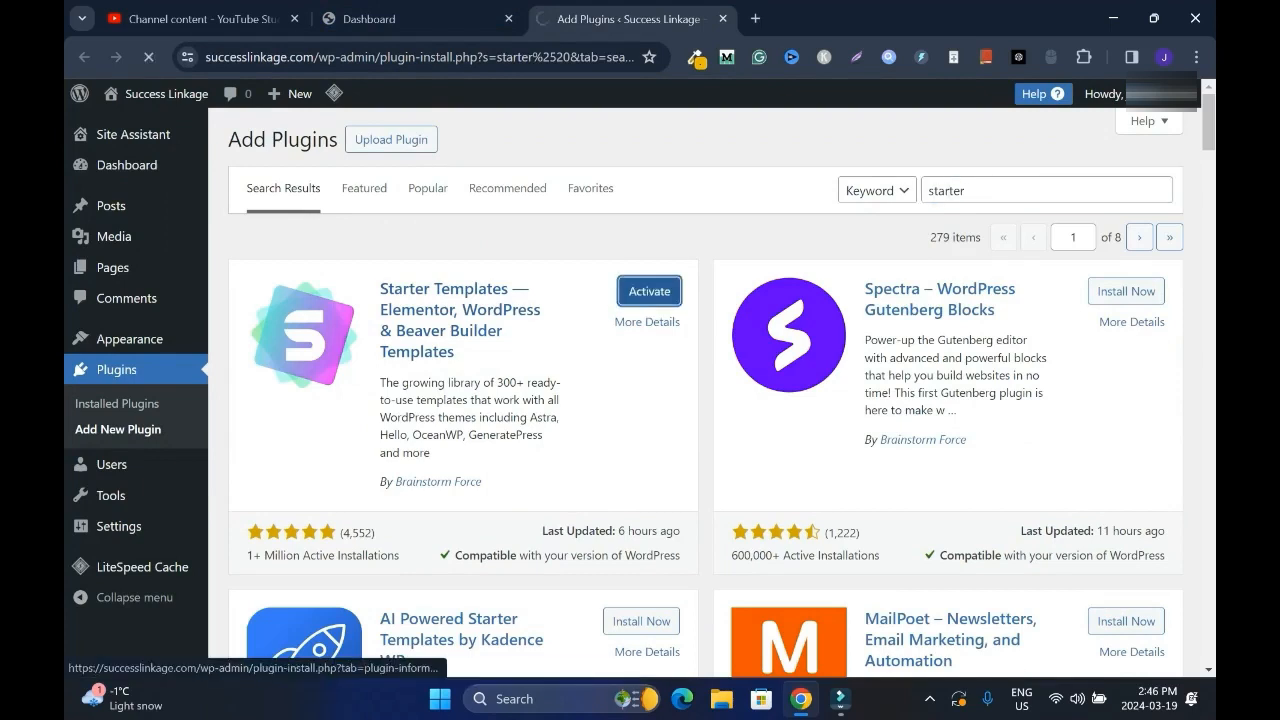
pyautogui.click(648, 292)
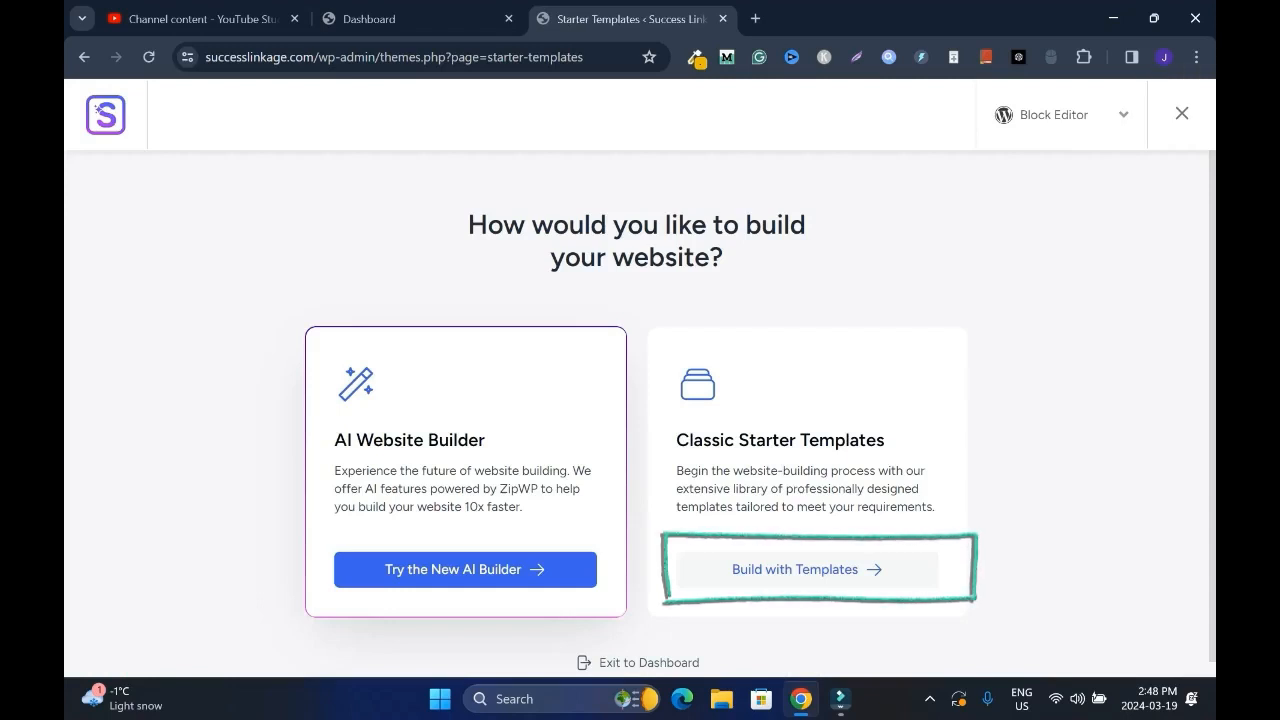
# Choose classic starter templates with Elementor as the page builder.
pyautogui.click(808, 568)
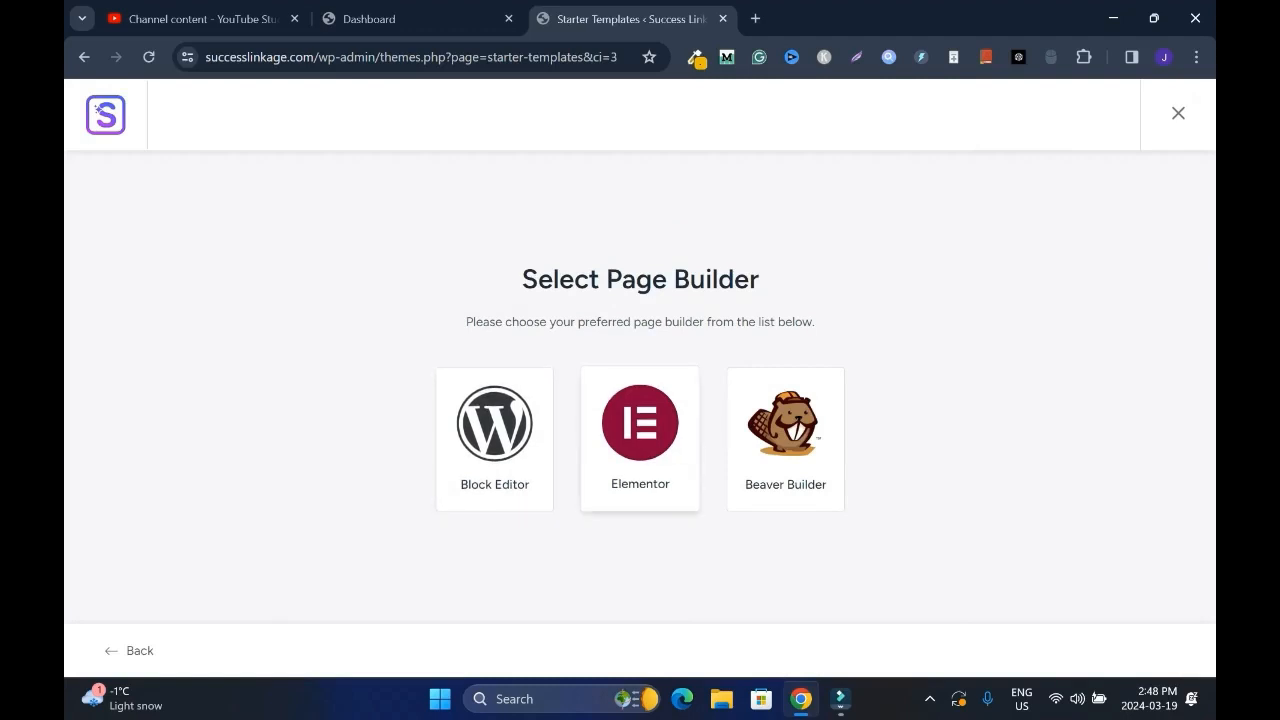
pyautogui.click(640, 422)
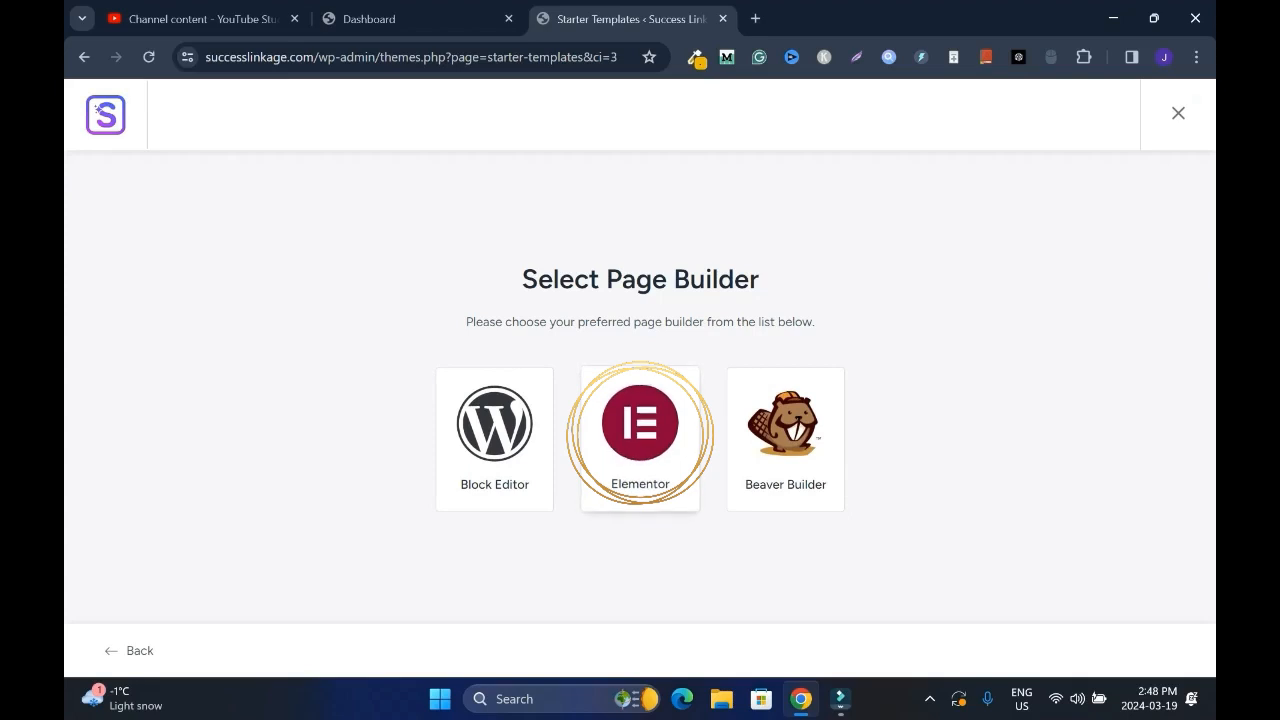
pyautogui.click(640, 422)
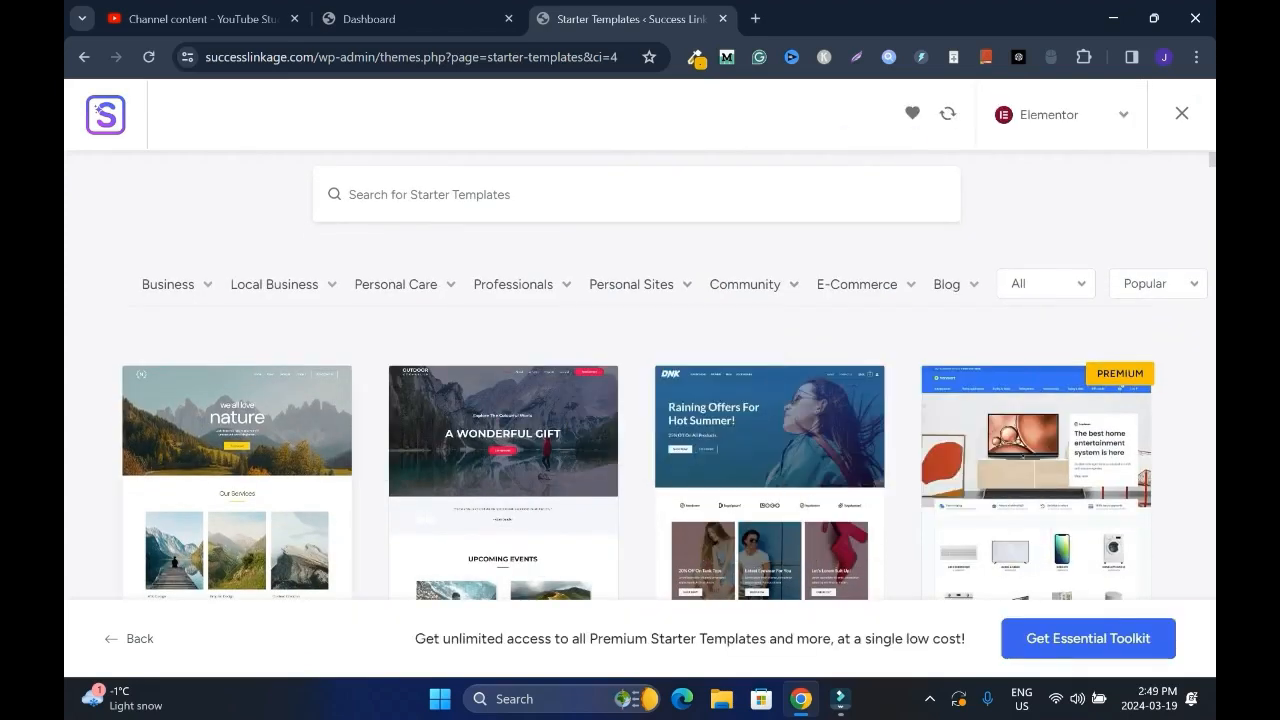
# Browse the gallery's Blog category and pick the Planet Earth template to customize.
pyautogui.scroll(-3)
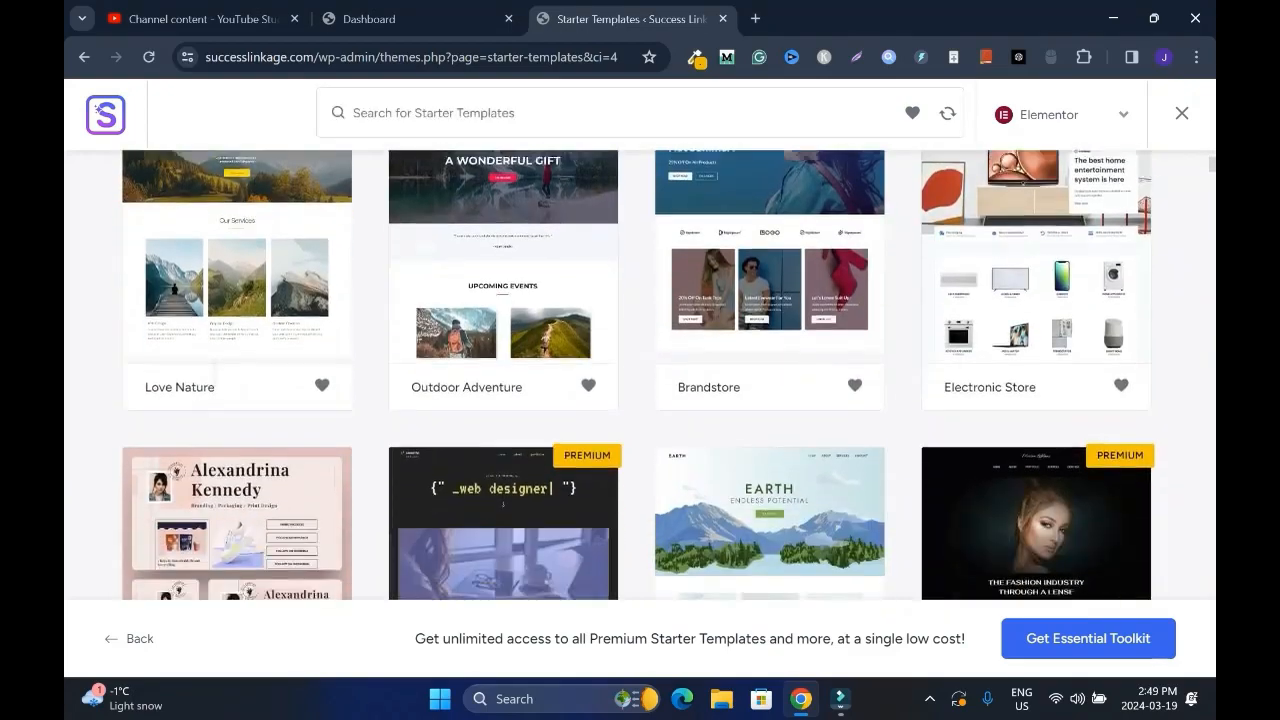
pyautogui.scroll(-3)
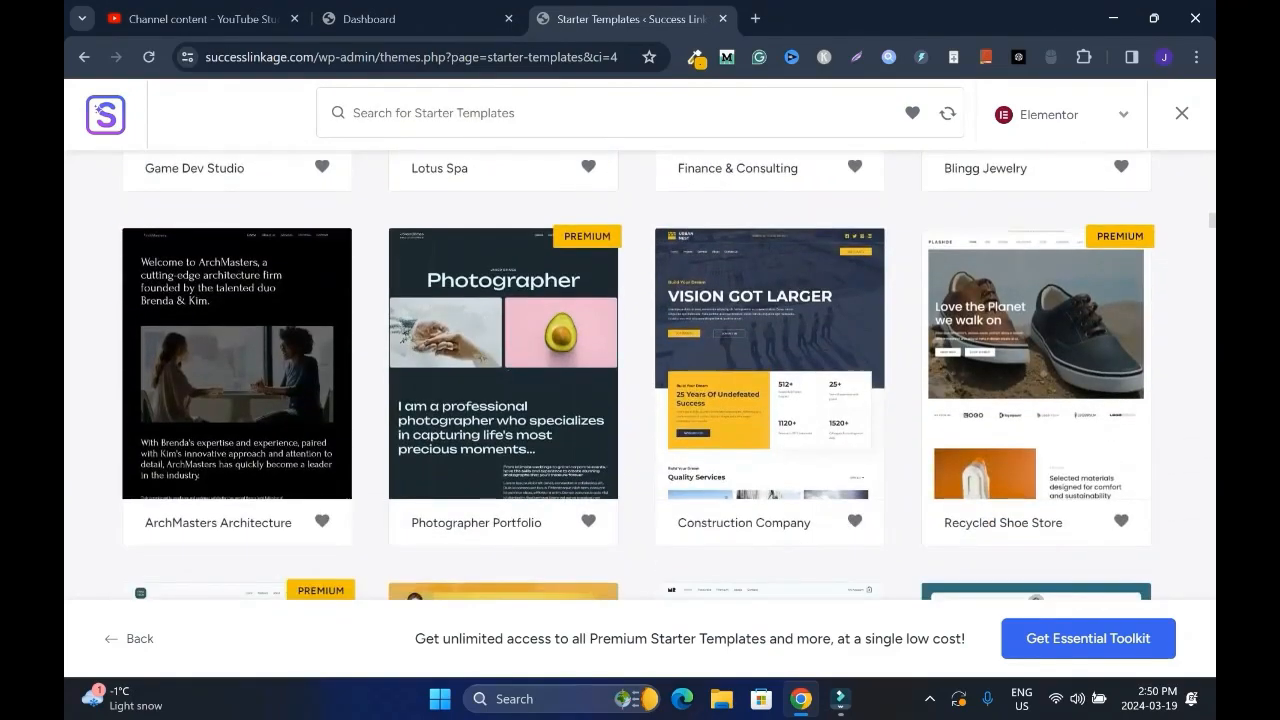
pyautogui.click(274, 394)
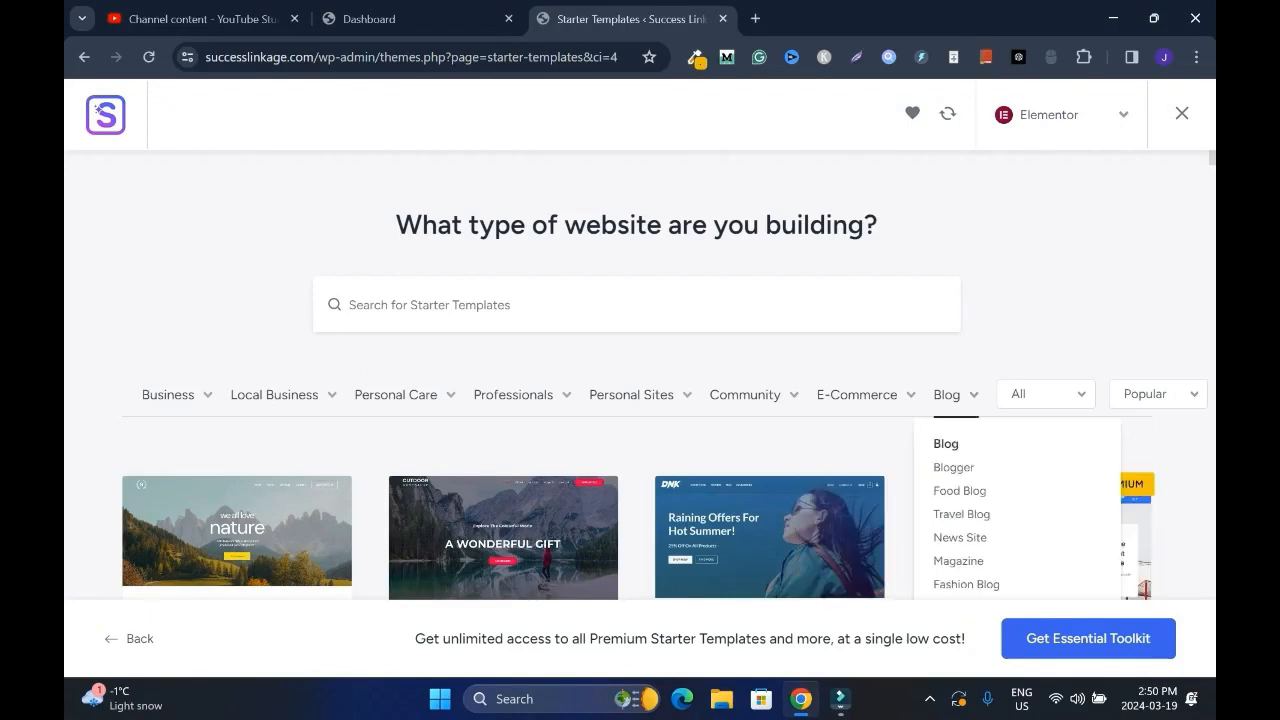
pyautogui.click(952, 468)
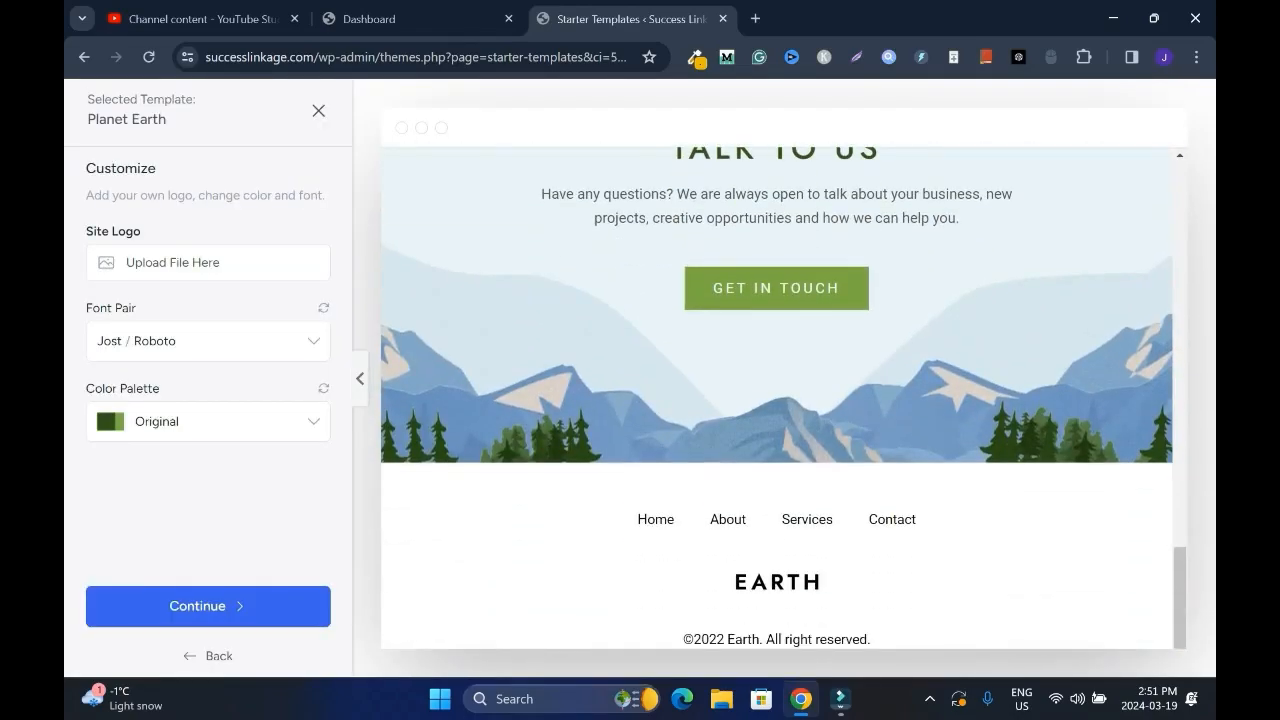
# Upload the Success-Linkage image and use it as the site logo.
pyautogui.scroll(3)
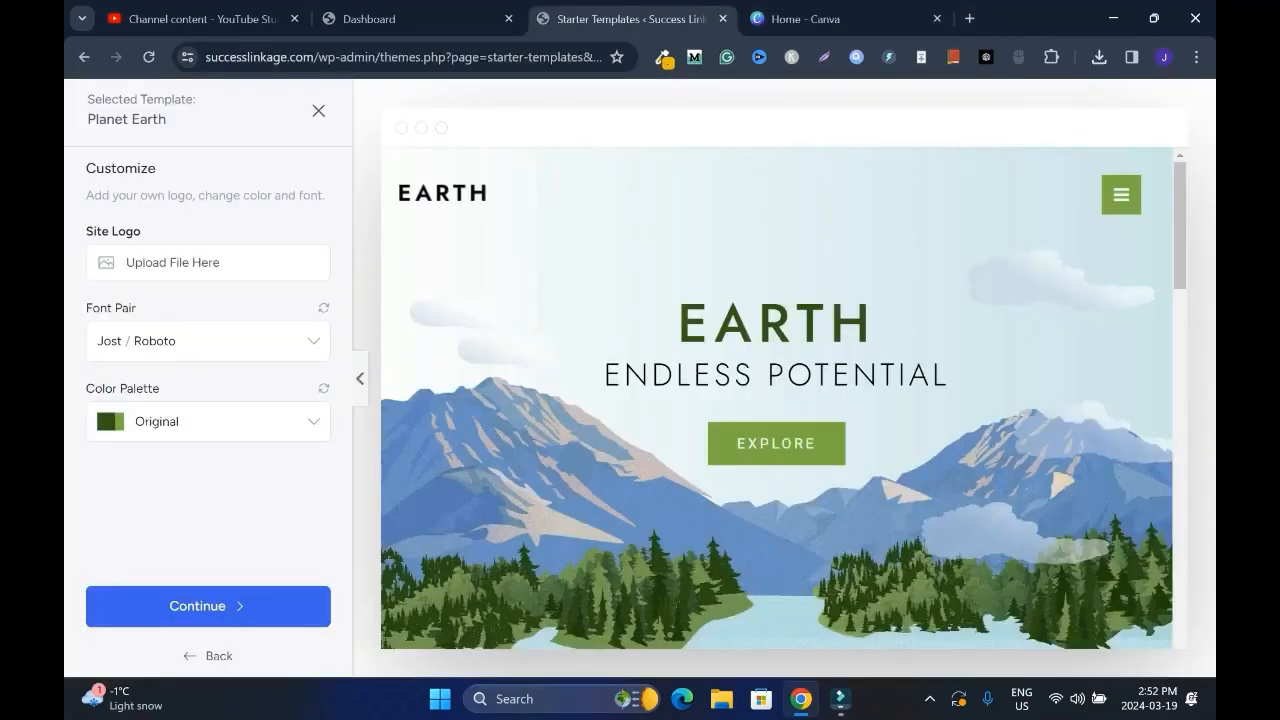
pyautogui.click(208, 262)
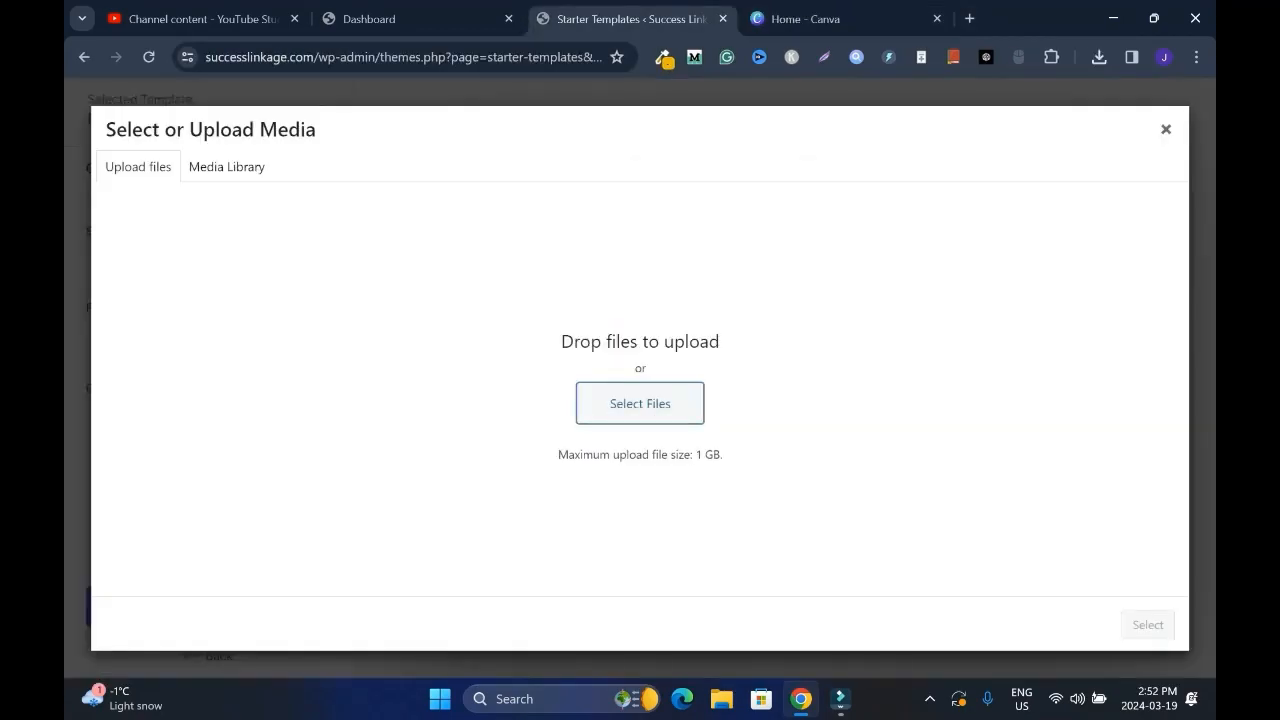
pyautogui.click(640, 404)
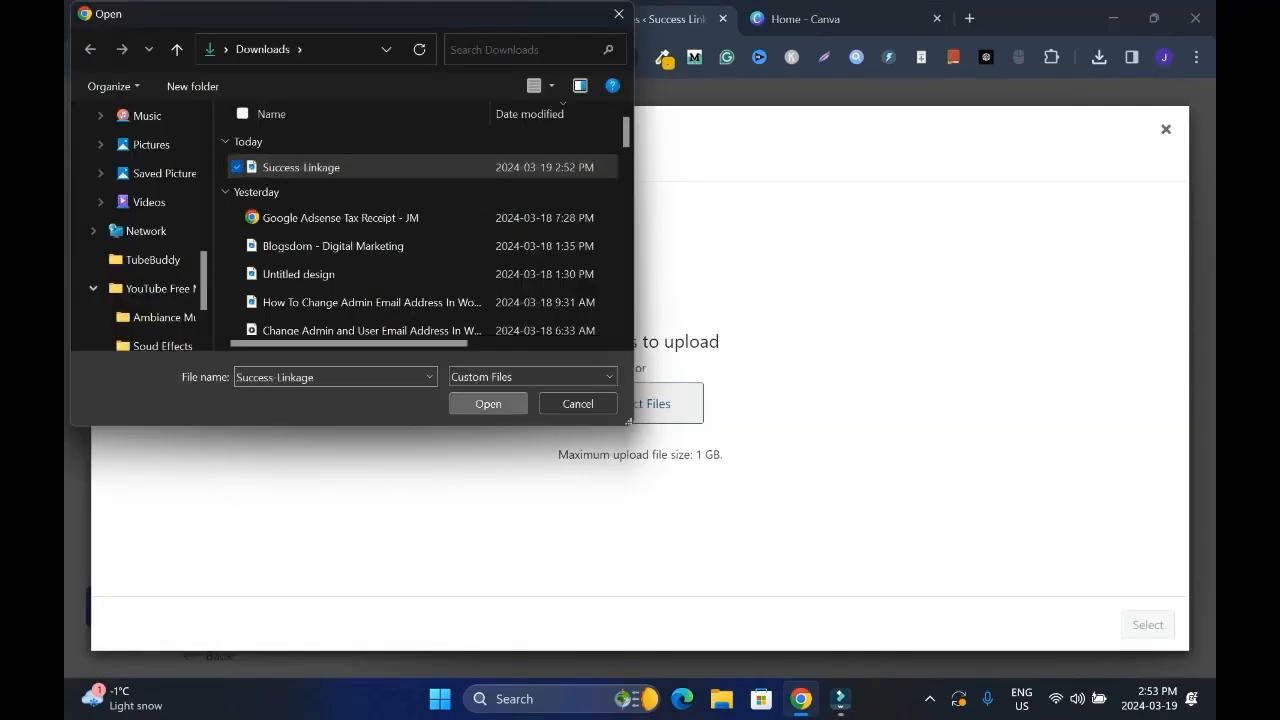
pyautogui.click(488, 404)
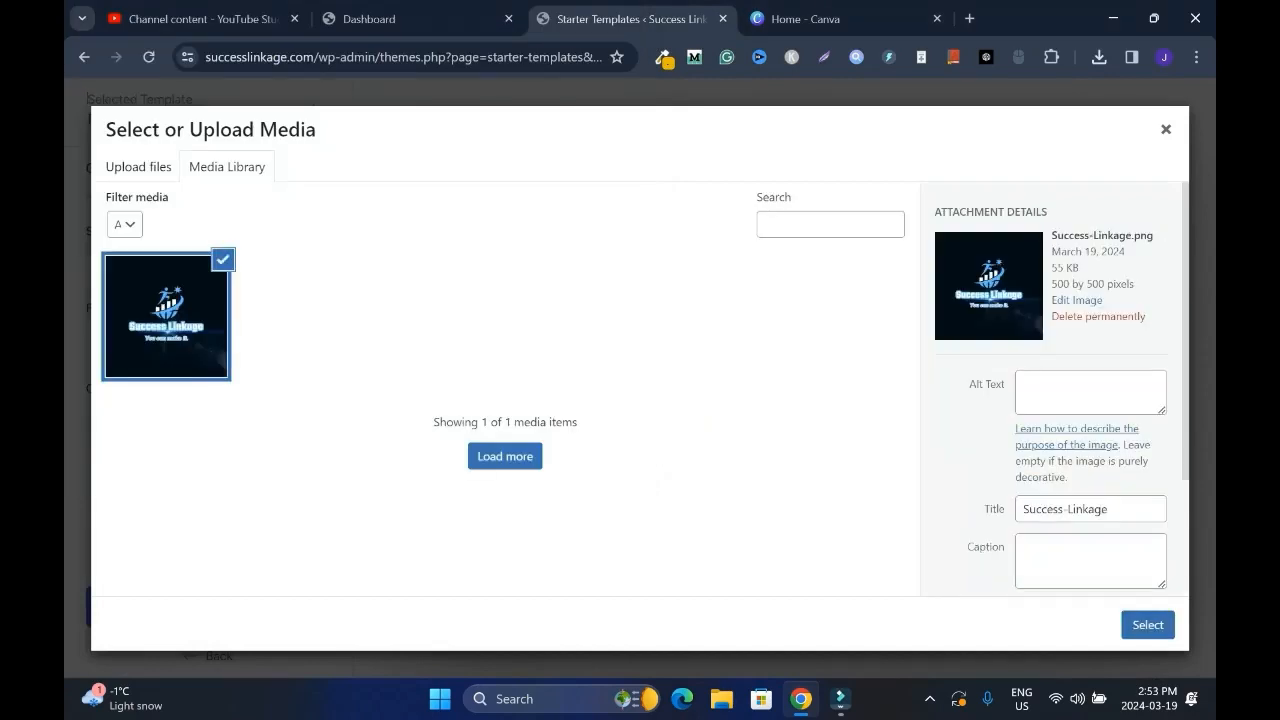
pyautogui.click(1148, 624)
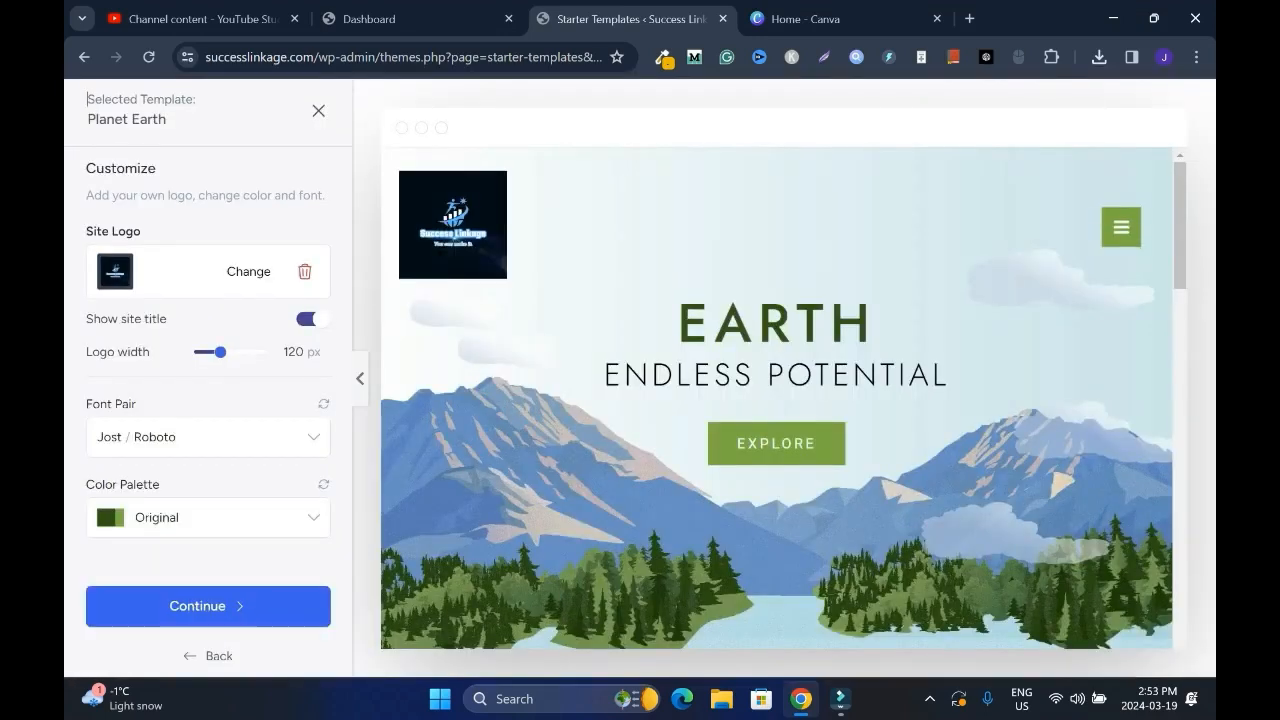
# Shrink the logo to 50 px wide and continue to the final setup step.
pyautogui.moveTo(222, 352); pyautogui.dragTo(194, 352)
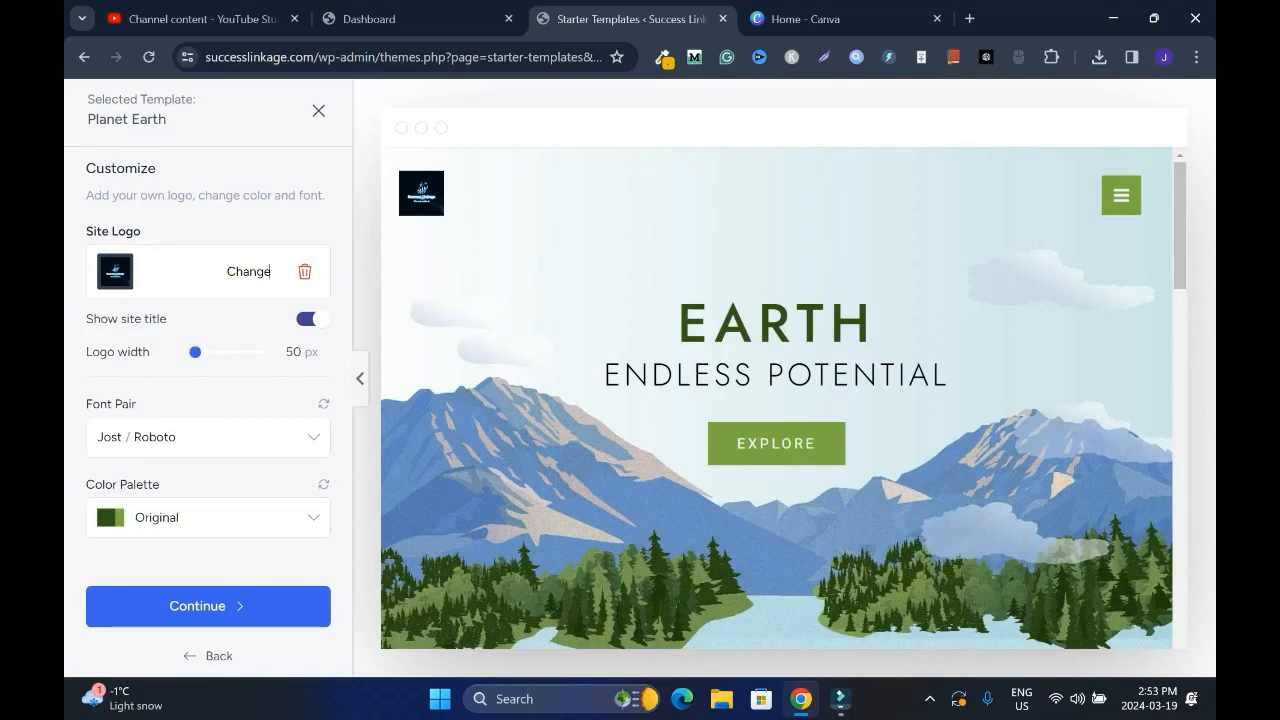
pyautogui.click(208, 436)
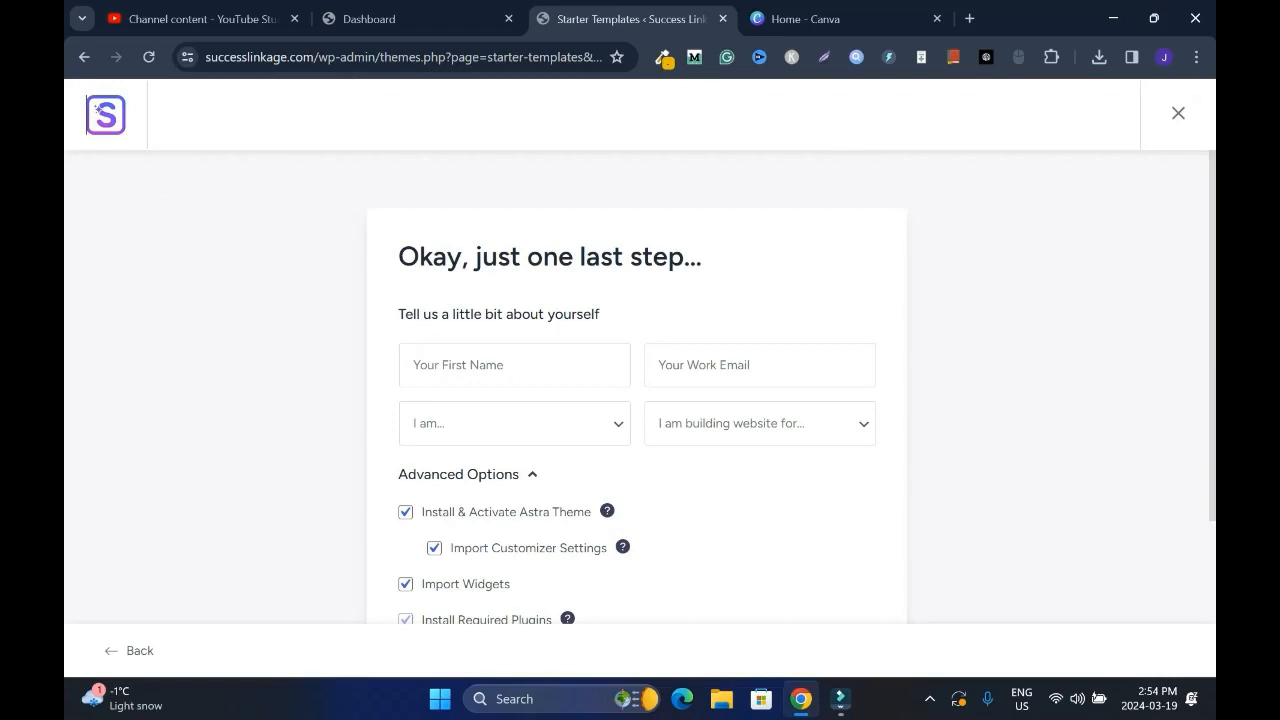
# Opt out of sharing non-sensitive data and submit to build the website.
pyautogui.scroll(-3)
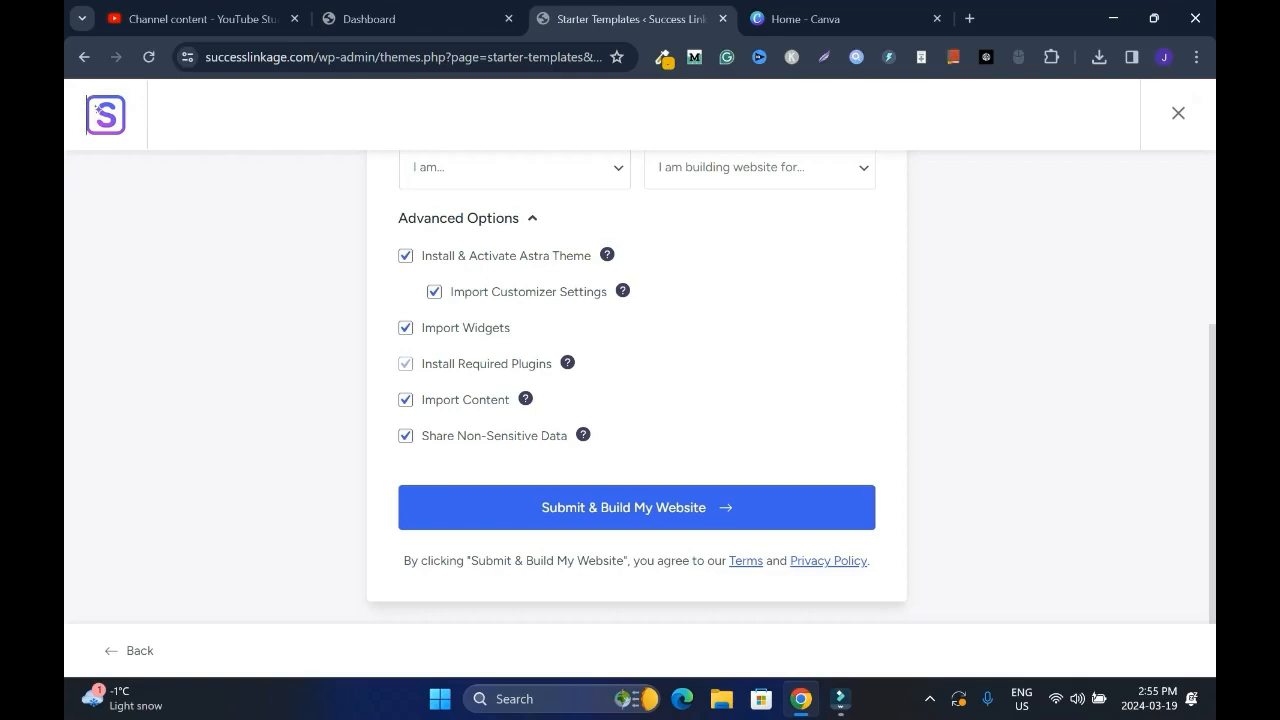
pyautogui.moveTo(584, 436)
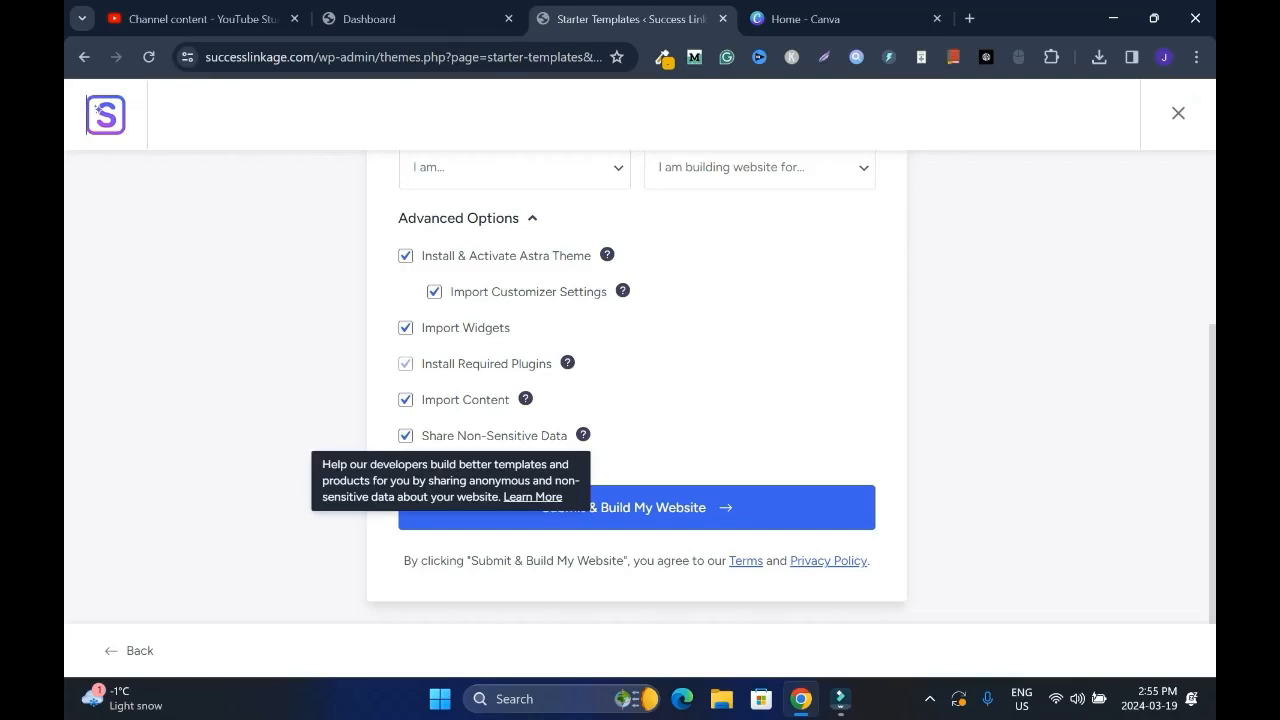
pyautogui.moveTo(532, 496)
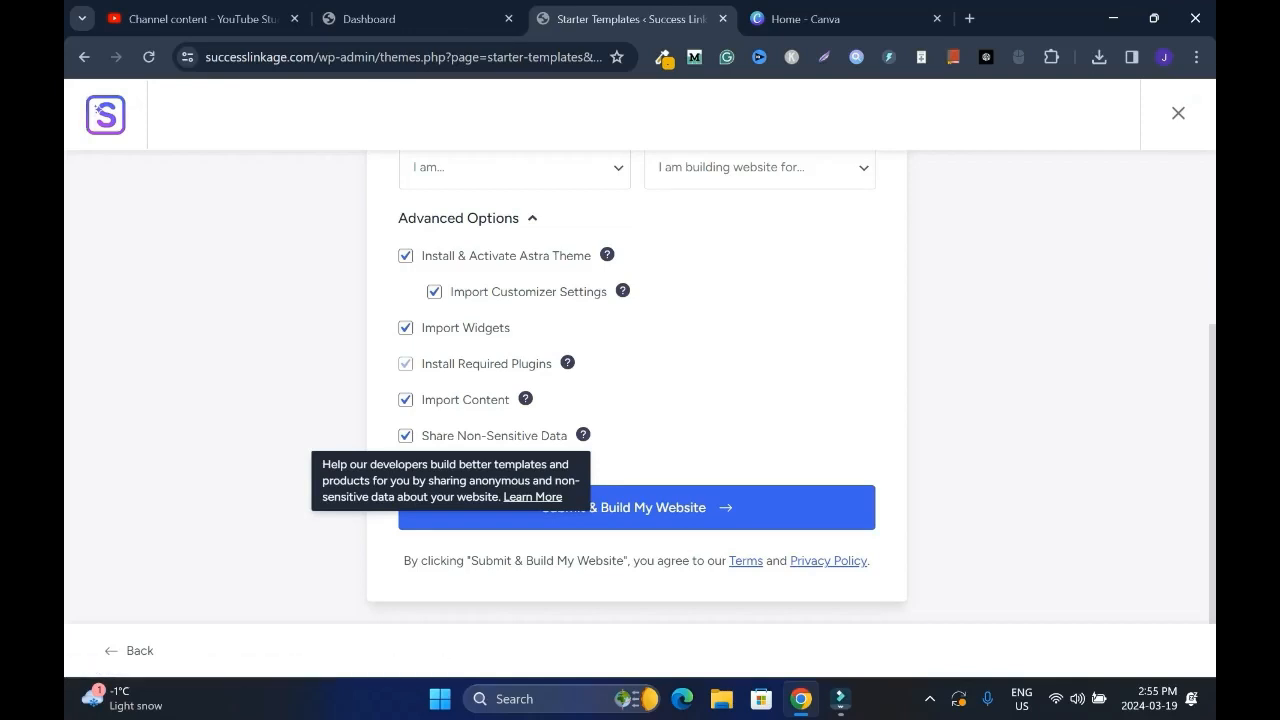
pyautogui.click(404, 436)
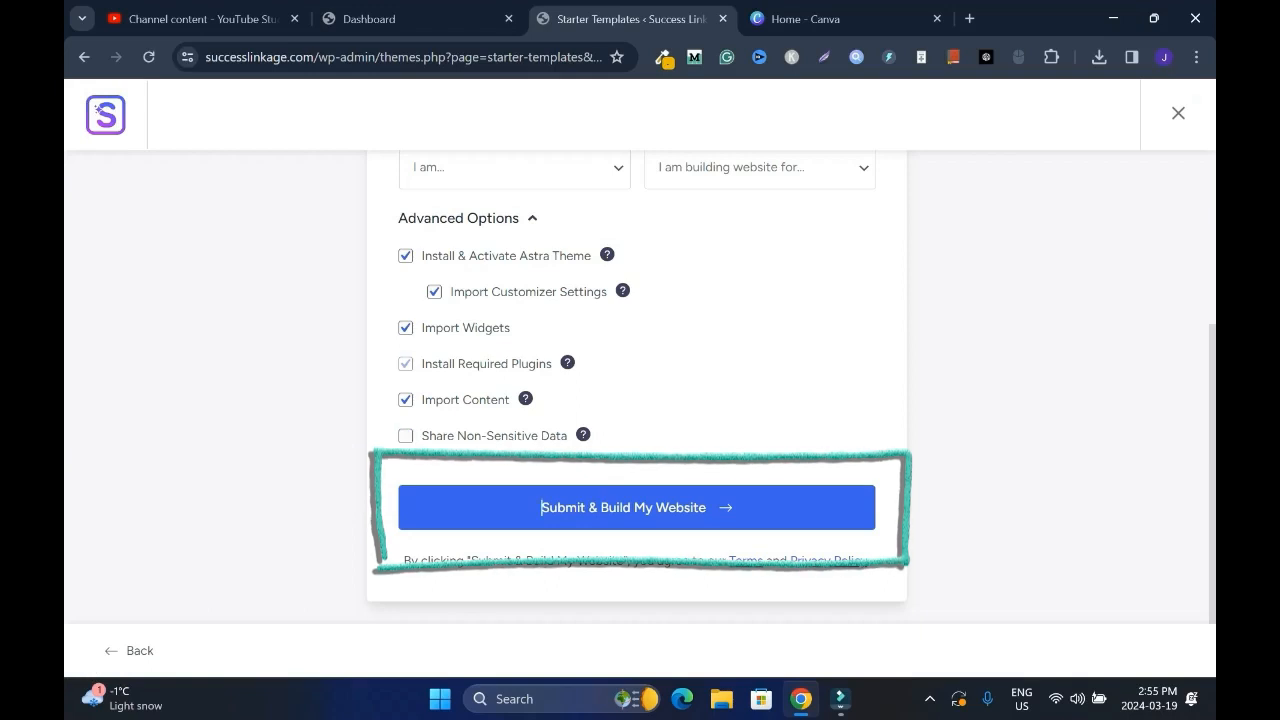
pyautogui.click(640, 508)
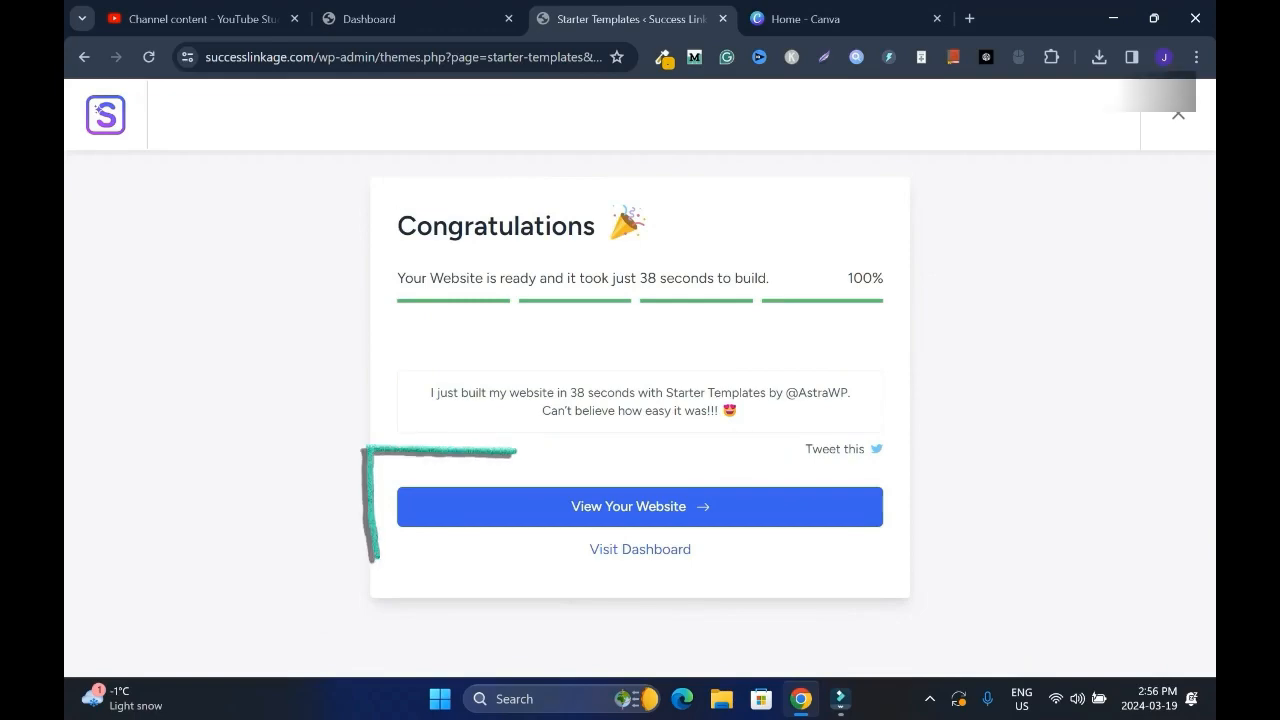
# View the newly built homepage, then open it in the Elementor editor.
pyautogui.click(640, 506)
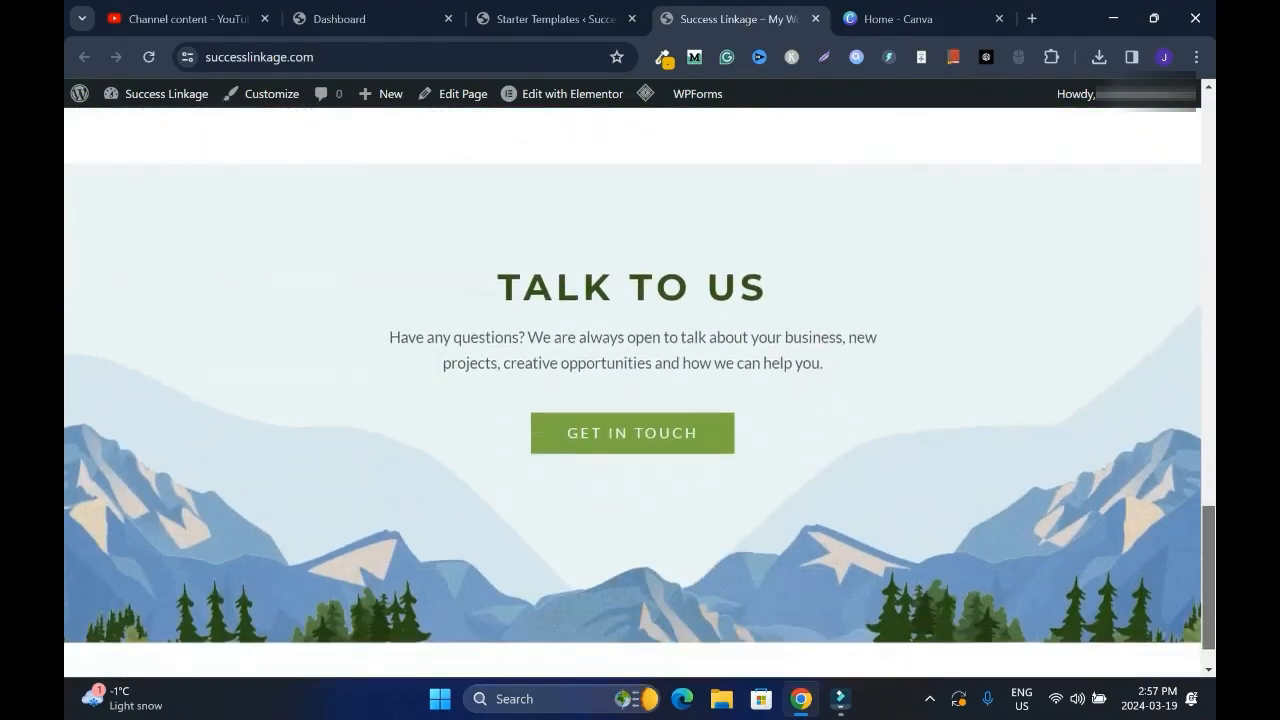
pyautogui.scroll(-3)
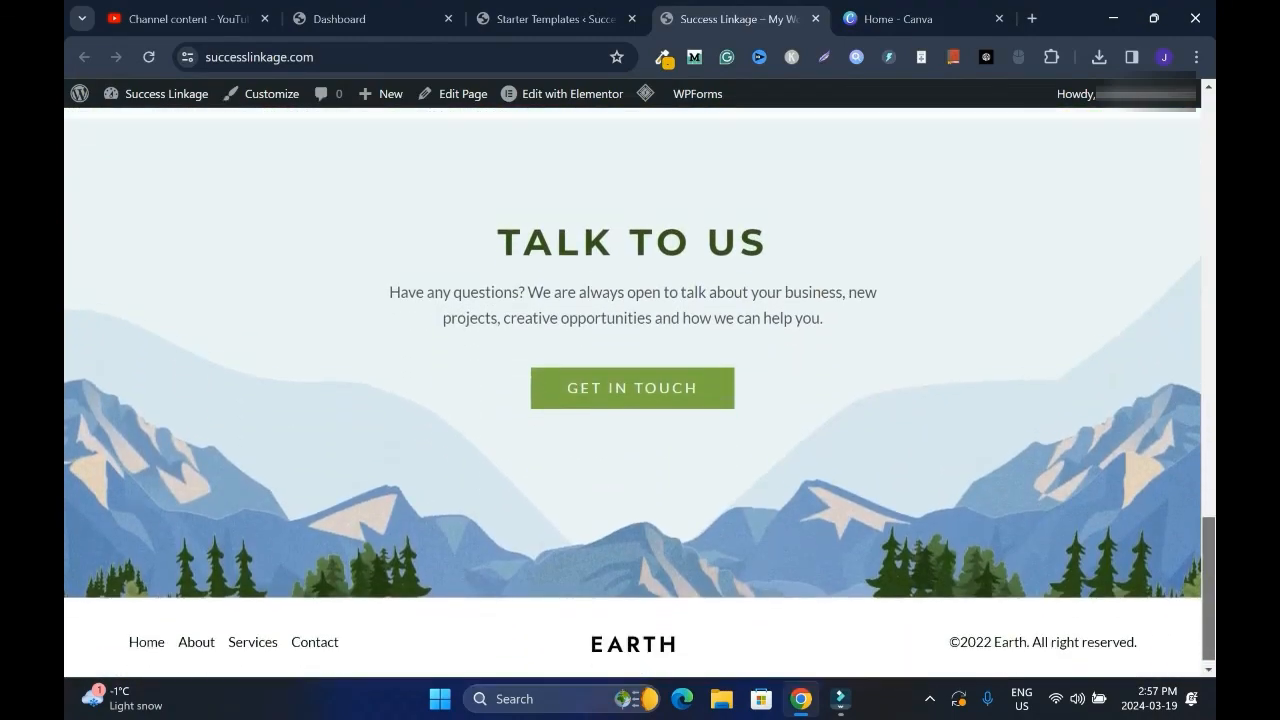
pyautogui.scroll(3)
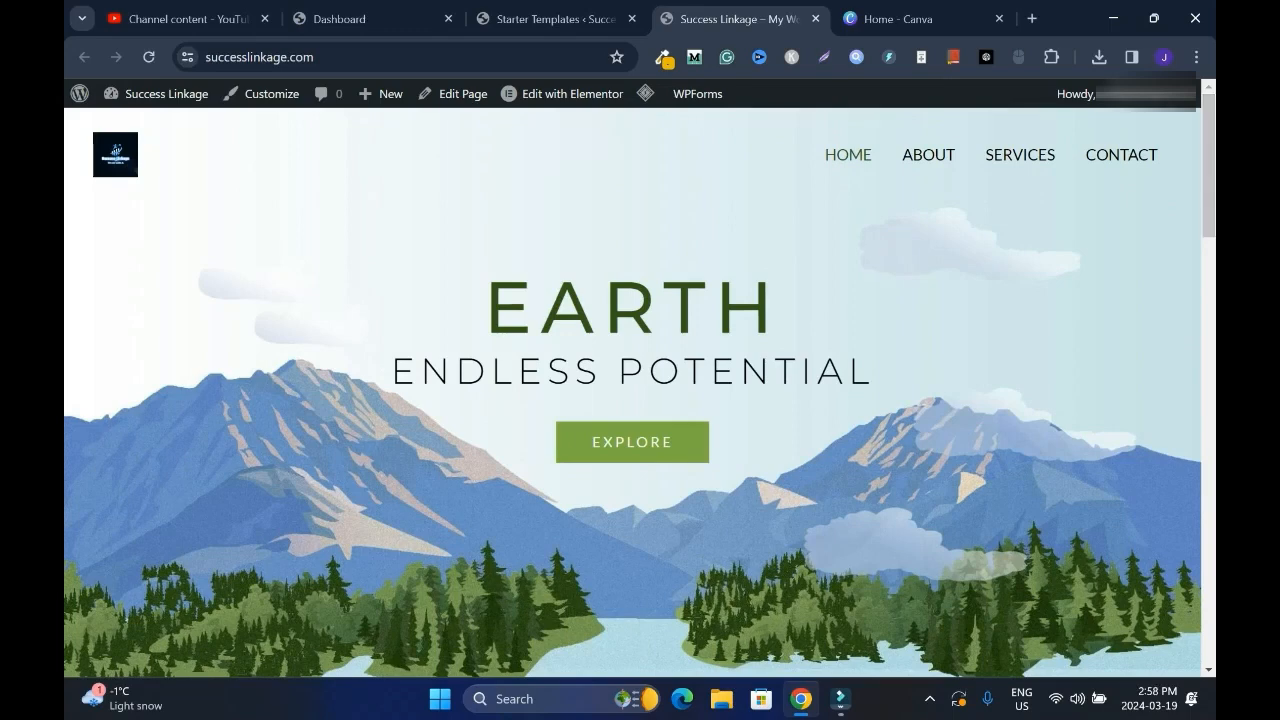
pyautogui.click(572, 94)
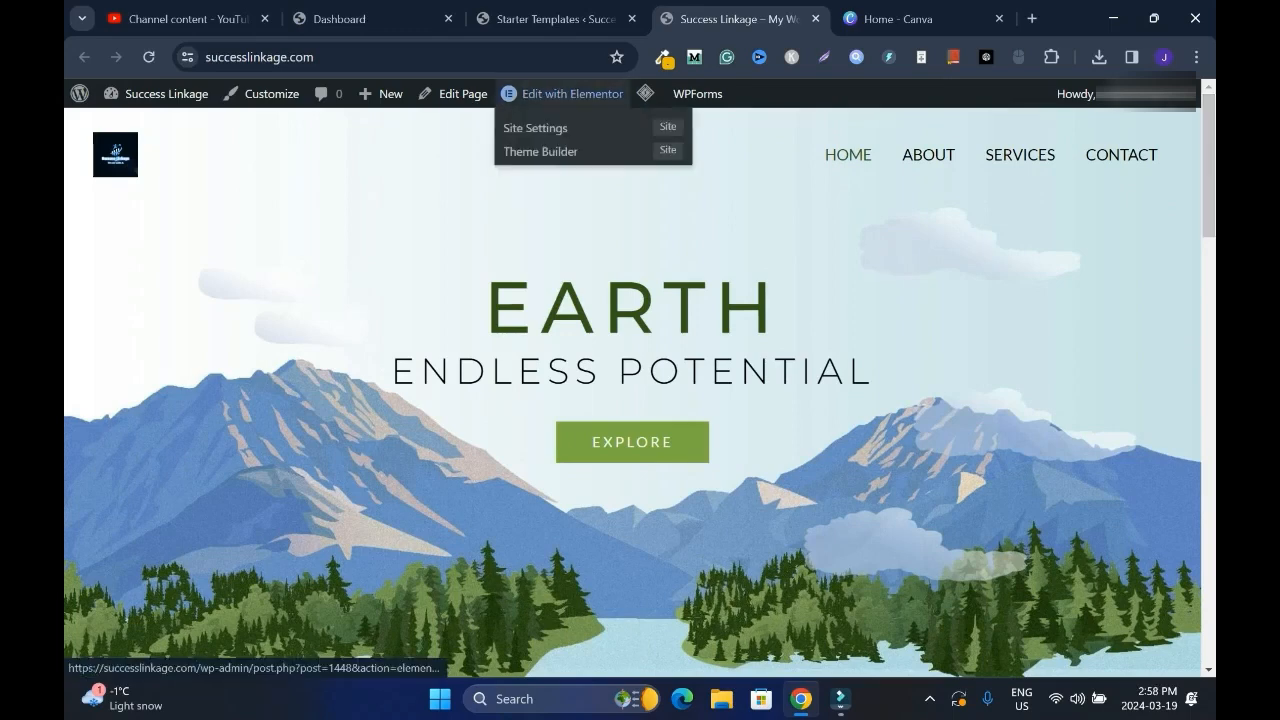
pyautogui.click(536, 128)
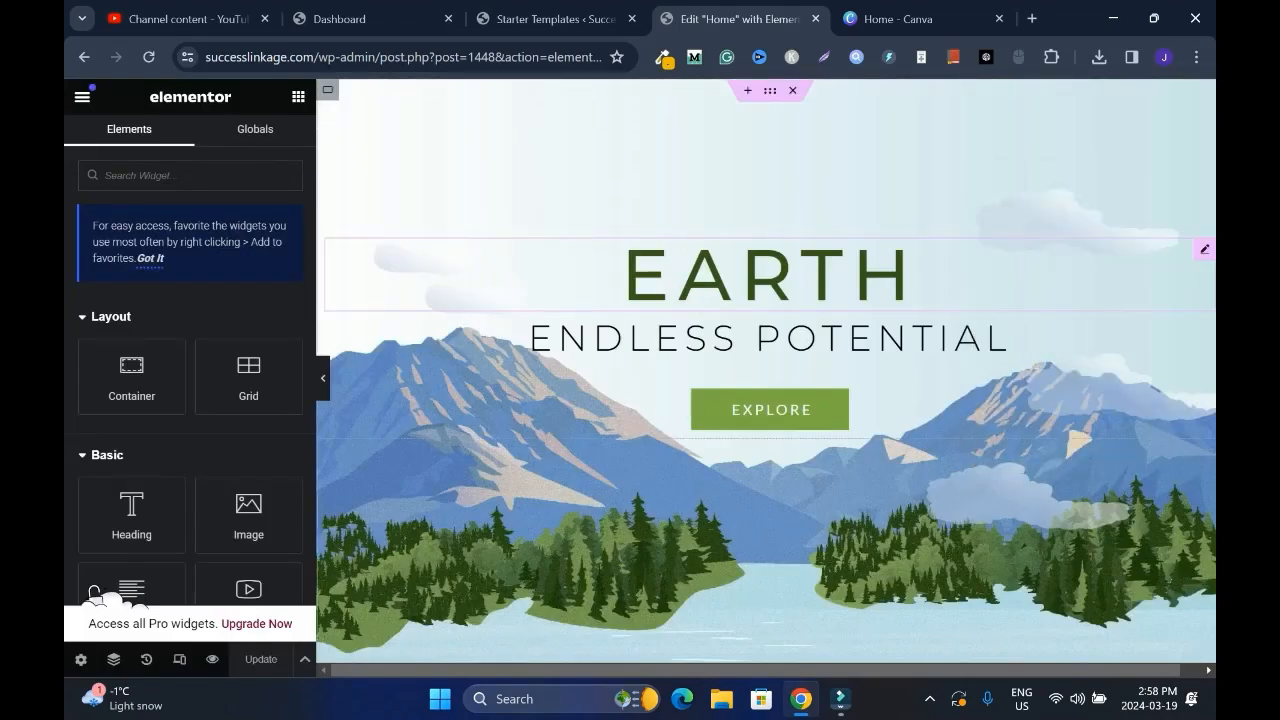
# Retitle the EARTH hero heading to Success Linkage and reduce its font size.
pyautogui.click(764, 272)
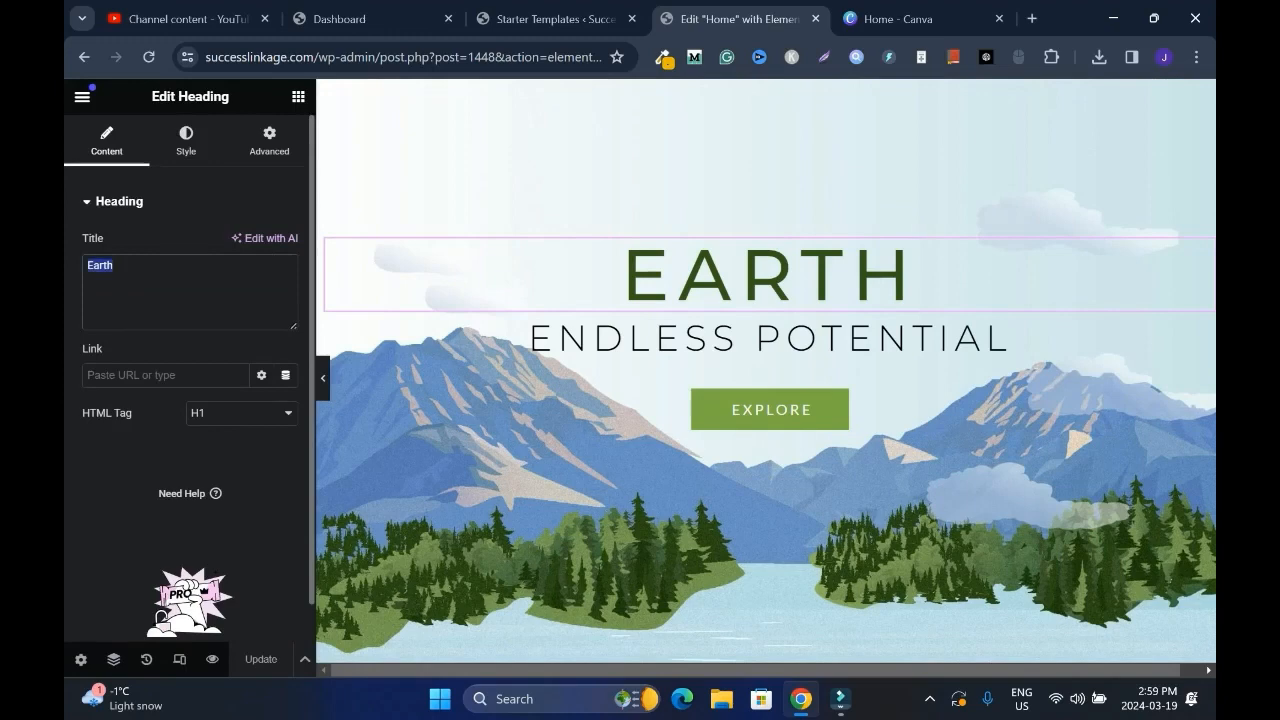
pyautogui.write('Suc')
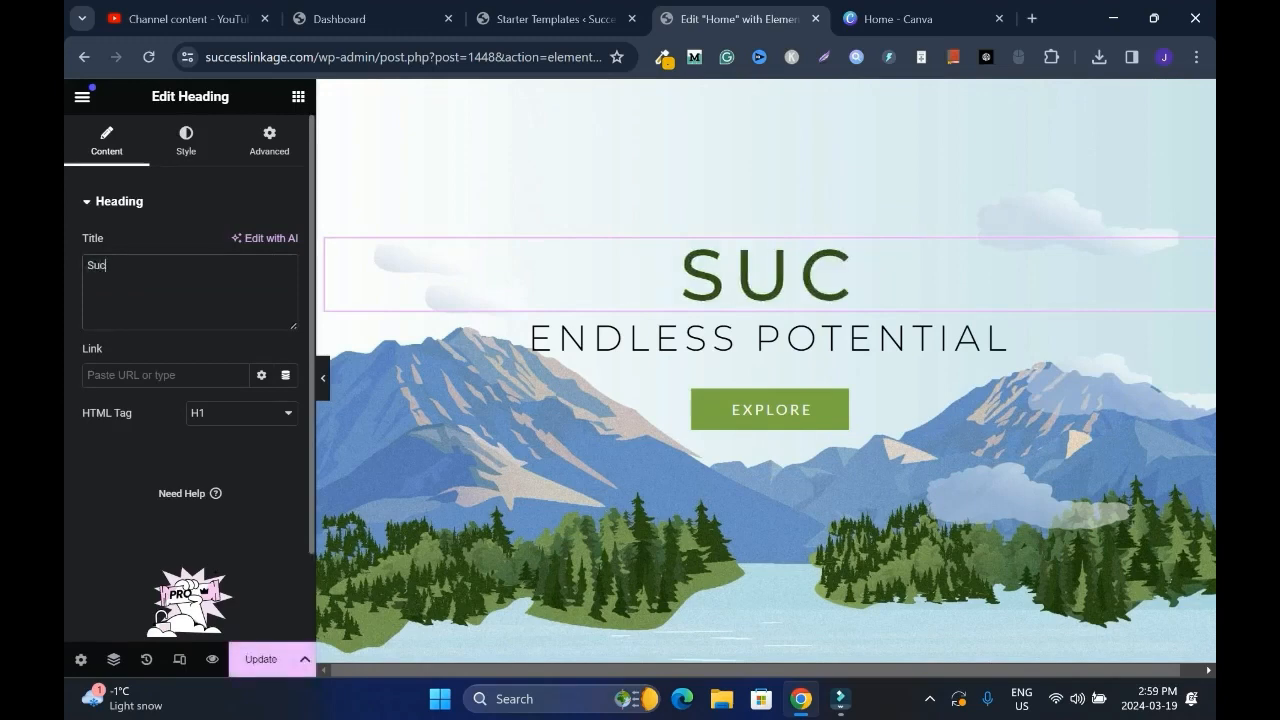
pyautogui.write('cess Link')
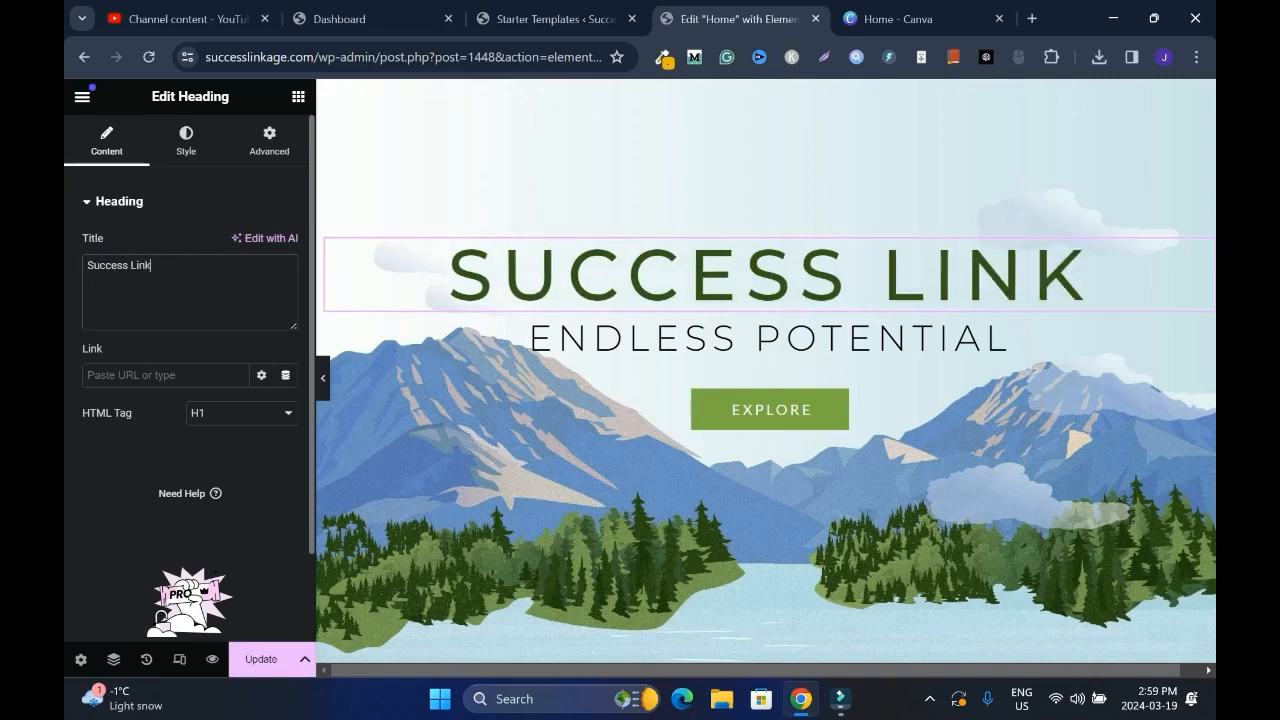
pyautogui.write('age')
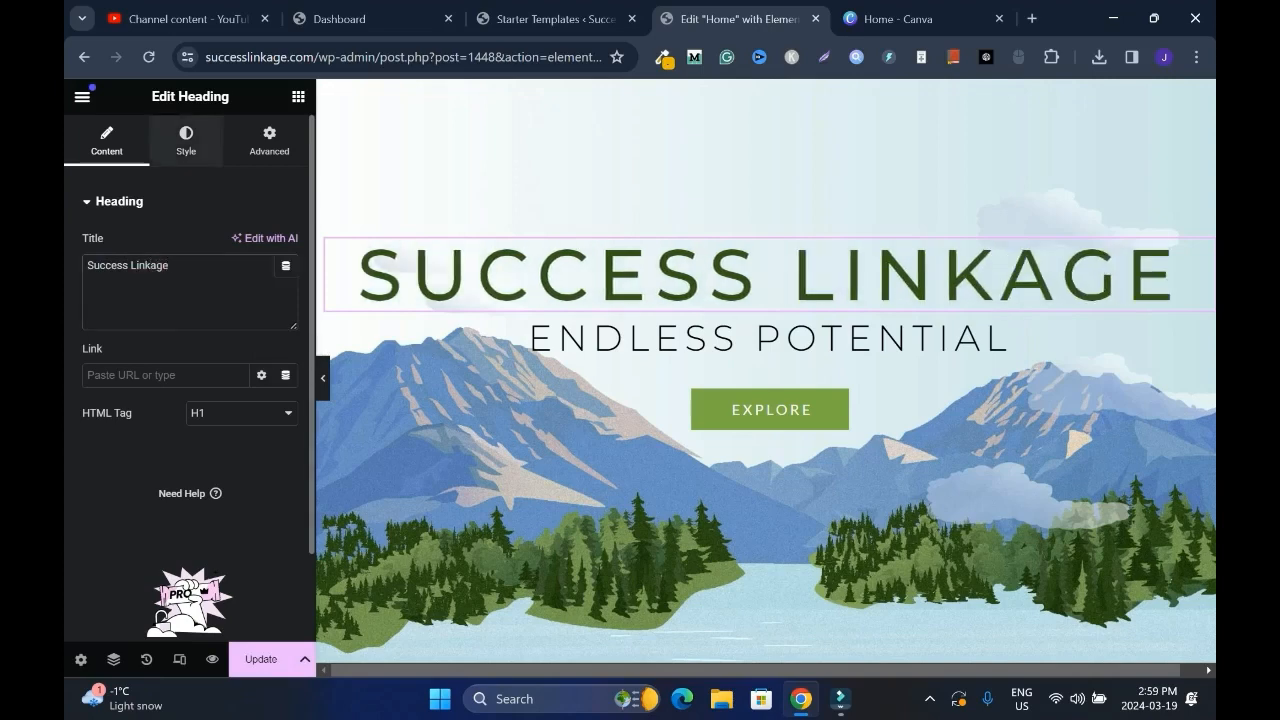
pyautogui.click(184, 140)
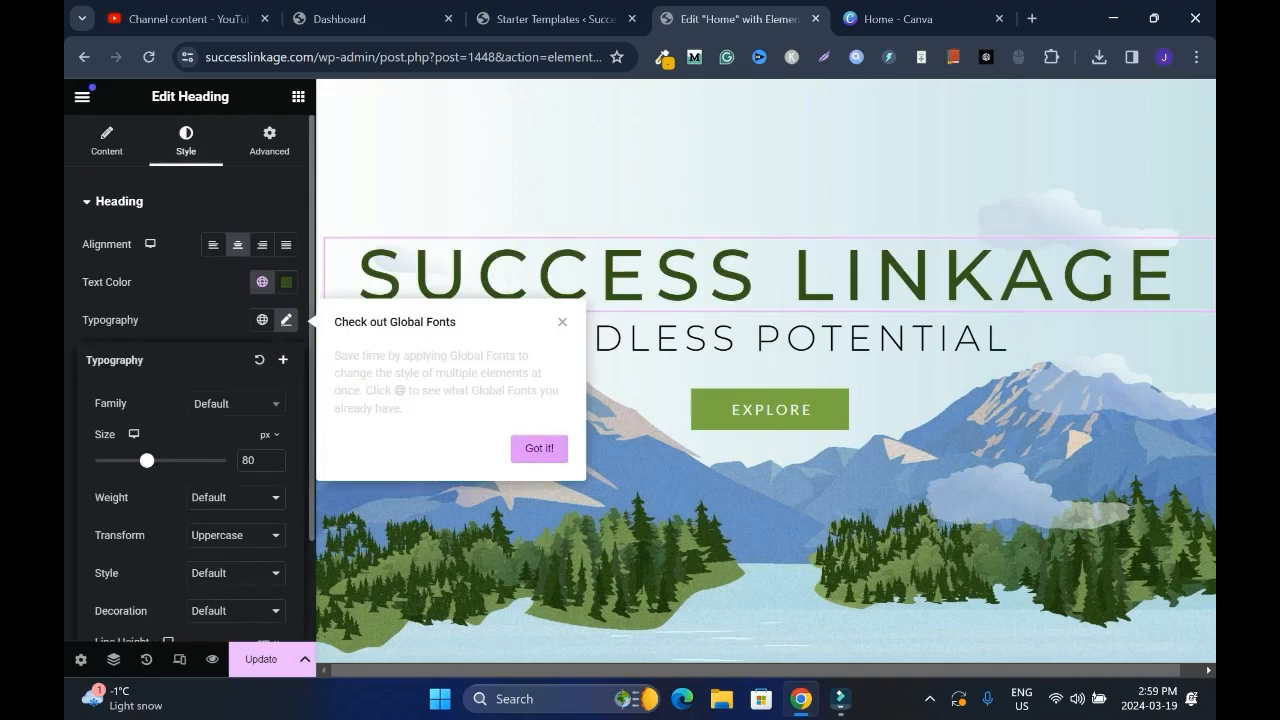
pyautogui.moveTo(146, 460); pyautogui.dragTo(114, 460)
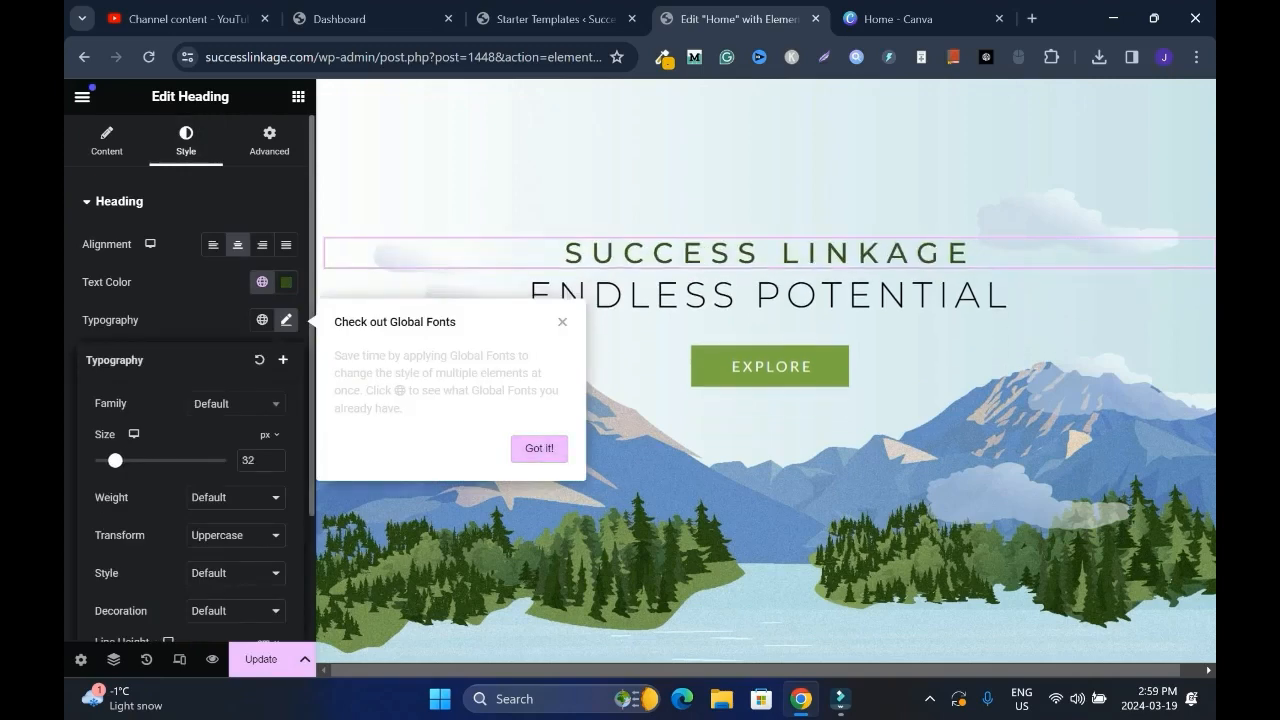
pyautogui.moveTo(116, 460); pyautogui.dragTo(124, 460)
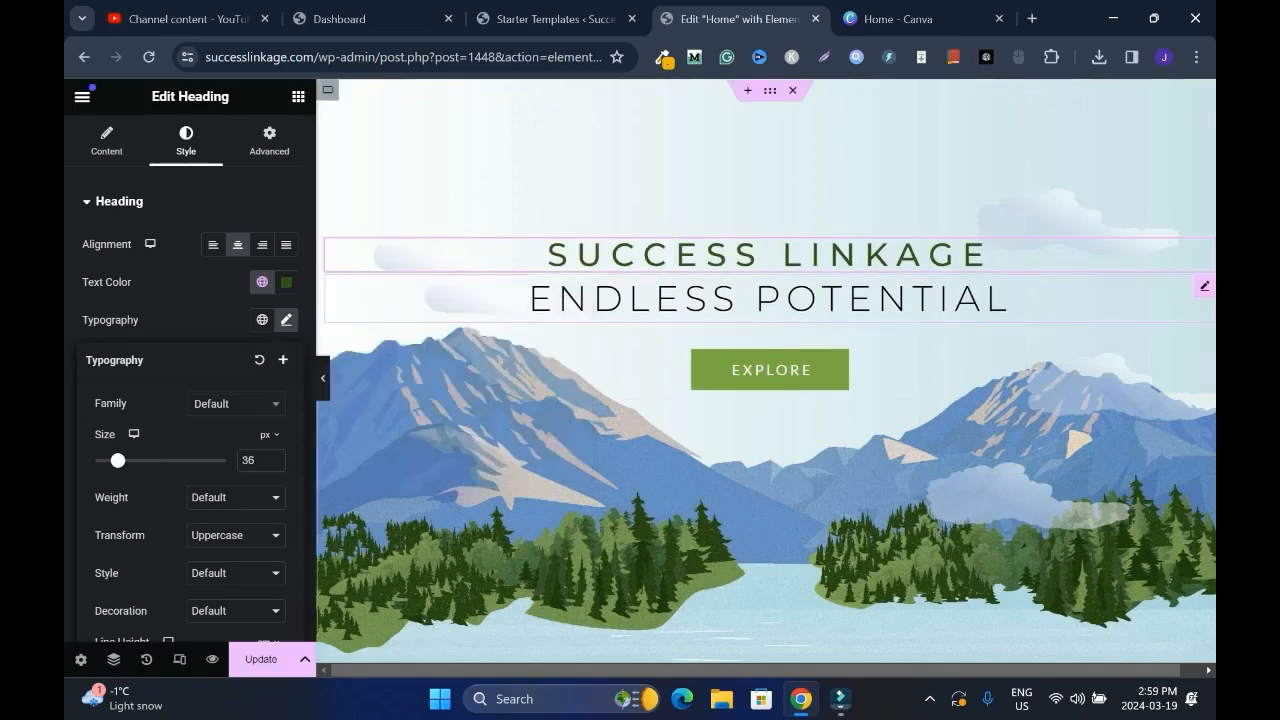
# Change the ENDLESS POTENTIAL subtitle to Its is possible at 15 px.
pyautogui.click(106, 140)
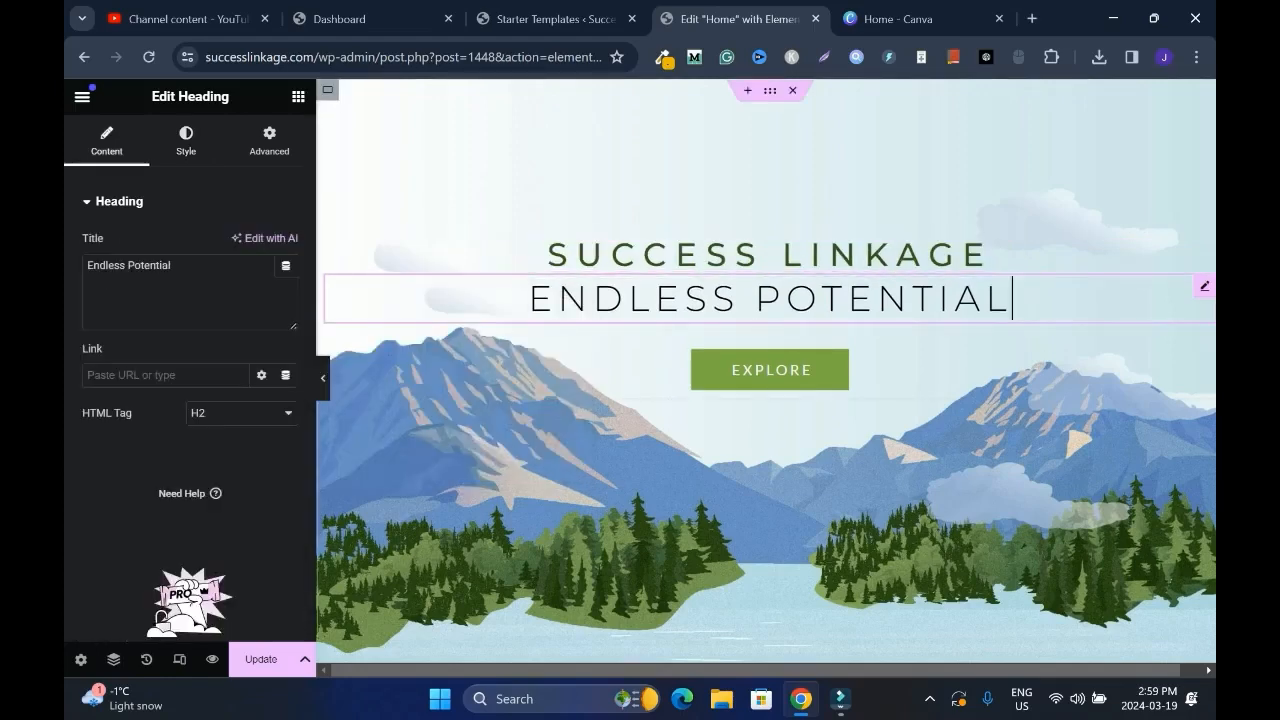
pyautogui.tripleClick(150, 264)
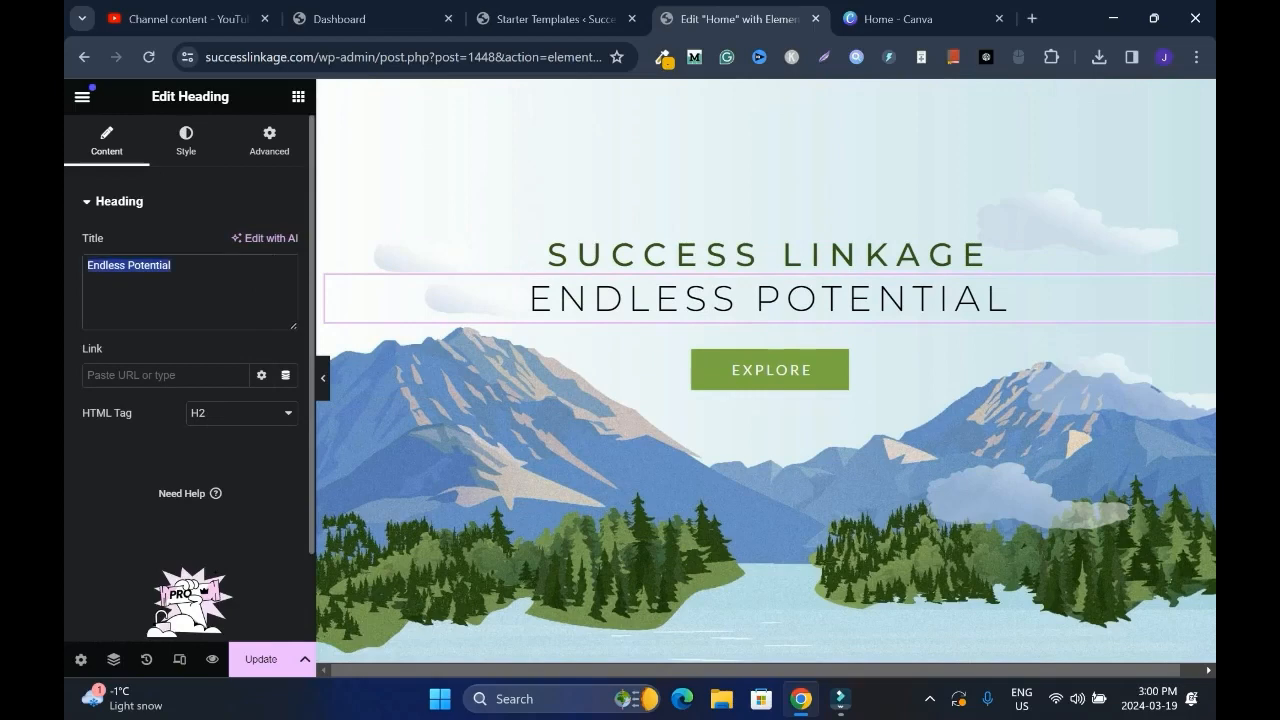
pyautogui.write('Its')
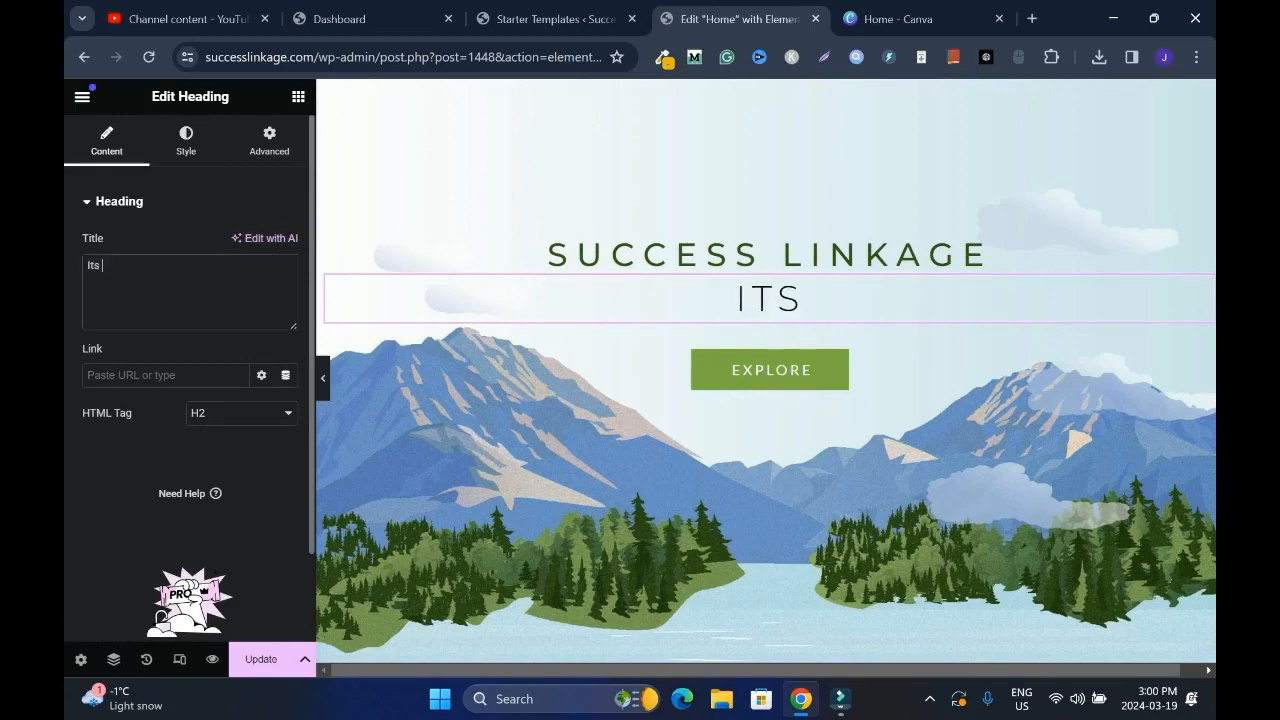
pyautogui.write('is possi')
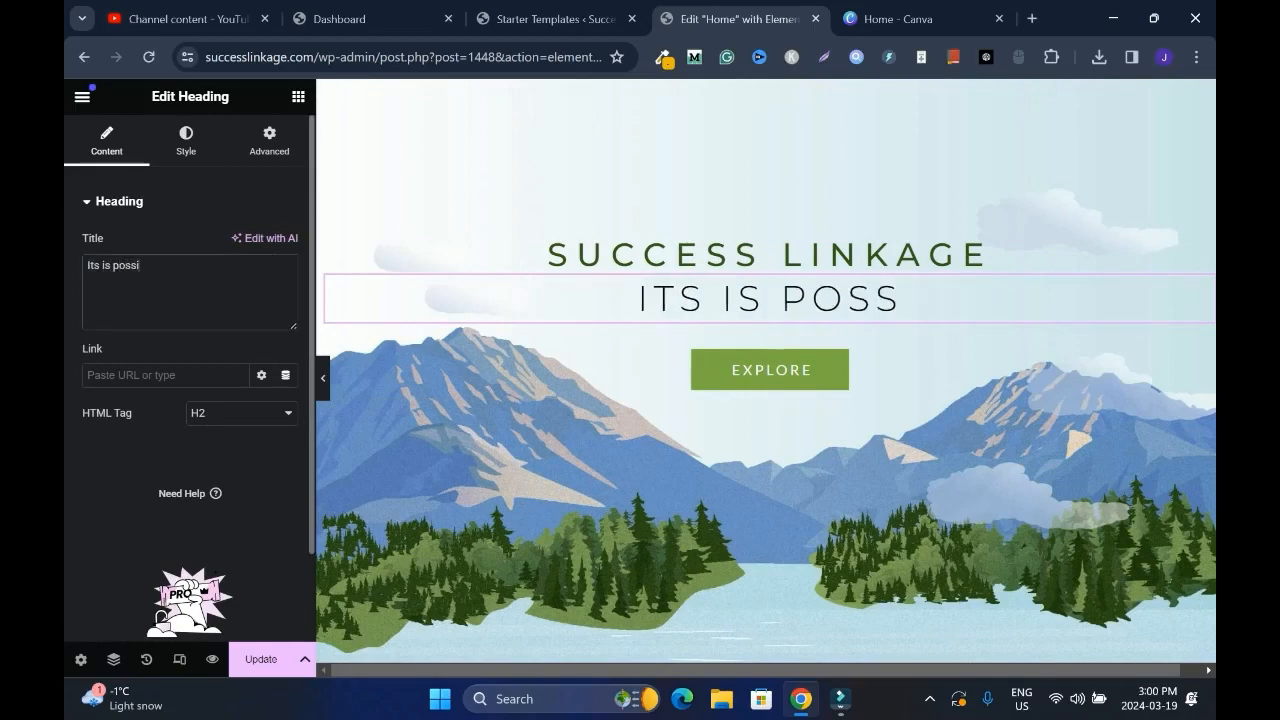
pyautogui.click(184, 140)
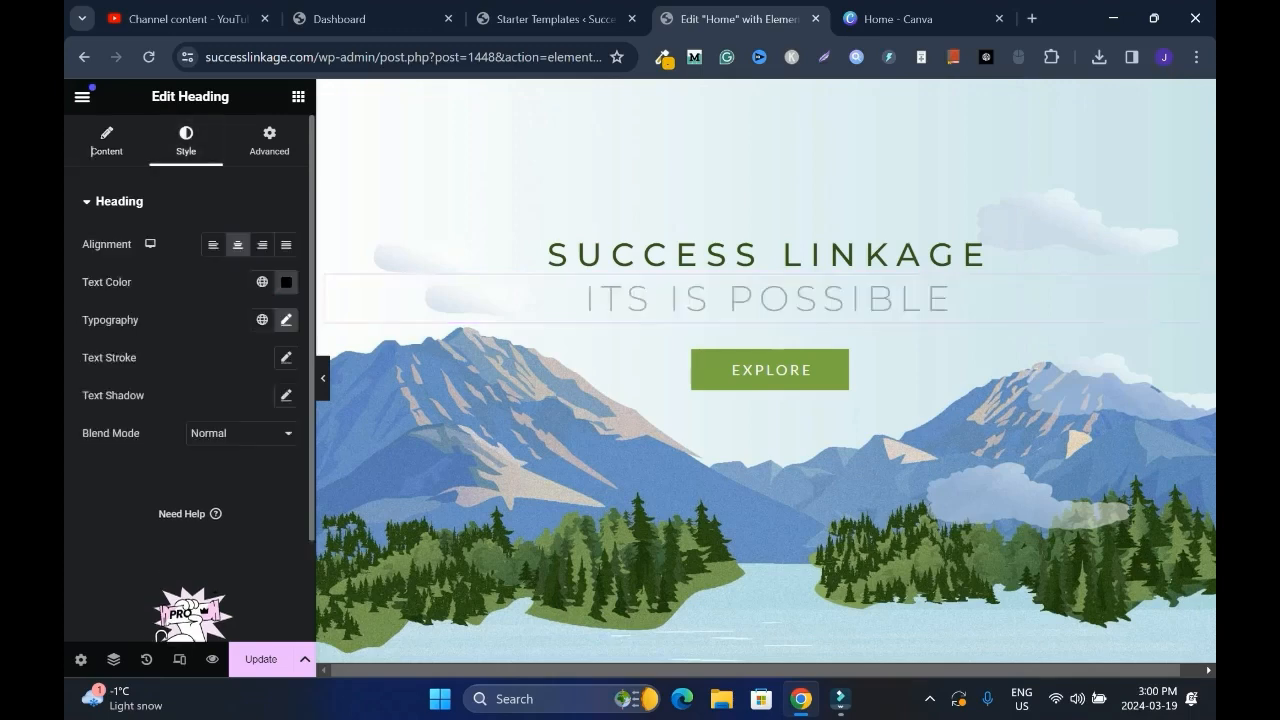
pyautogui.click(286, 320)
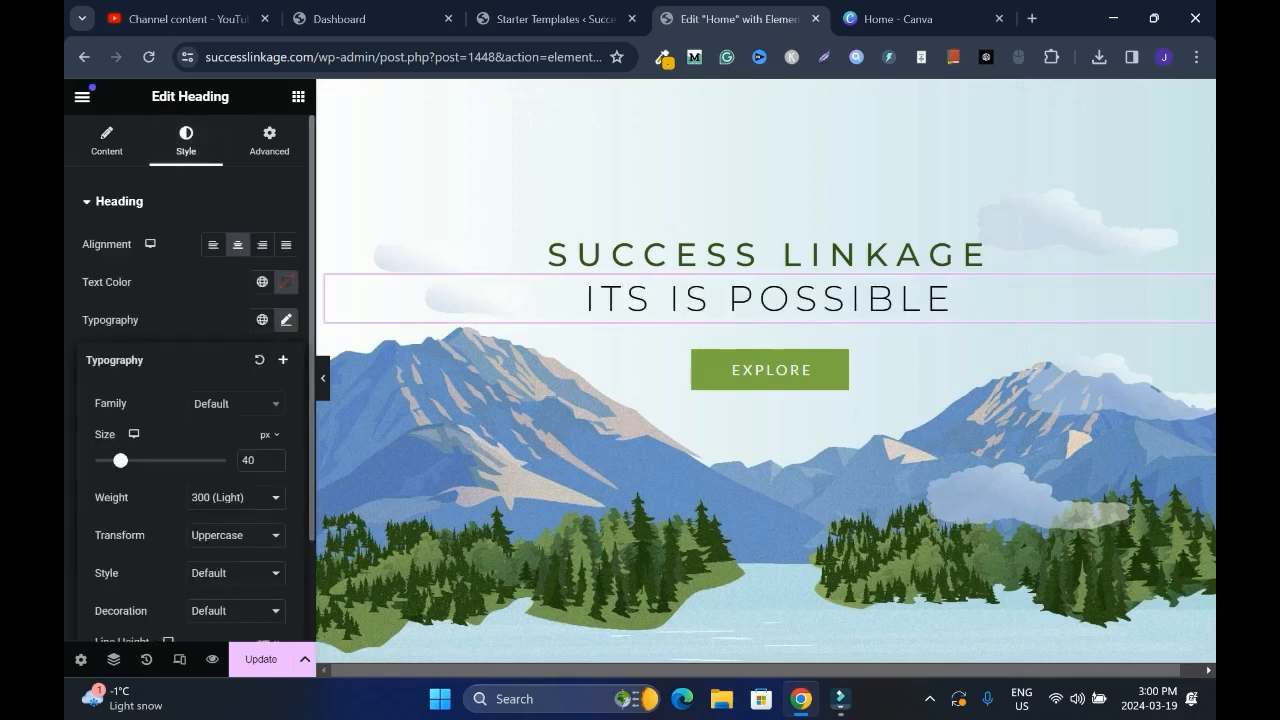
pyautogui.moveTo(120, 460); pyautogui.dragTo(108, 460)
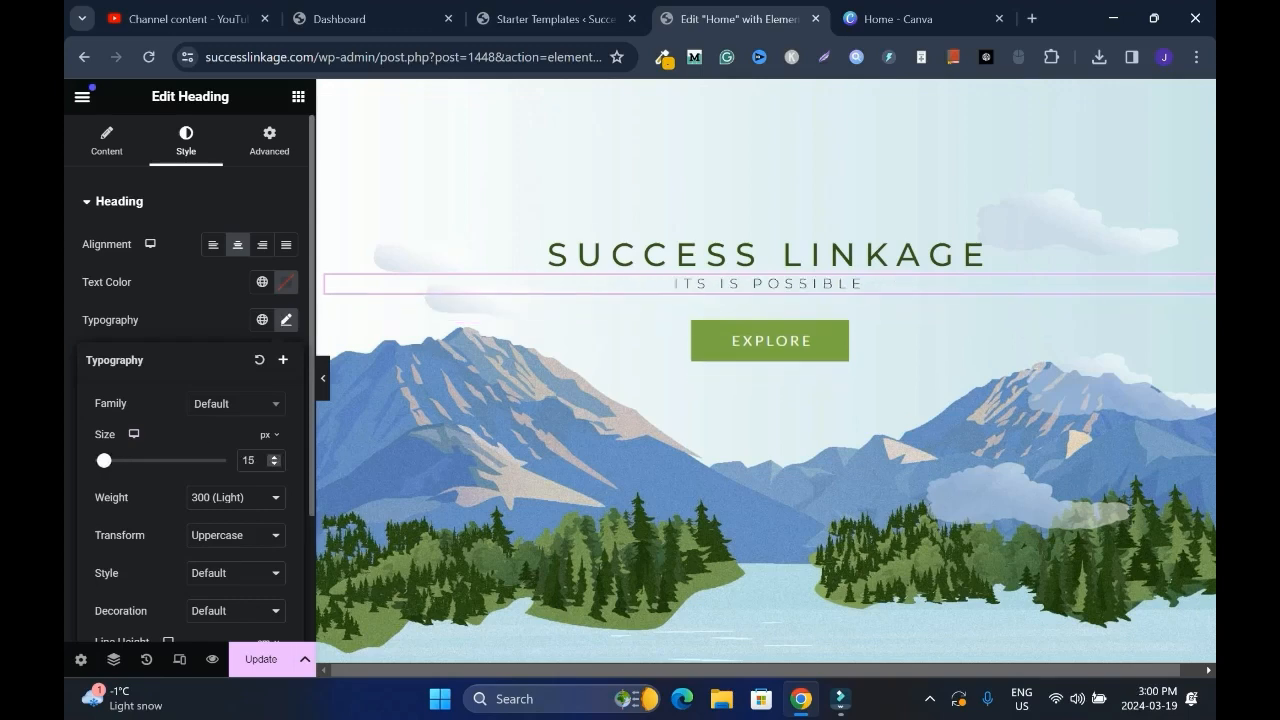
pyautogui.click(768, 160)
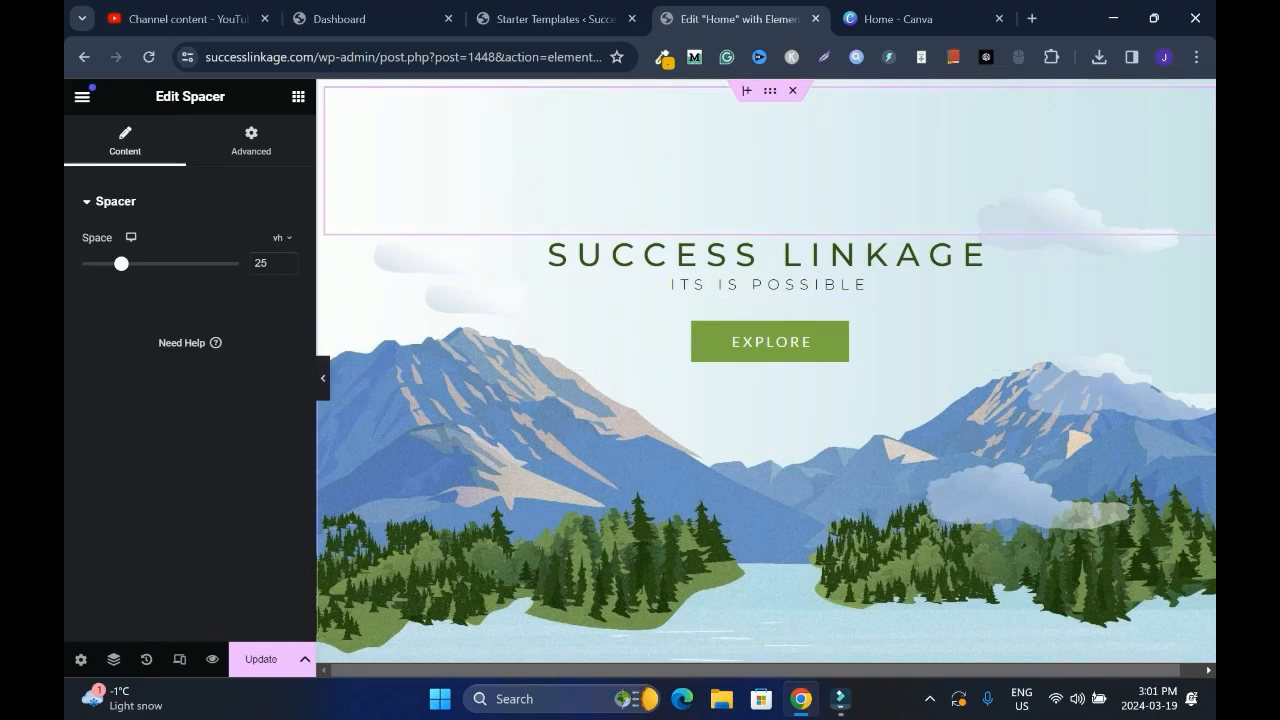
# Set the hero container background to the uploaded digital products image with its title and alt text.
pyautogui.rightClick(636, 160)
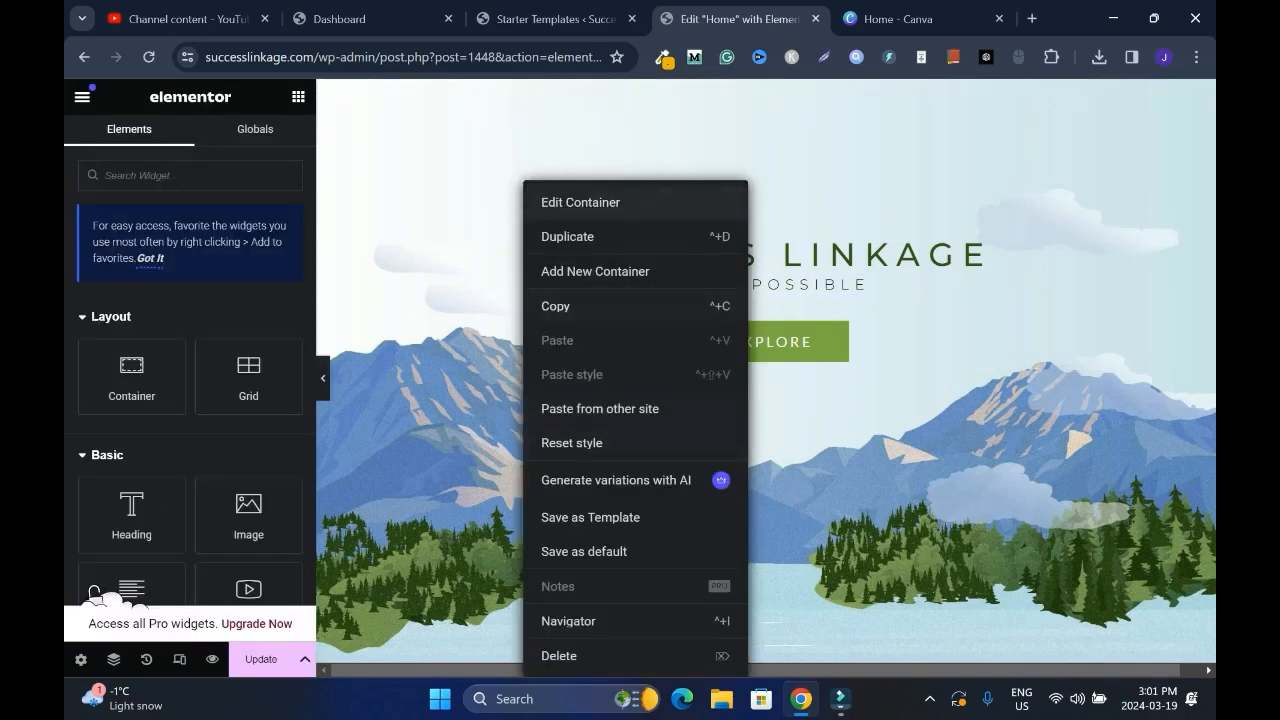
pyautogui.click(580, 202)
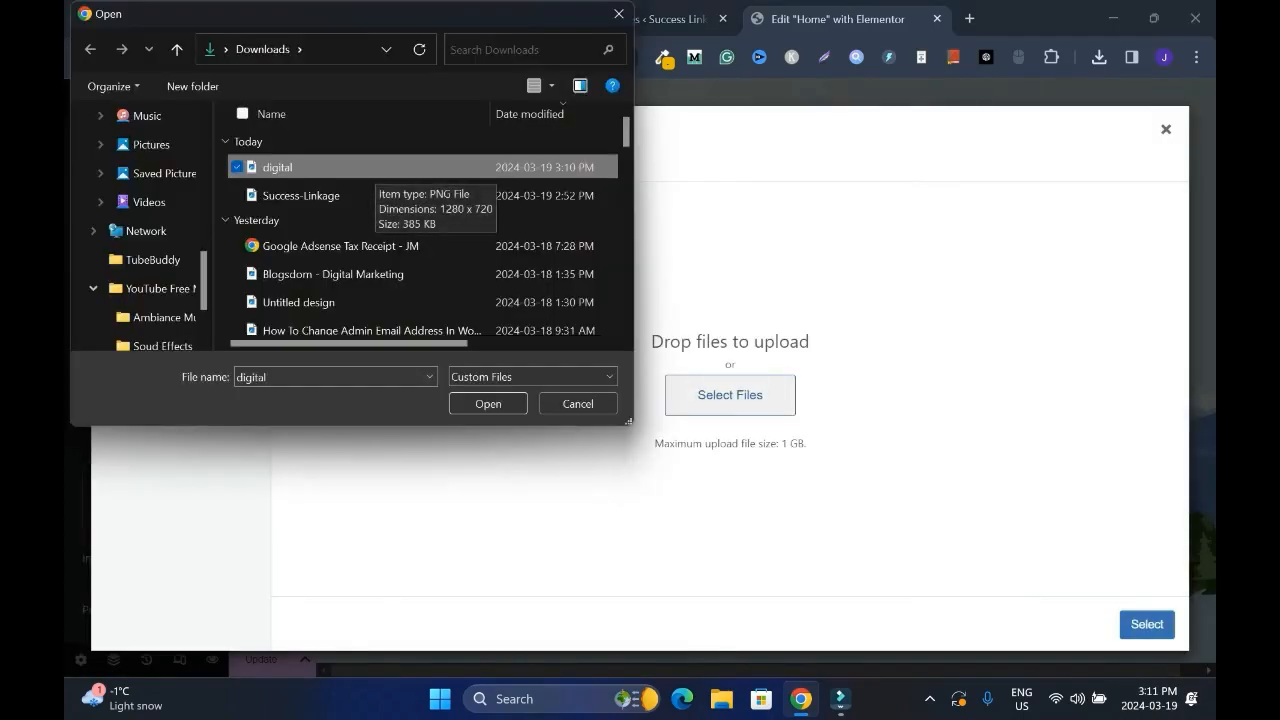
pyautogui.click(488, 404)
pyautogui.write('digital pro')
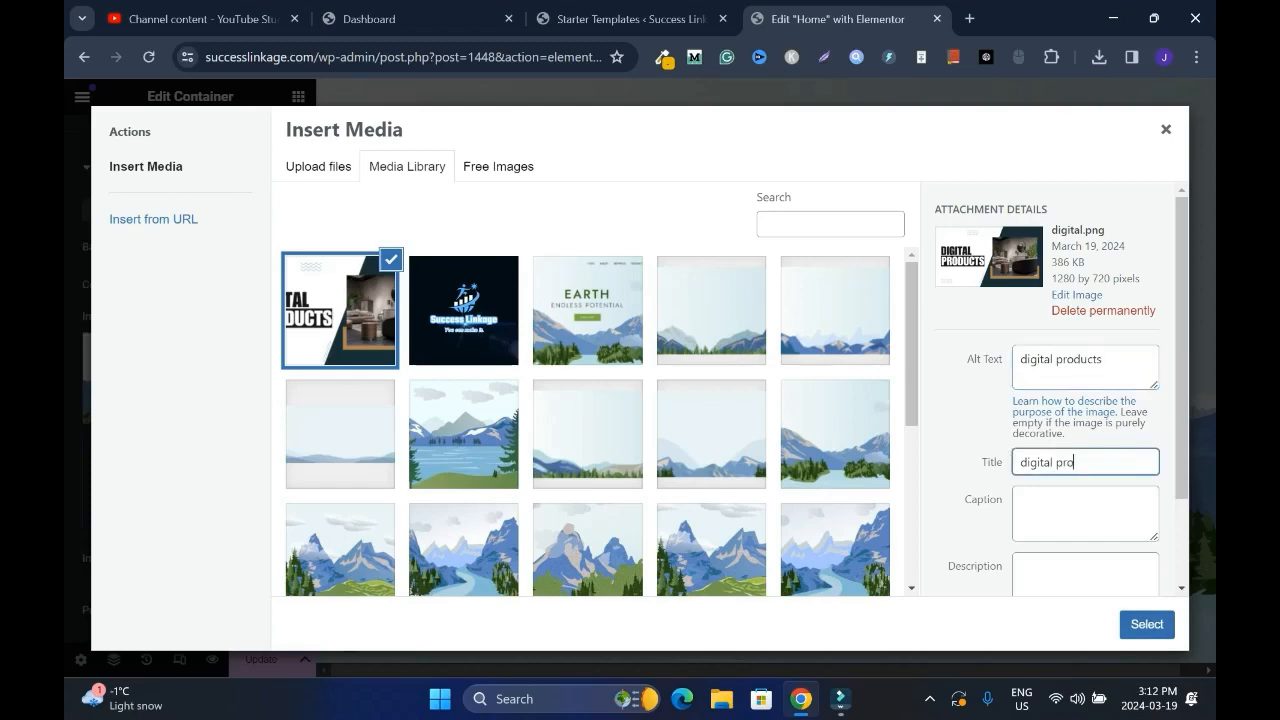
pyautogui.write('ducts')
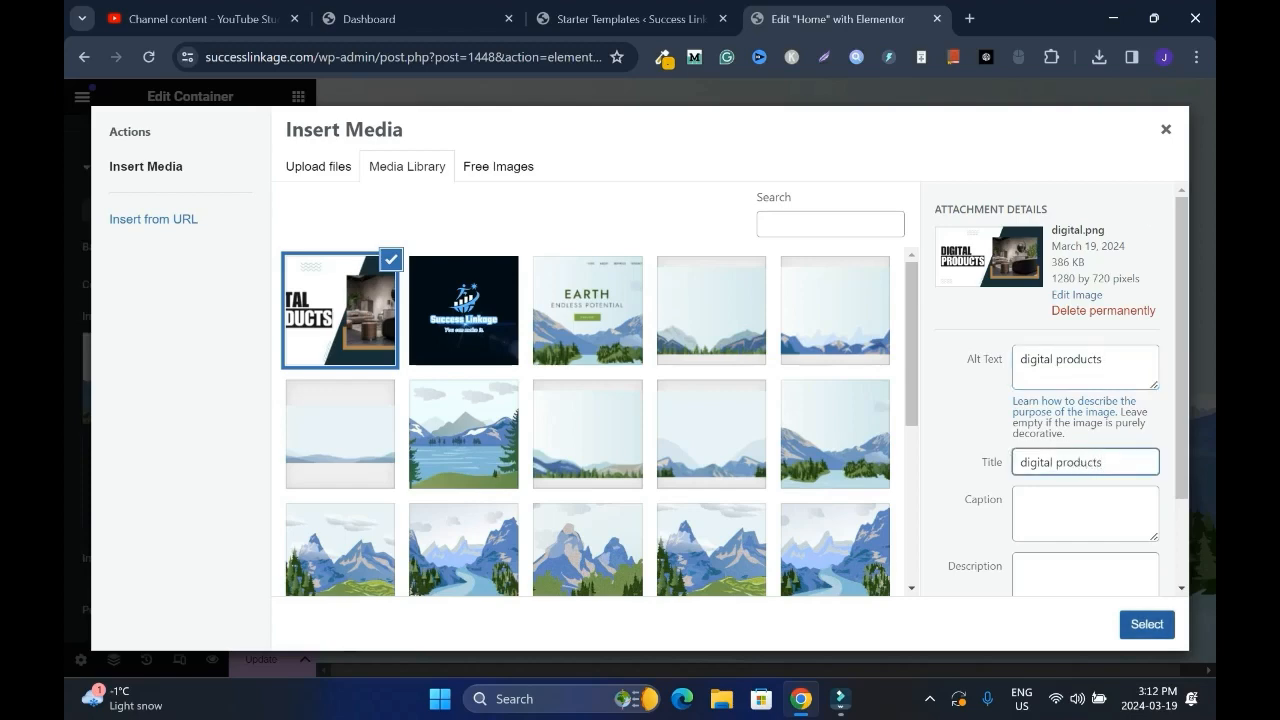
pyautogui.click(1148, 624)
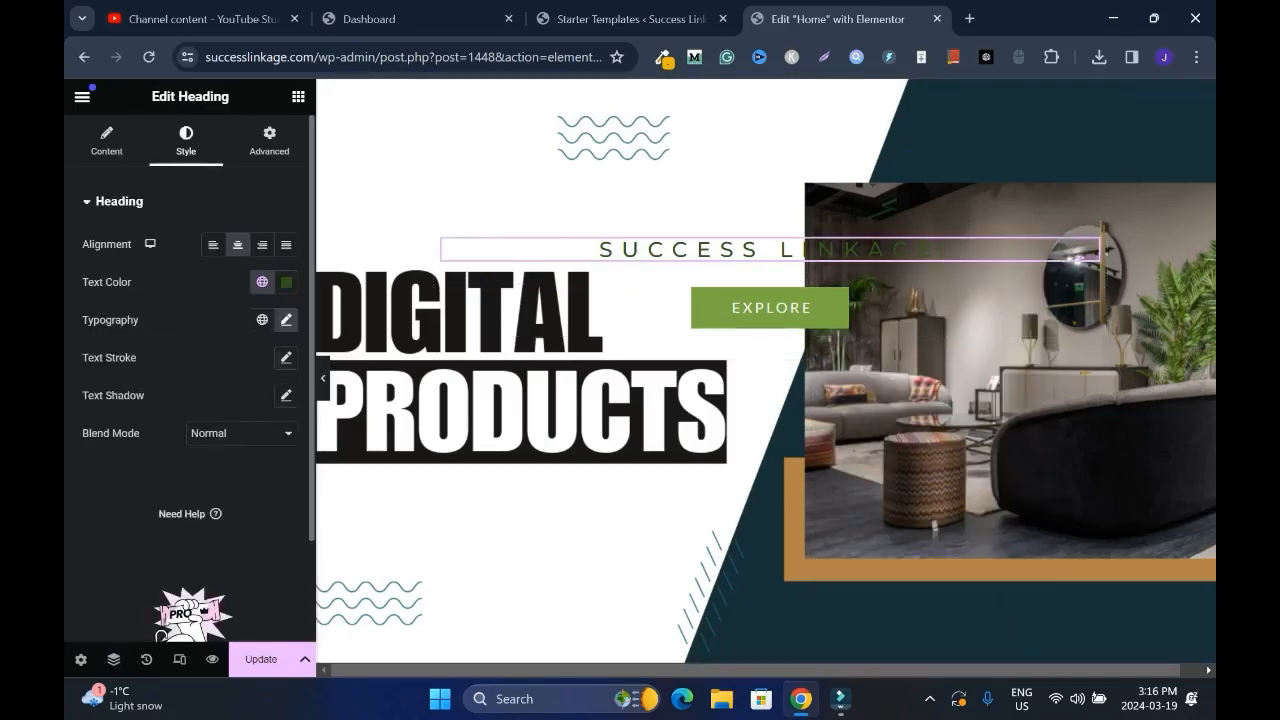
# Delete the Success Linkage heading from the hero and inspect the Explore button.
pyautogui.click(286, 320)
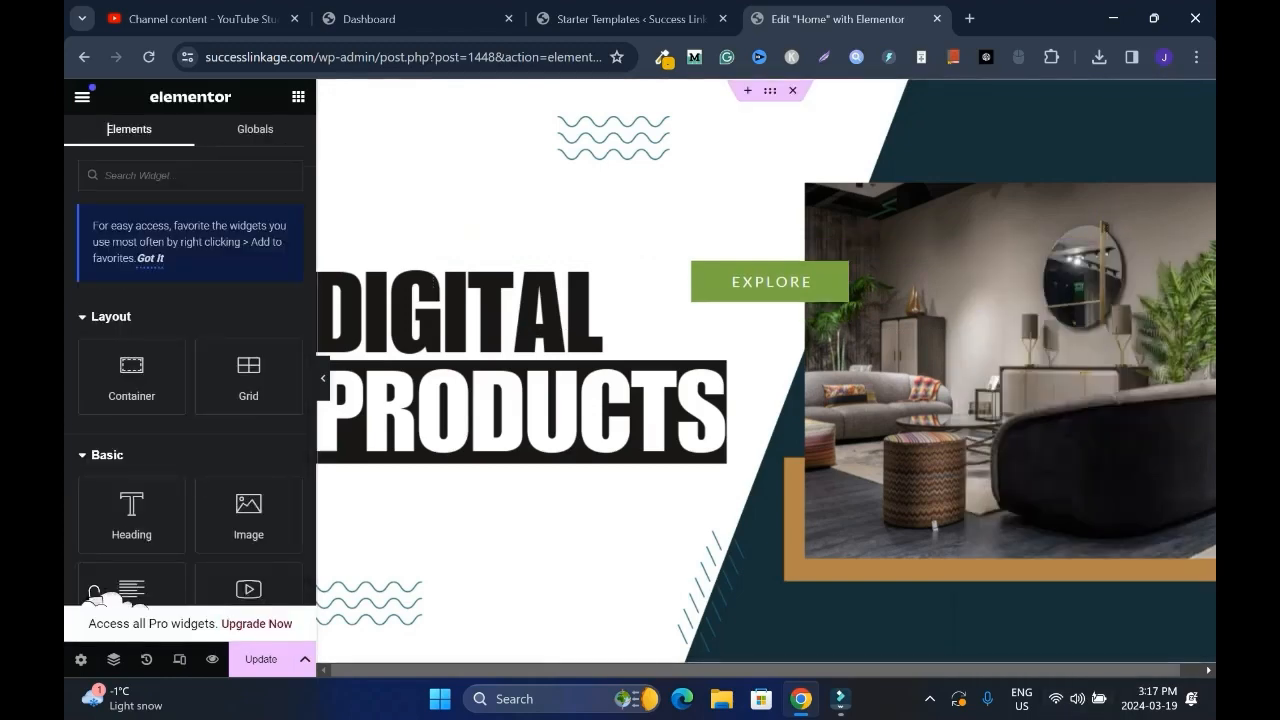
pyautogui.click(770, 280)
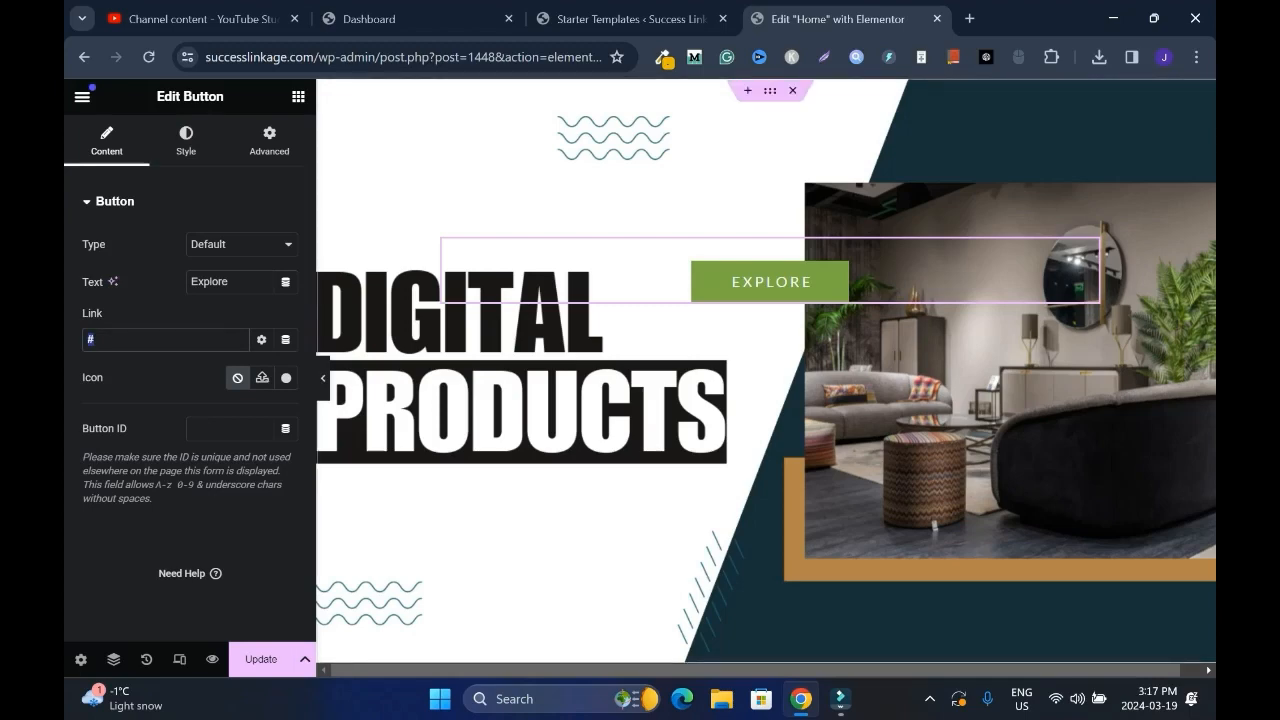
pyautogui.rightClick(772, 280)
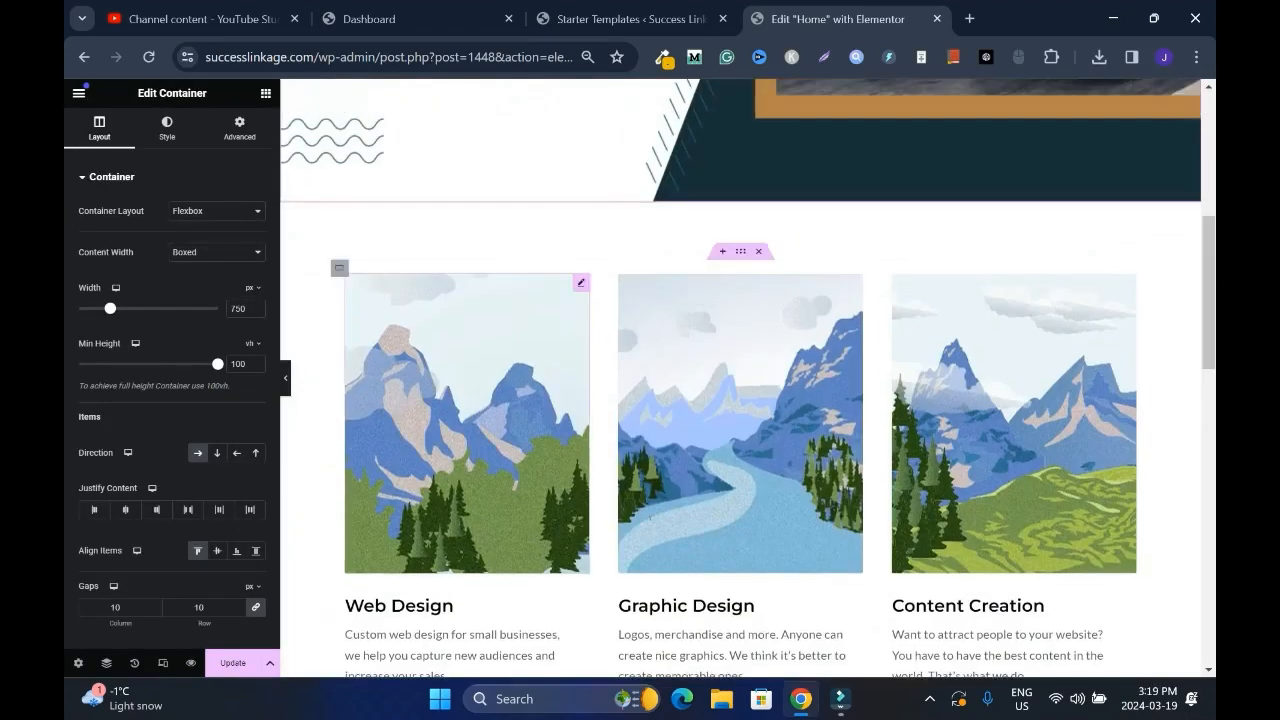
# Change the Web Design service heading text to Web Design Products.
pyautogui.click(468, 422)
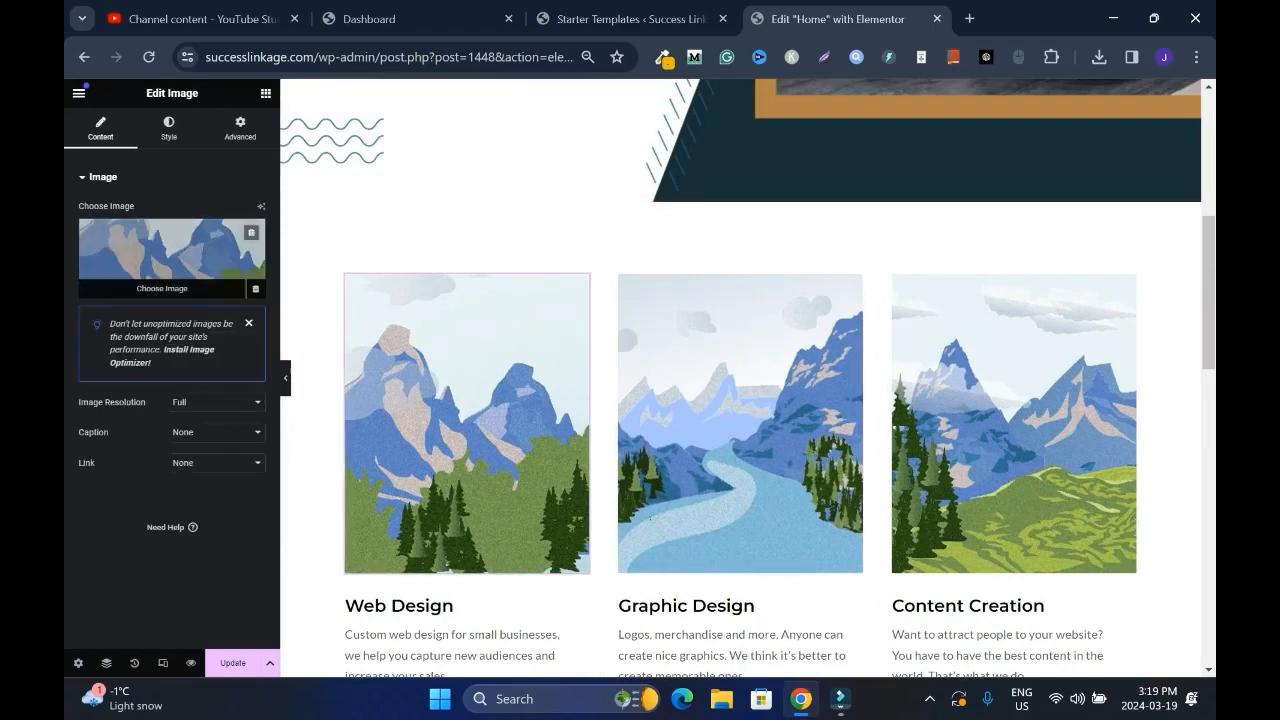
pyautogui.scroll(-3)
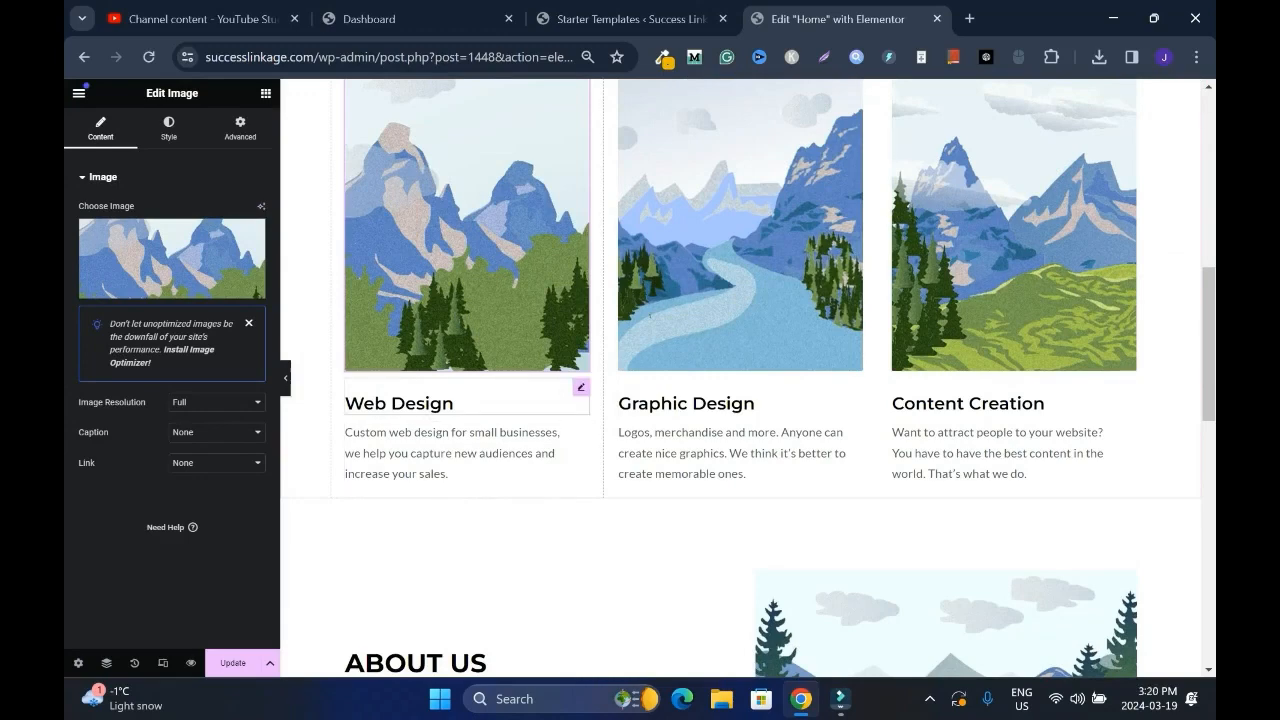
pyautogui.click(398, 404)
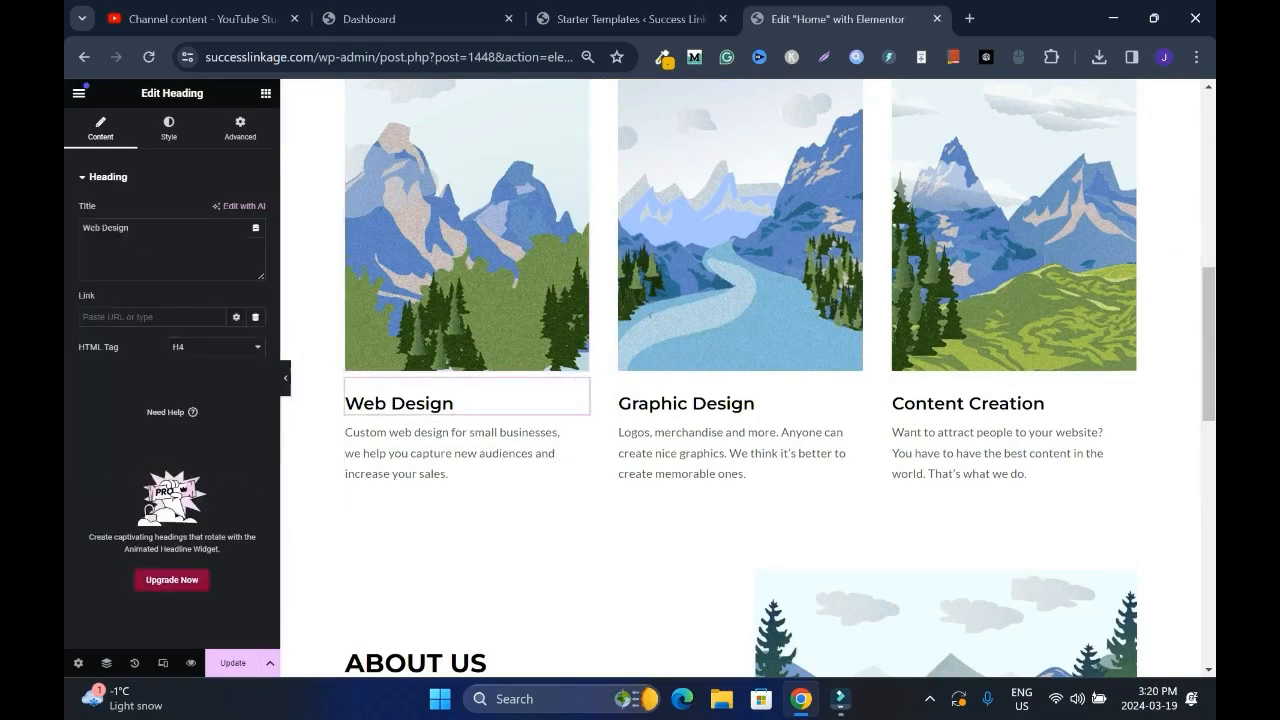
pyautogui.doubleClick(114, 228)
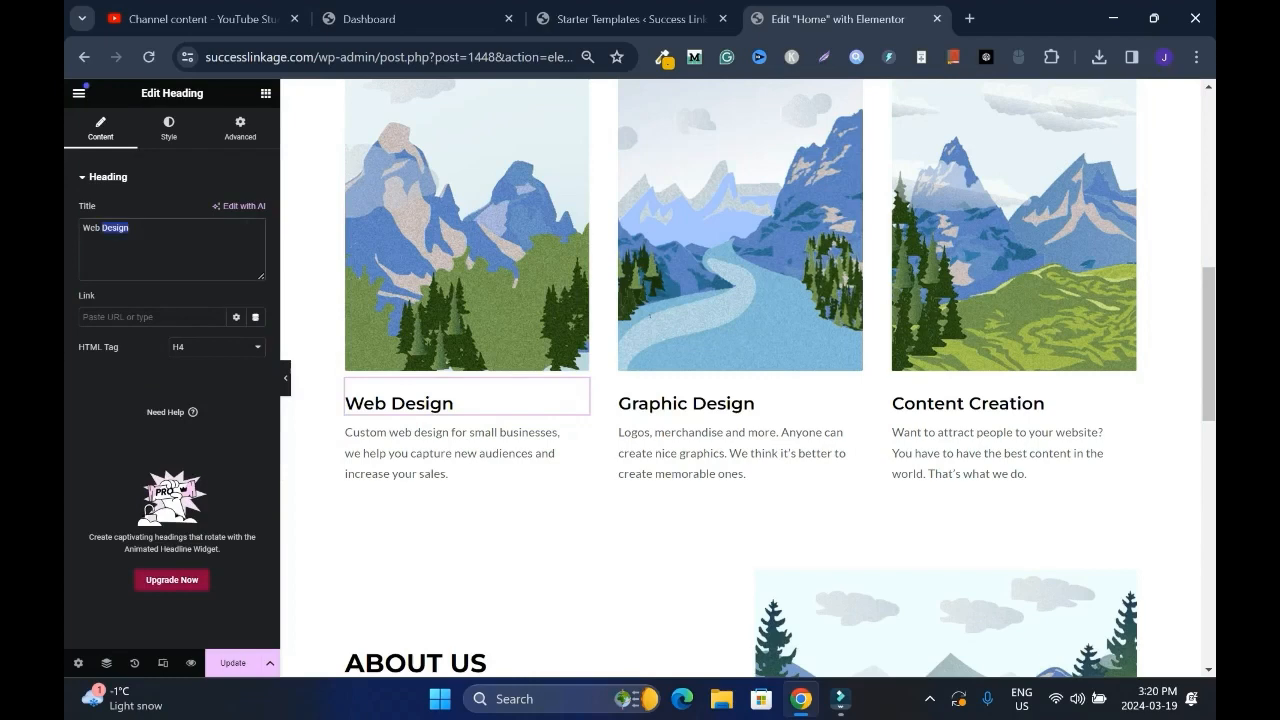
pyautogui.tripleClick(120, 228)
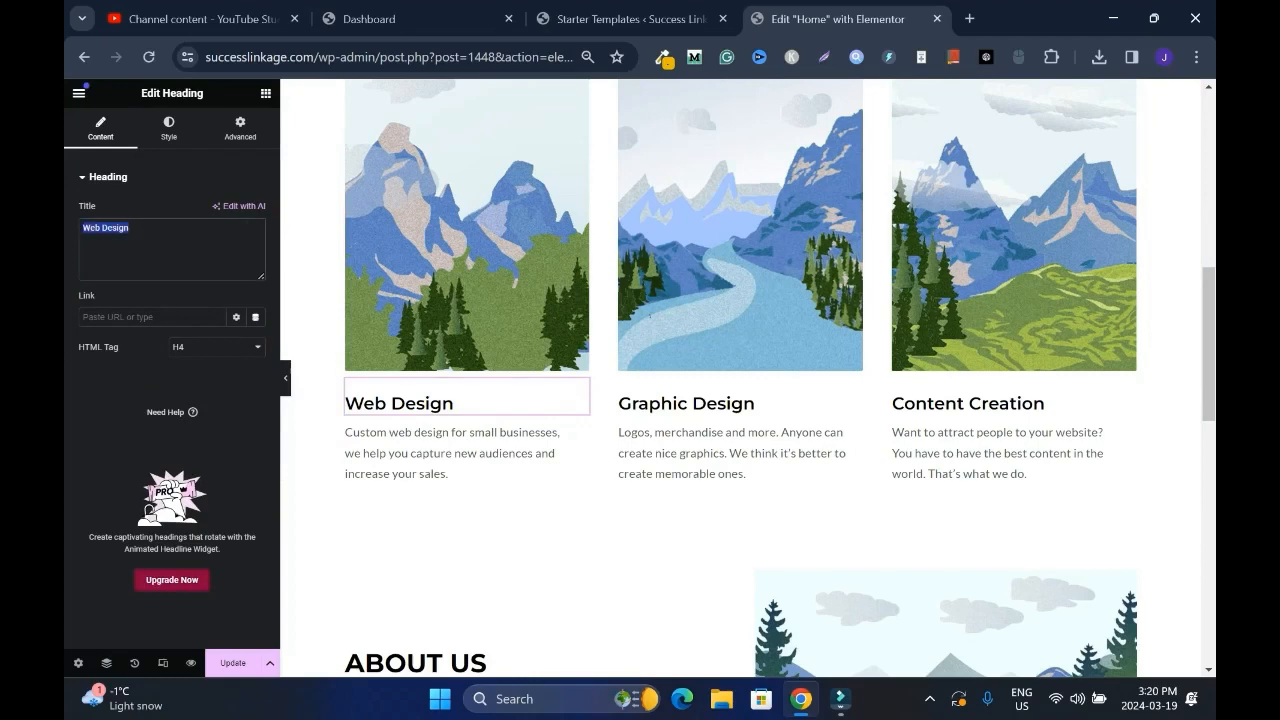
pyautogui.write('Produ')
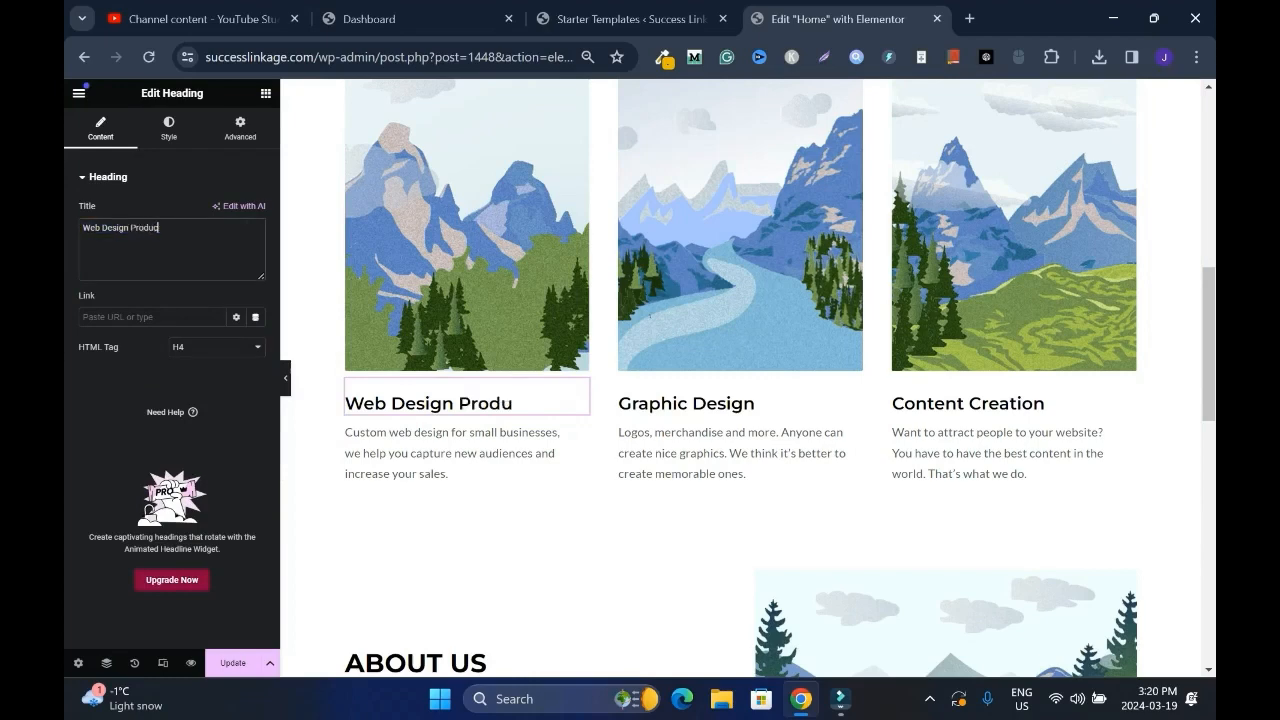
pyautogui.write('cts')
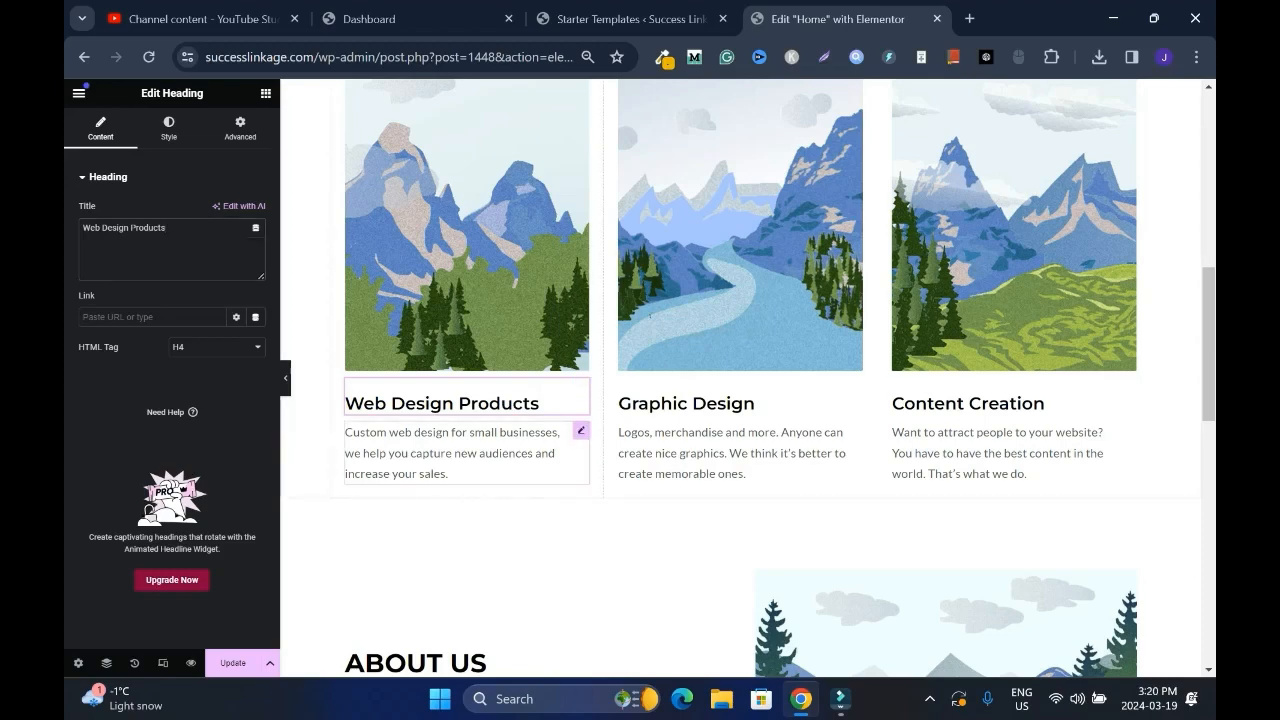
pyautogui.click(448, 452)
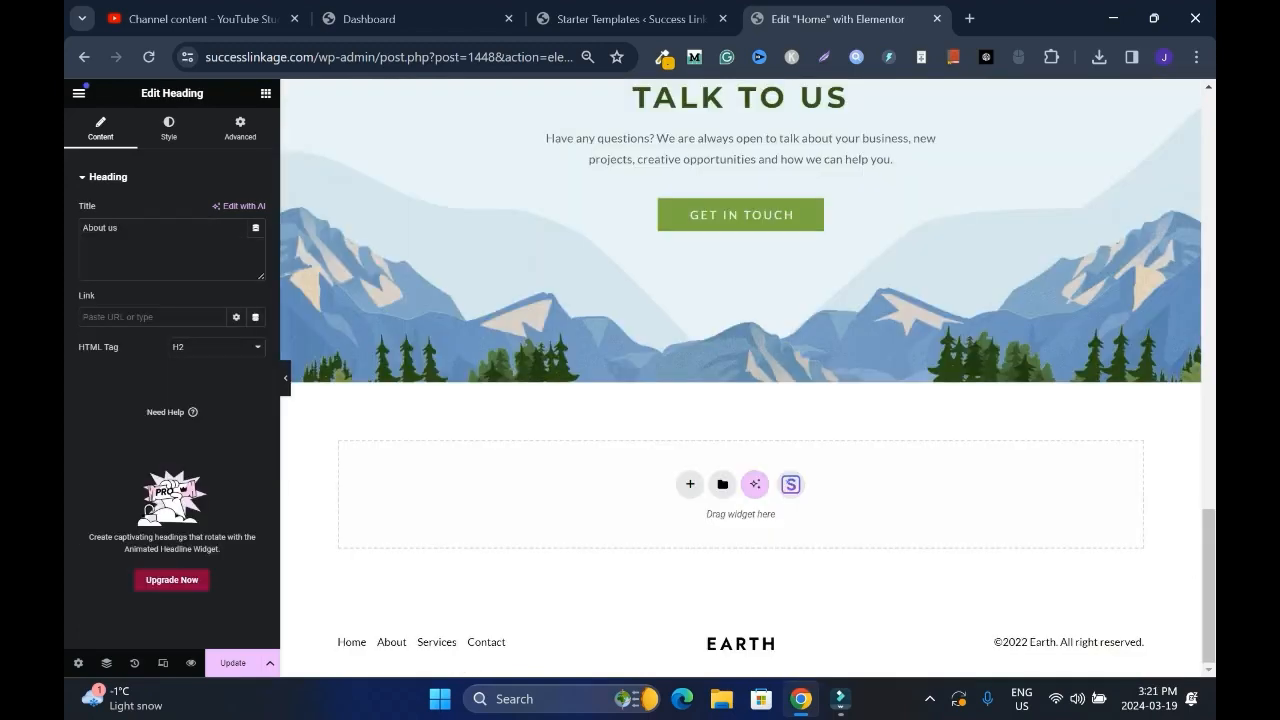
pyautogui.moveTo(688, 484)
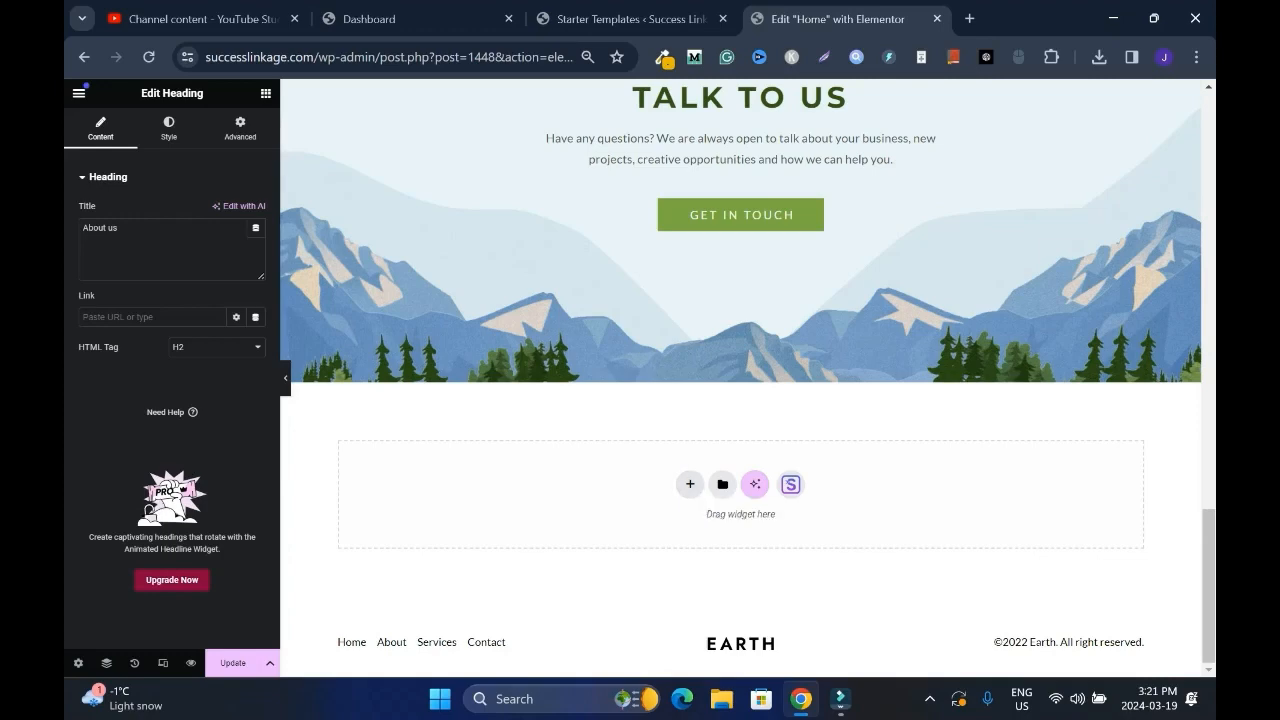
# Create a Flexbox section below Talk to Us with a centered placeholder heading.
pyautogui.click(688, 484)
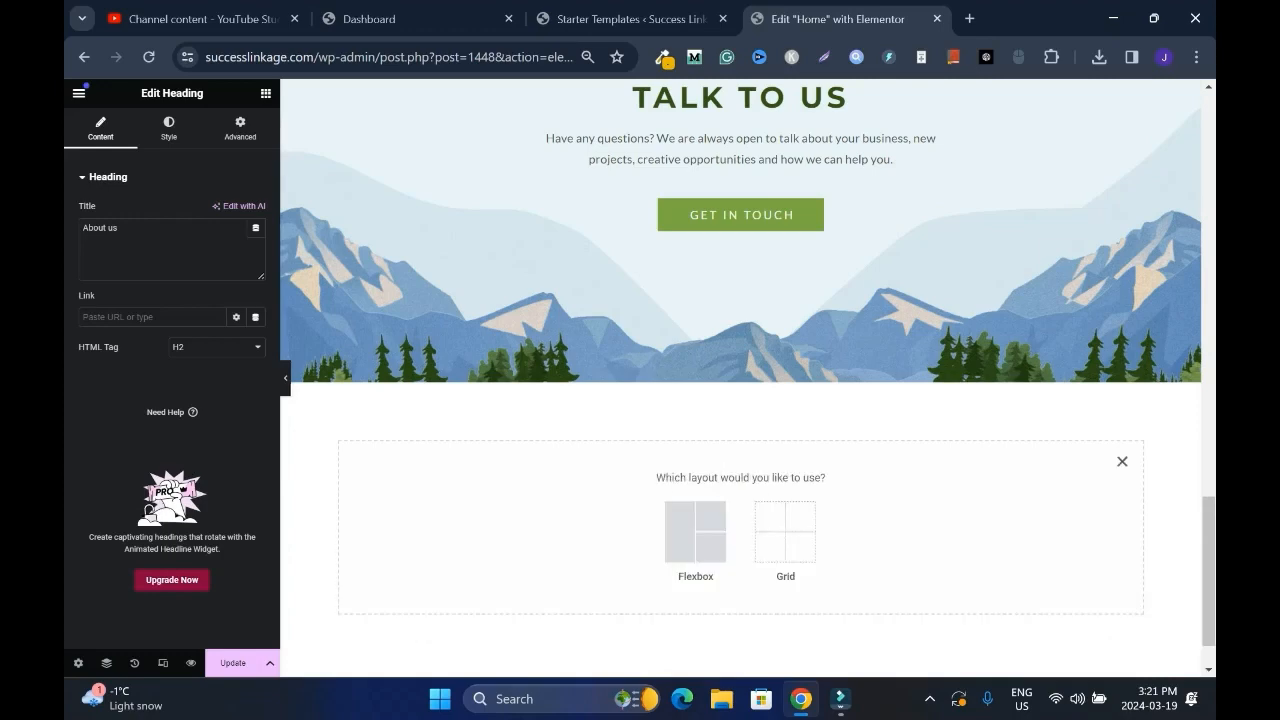
pyautogui.click(694, 528)
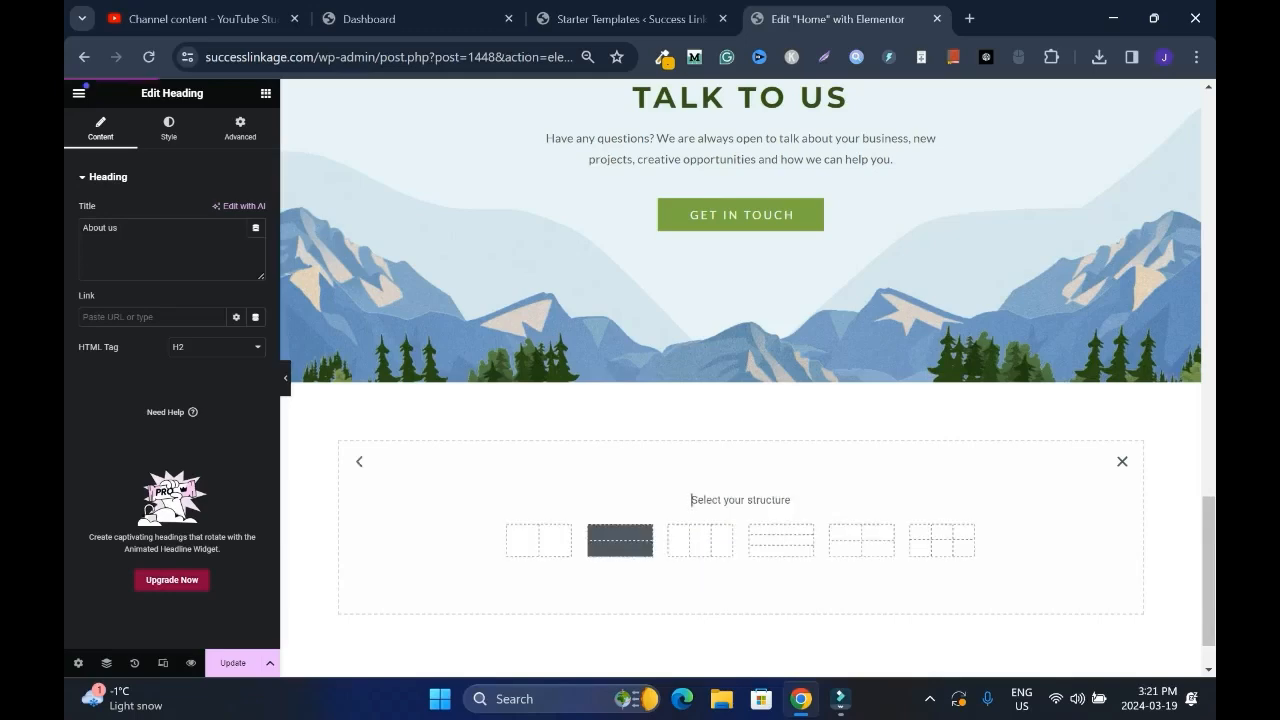
pyautogui.click(620, 540)
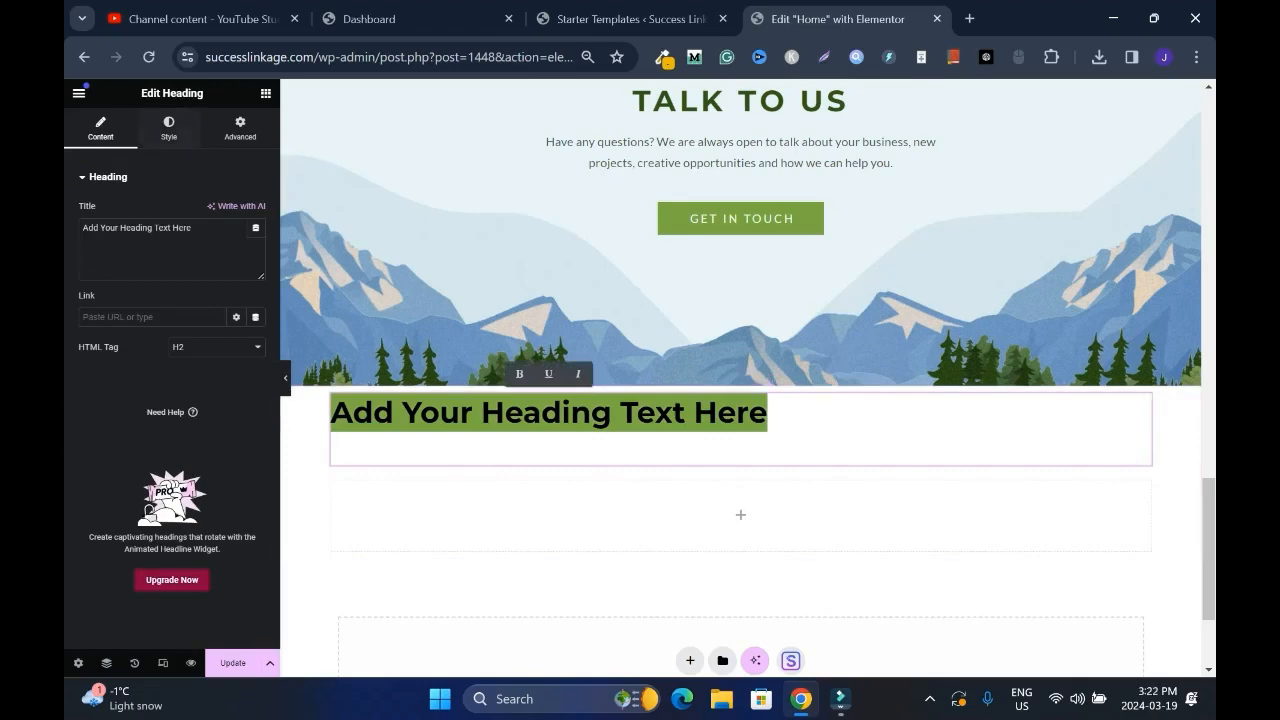
pyautogui.click(168, 128)
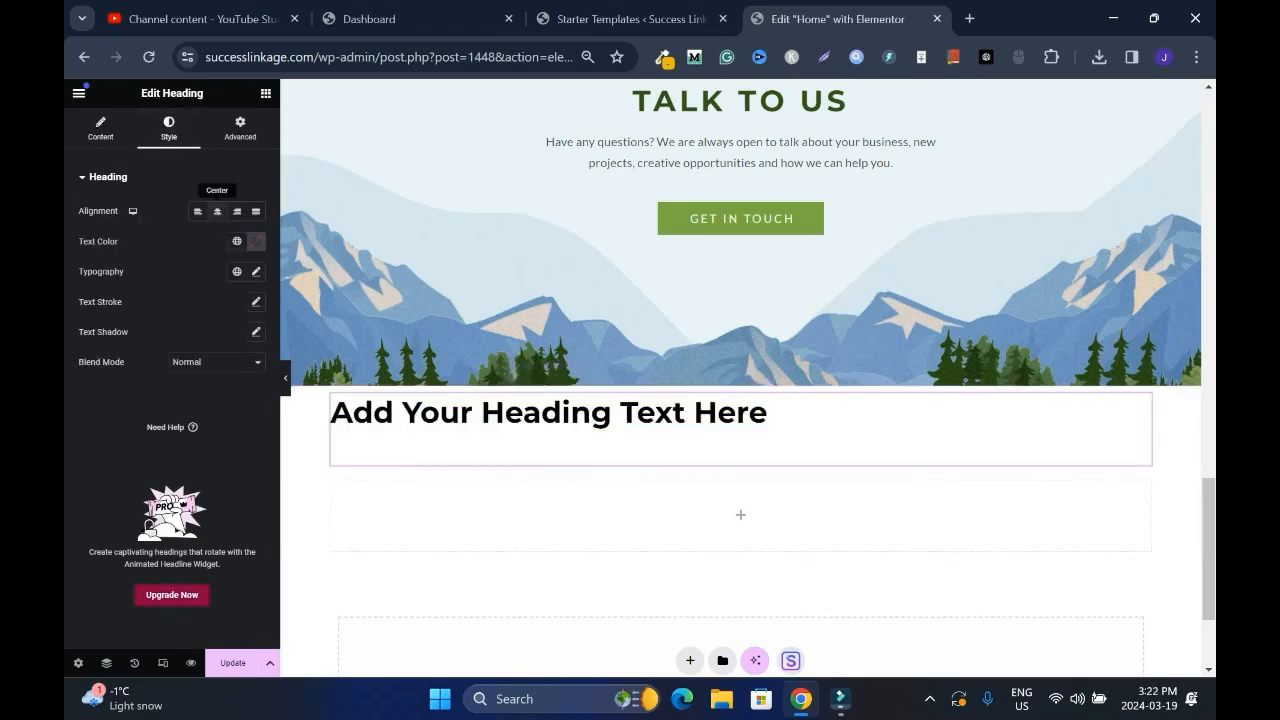
pyautogui.click(80, 94)
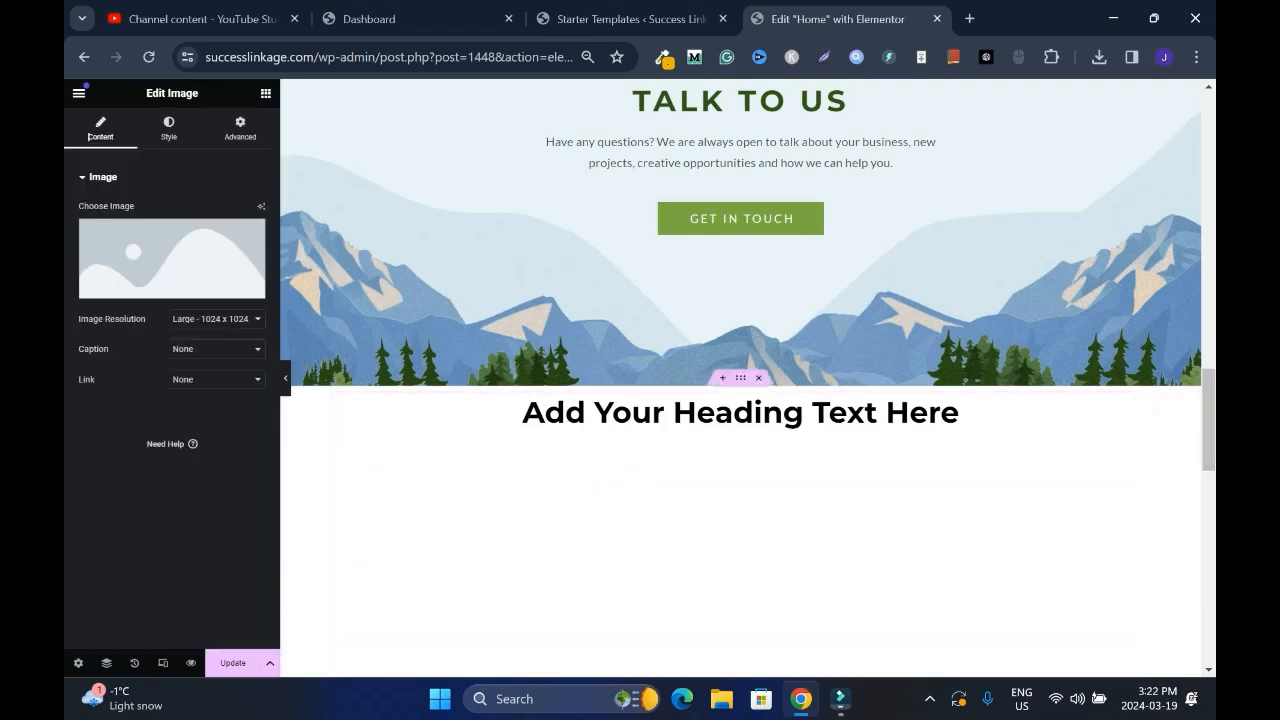
# Insert Services.jpg mountain image from the Media Library beneath the new heading.
pyautogui.scroll(-3)
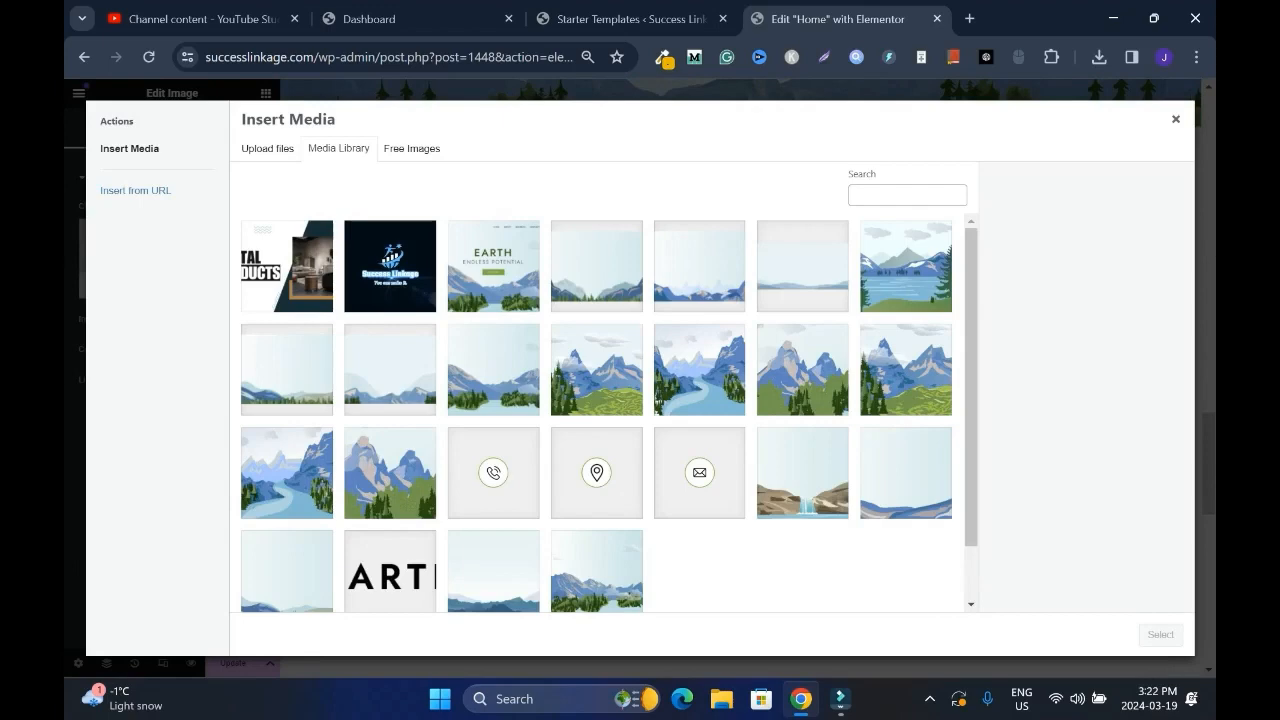
pyautogui.click(904, 472)
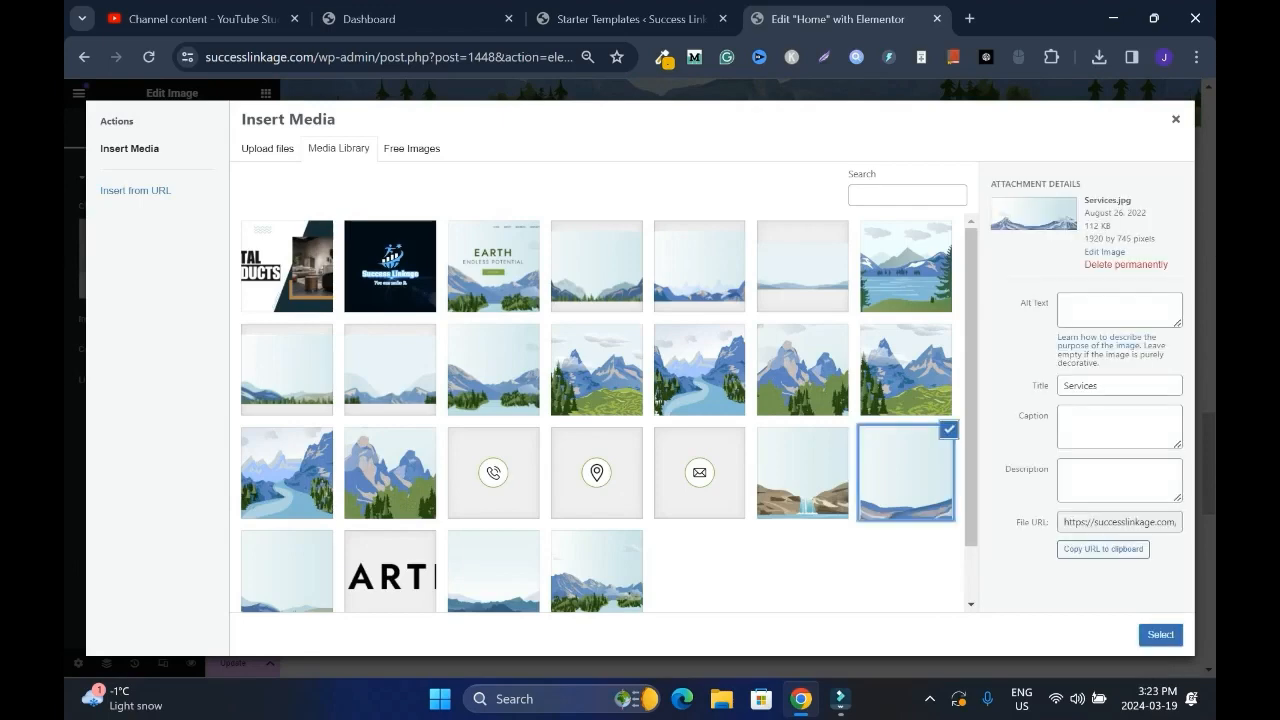
pyautogui.click(1160, 634)
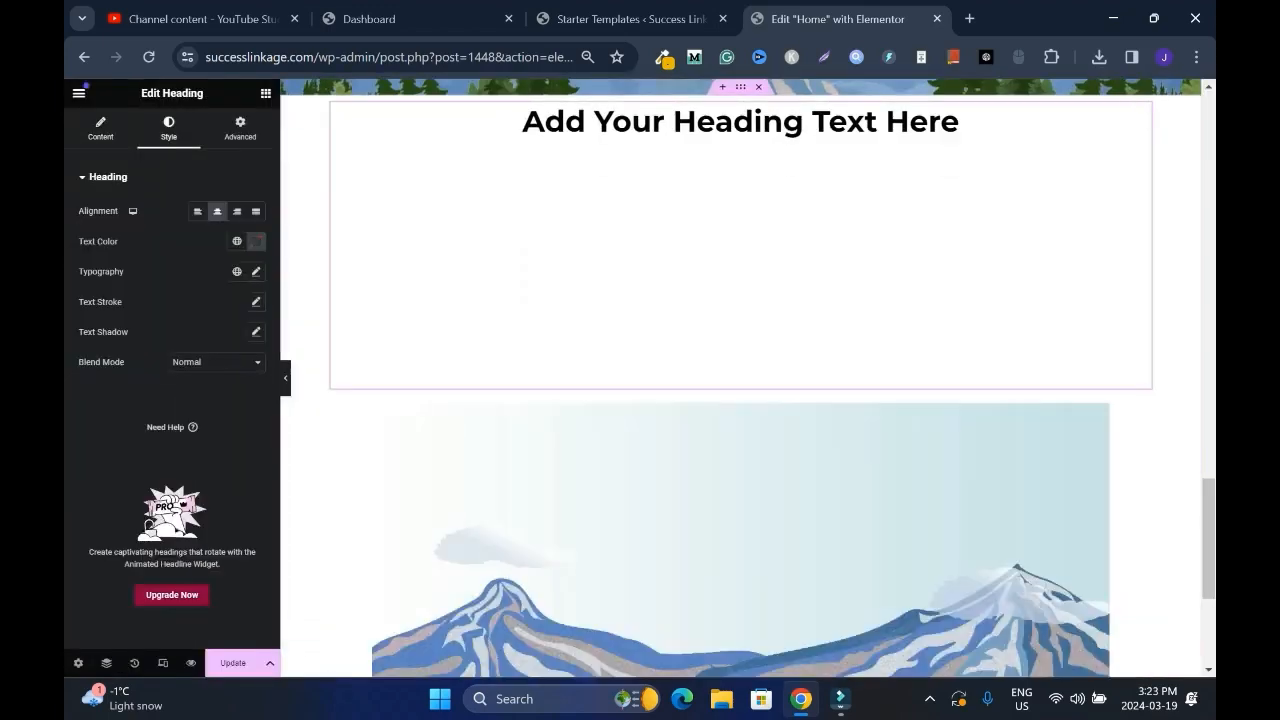
pyautogui.click(740, 540)
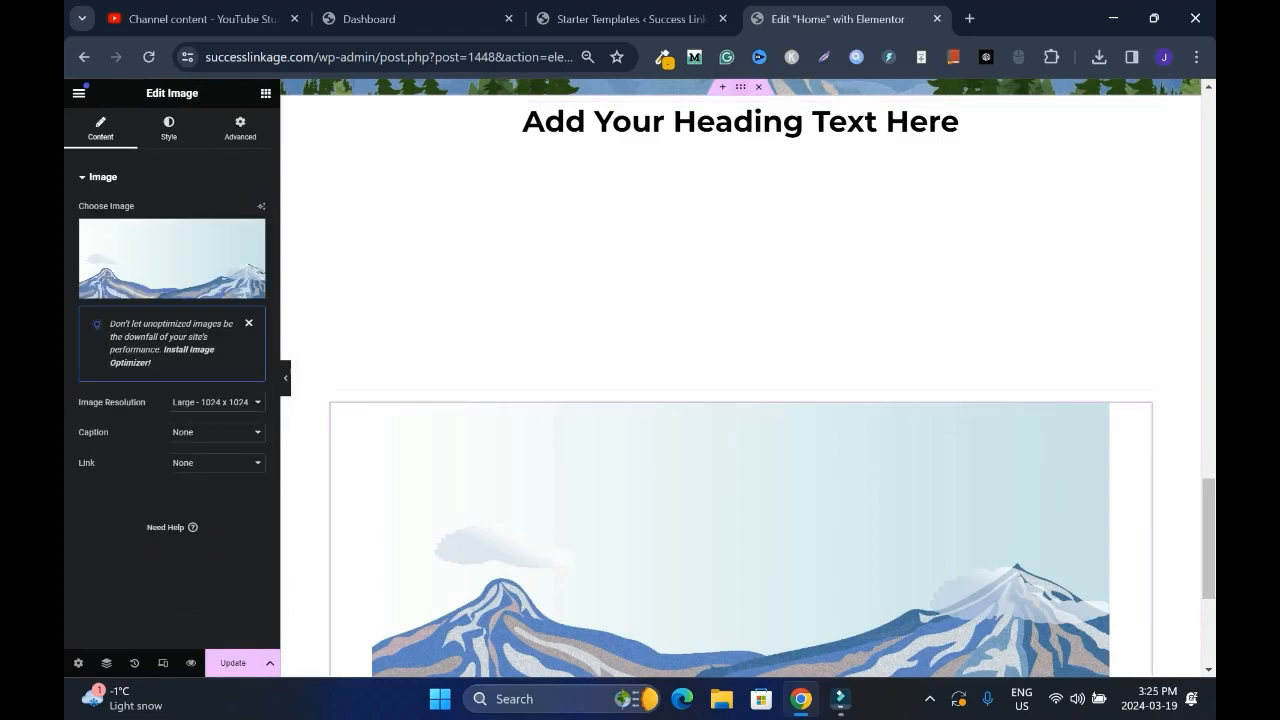
pyautogui.moveTo(740, 88)
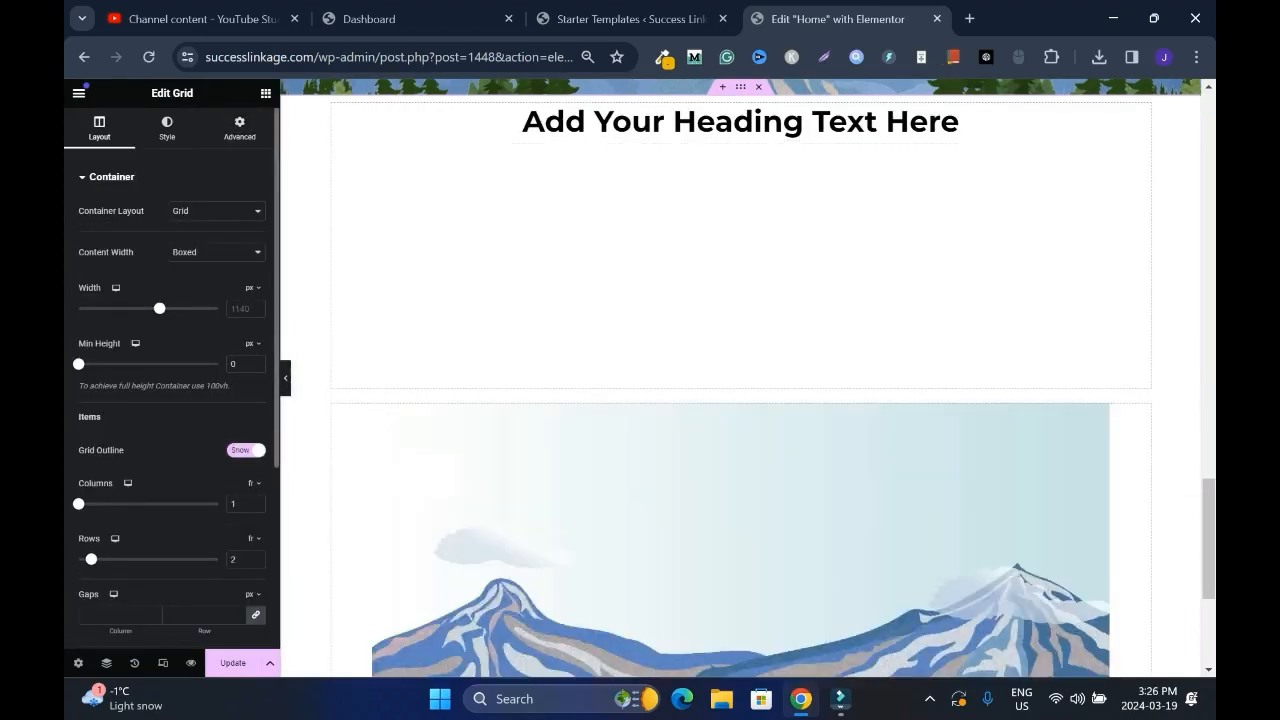
# Publish the homepage via Update and view successlinkage.com live with the Digital Products hero.
pyautogui.scroll(3)
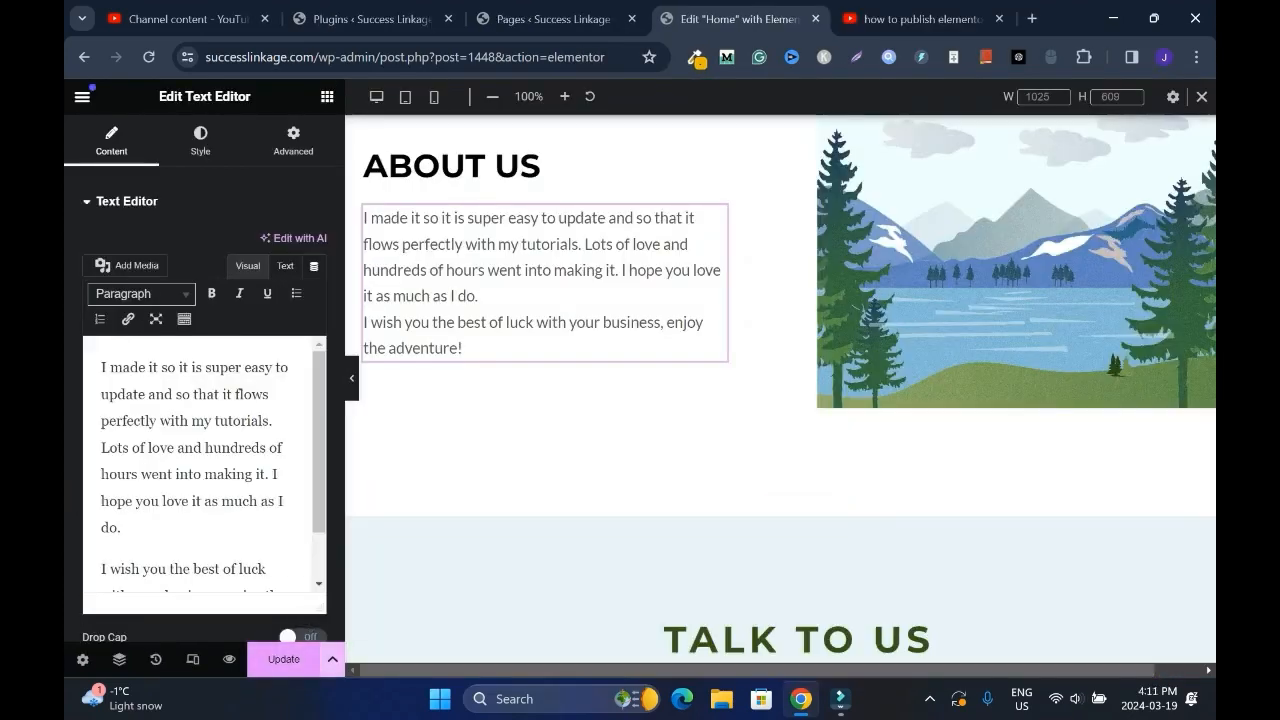
pyautogui.click(284, 658)
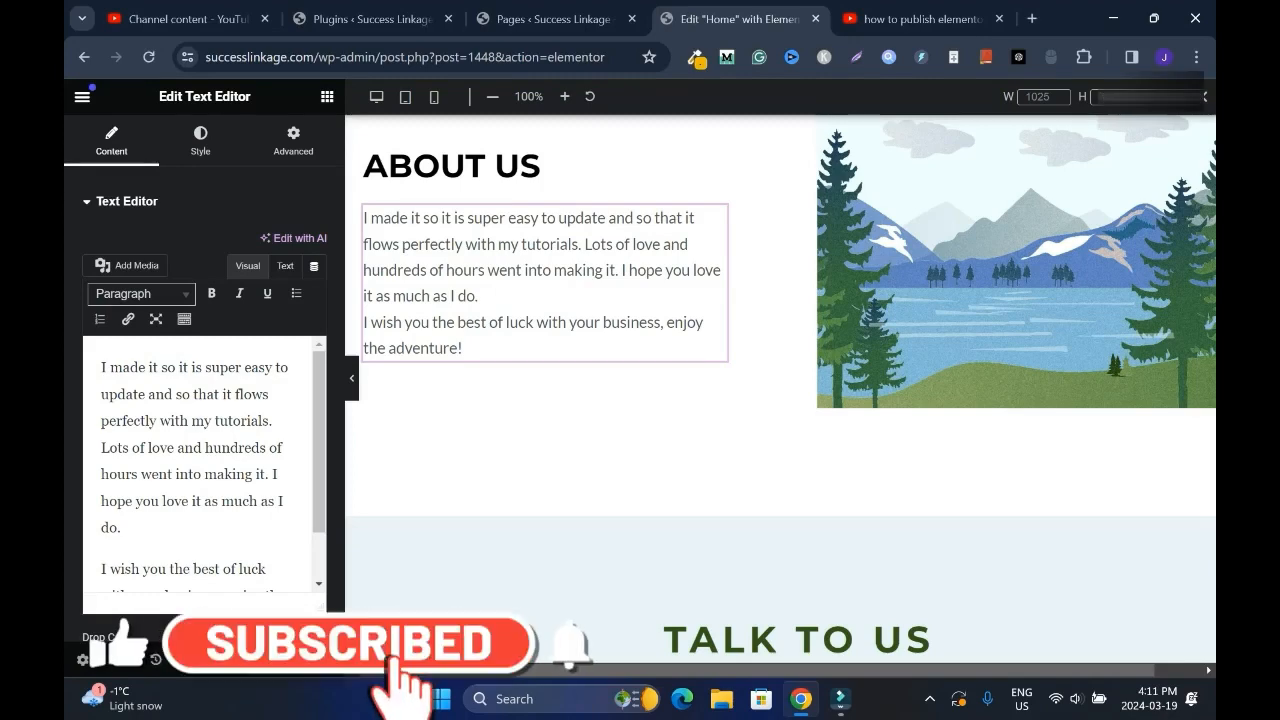
pyautogui.click(940, 18)
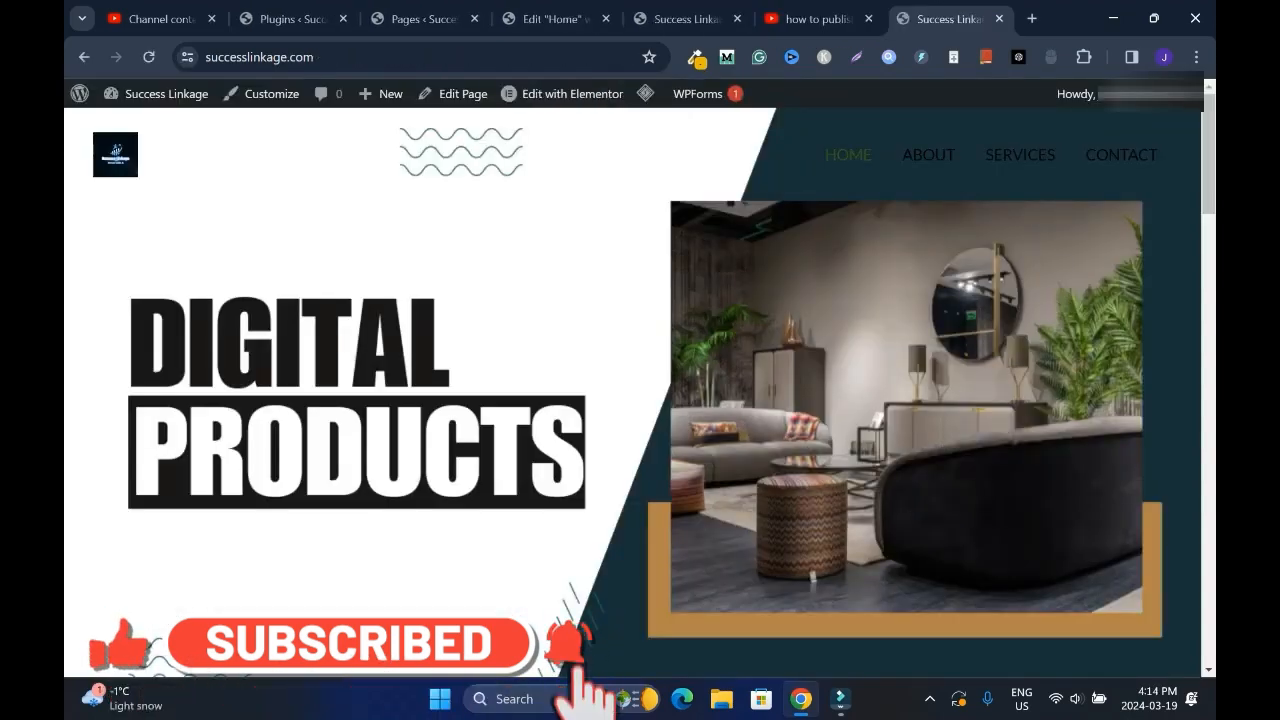